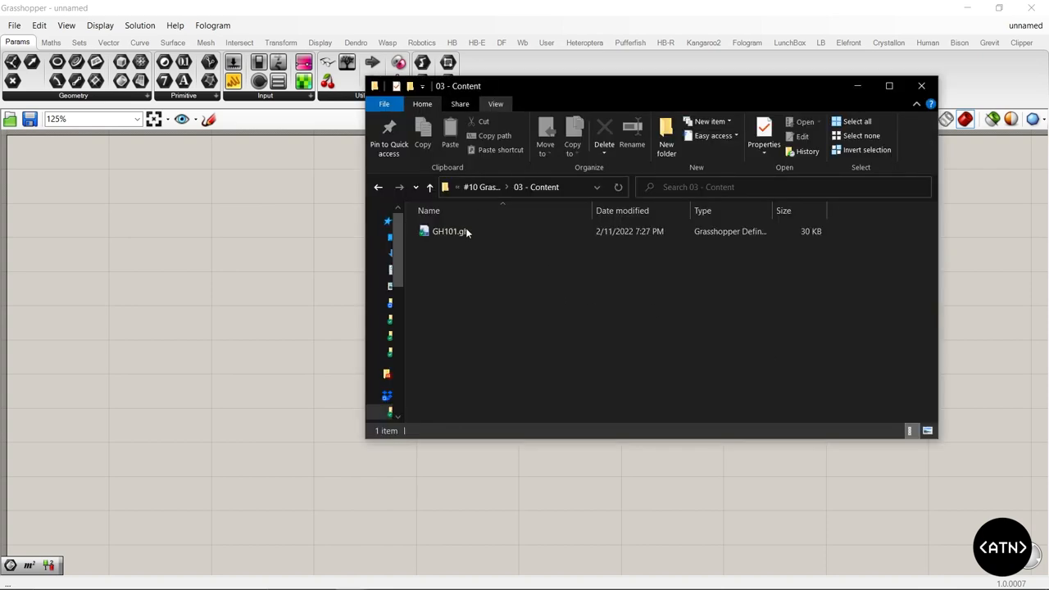
Step: Open GH101.gh from the 03 - Content folder onto the Grasshopper canvas
{"action": "left_click", "coordinate": [449, 231]}
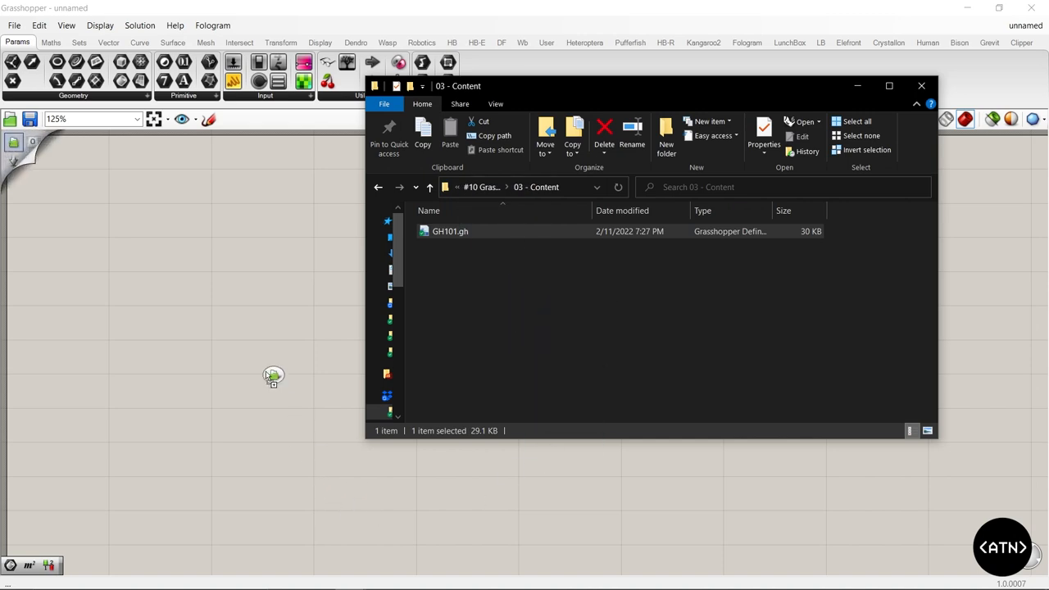
{"action": "double_click", "coordinate": [449, 231]}
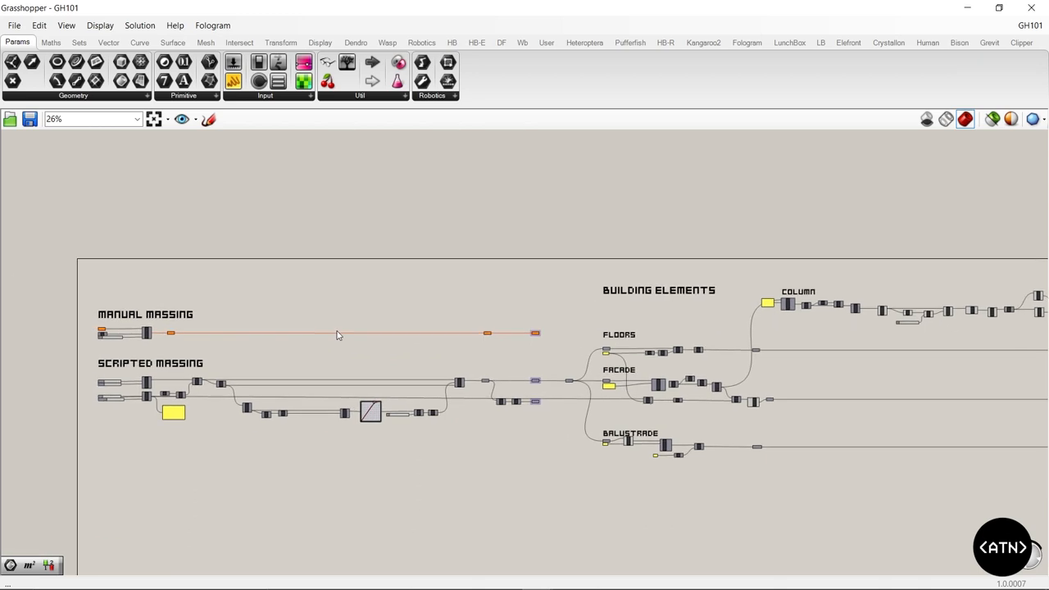
{"action": "scroll", "scroll_direction": "down", "scroll_amount": 3}
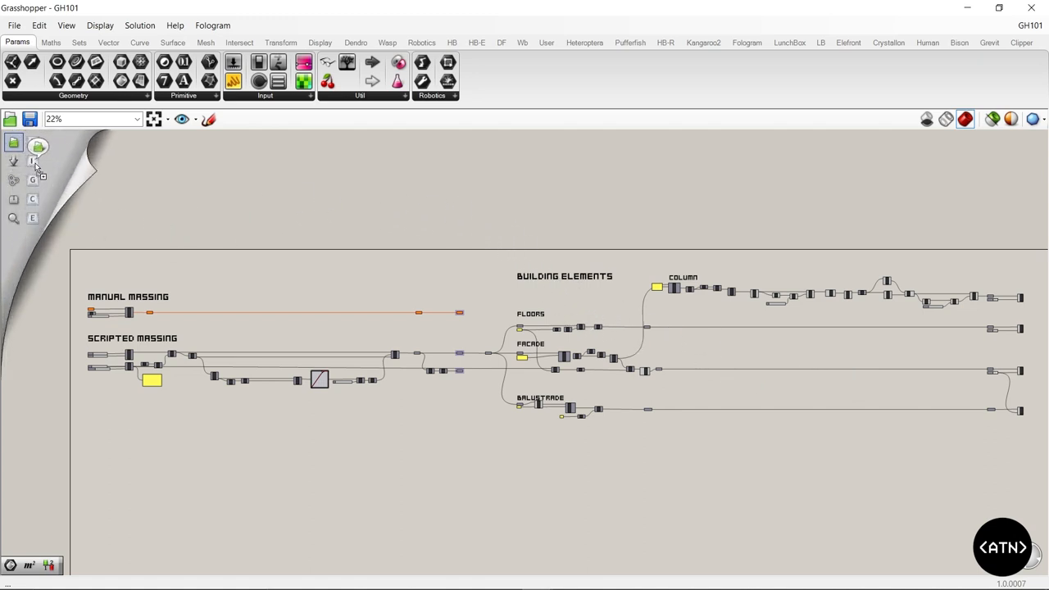
{"action": "mouse_move", "coordinate": [36, 146]}
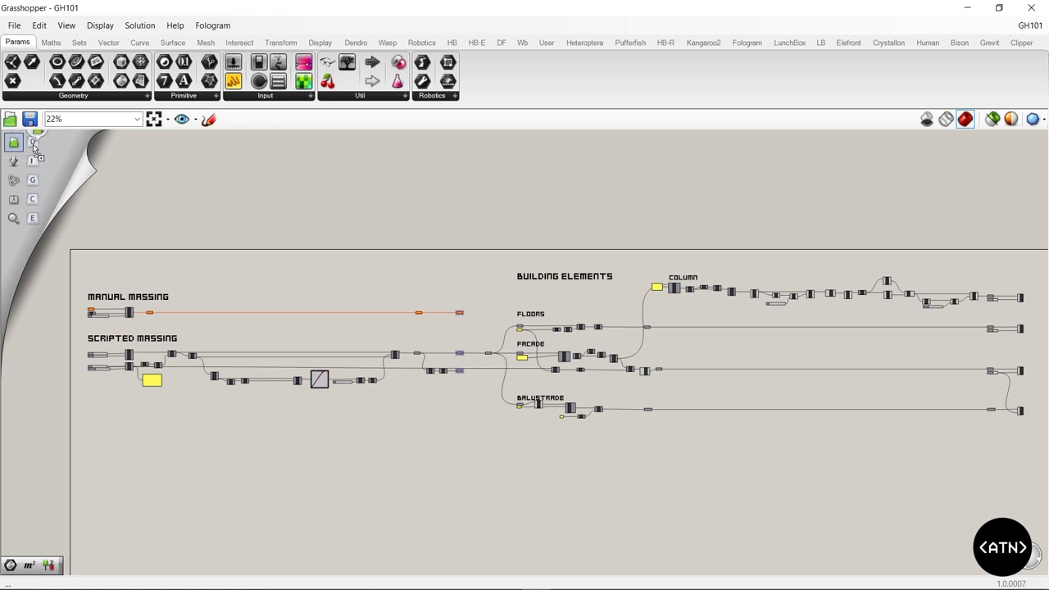
{"action": "mouse_move", "coordinate": [15, 161]}
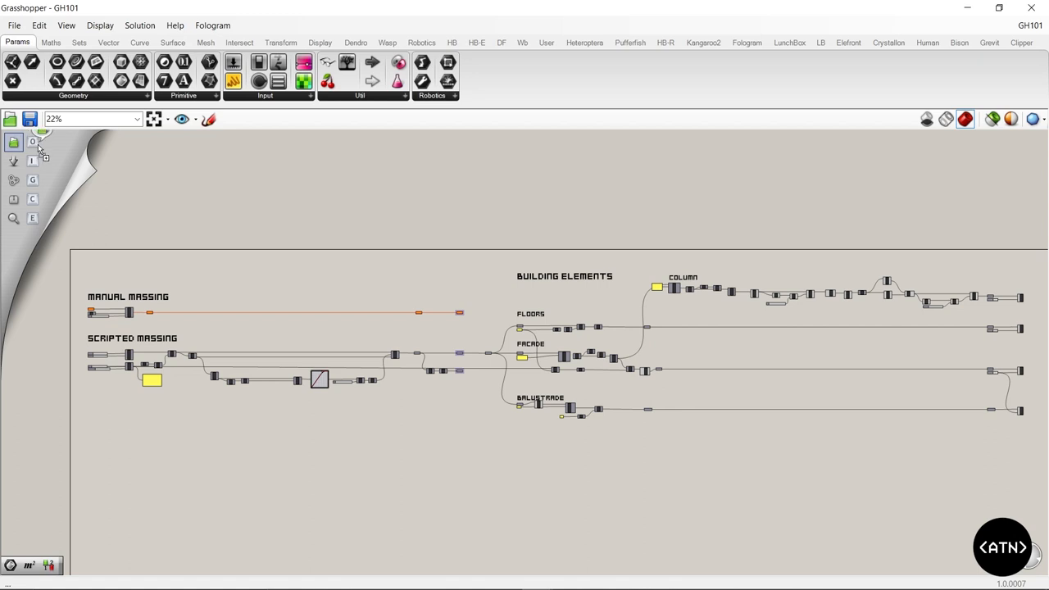
{"action": "mouse_move", "coordinate": [13, 162]}
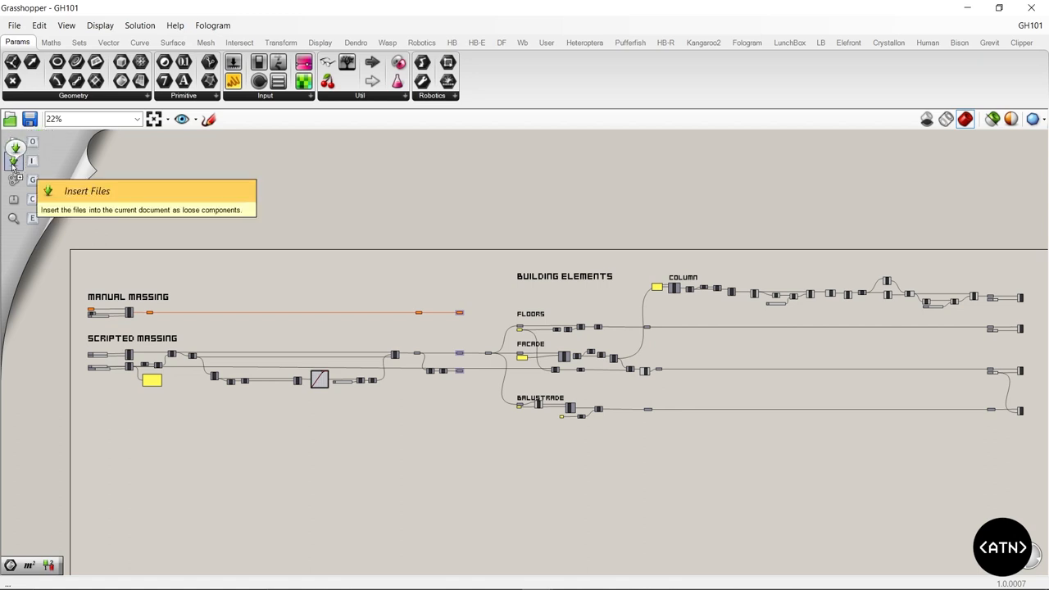
{"action": "mouse_move", "coordinate": [18, 178]}
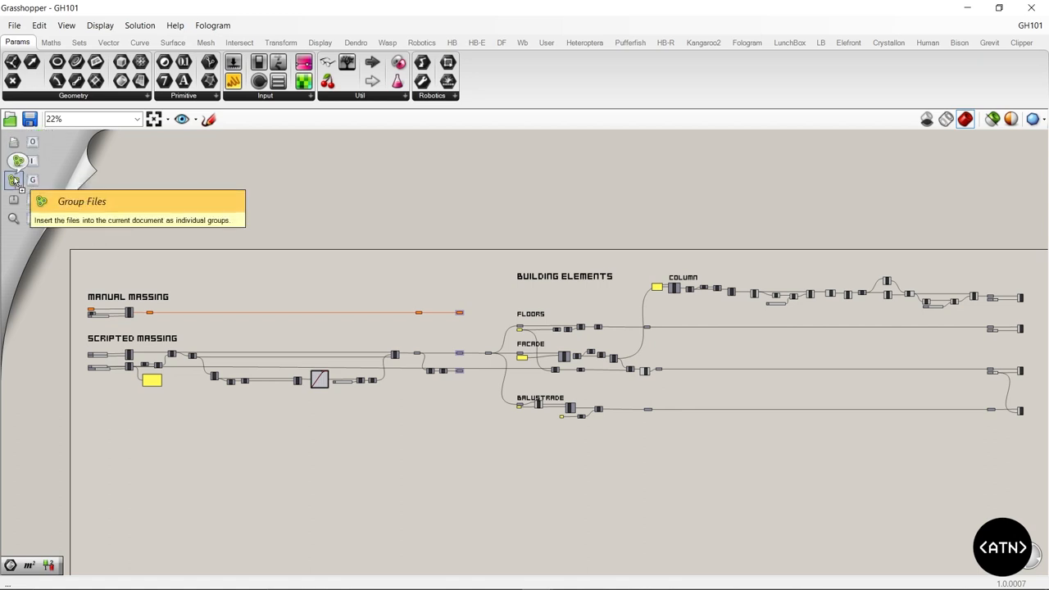
{"action": "mouse_move", "coordinate": [18, 198]}
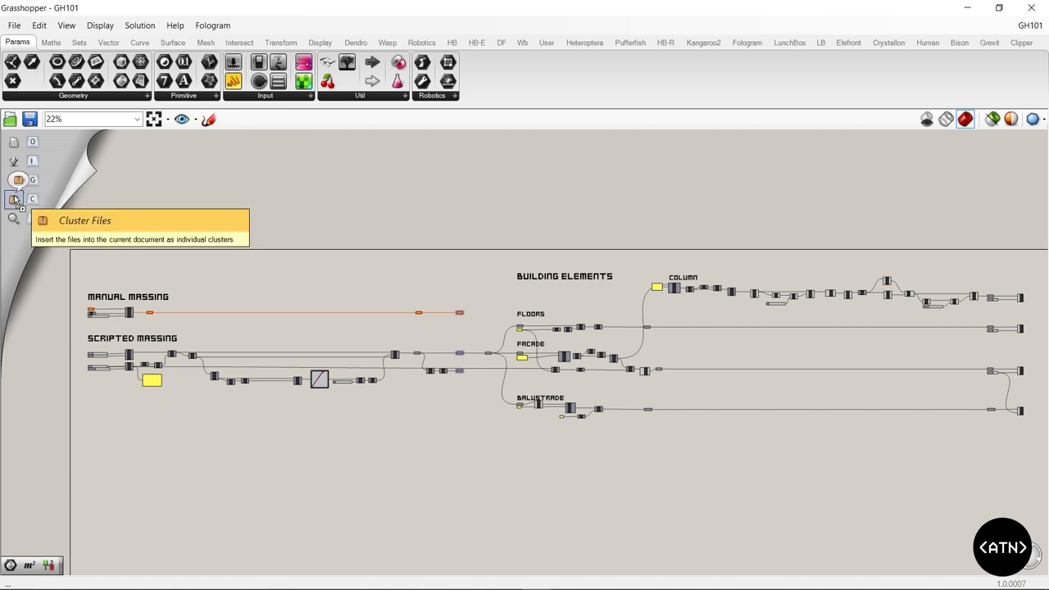
{"action": "mouse_move", "coordinate": [13, 216]}
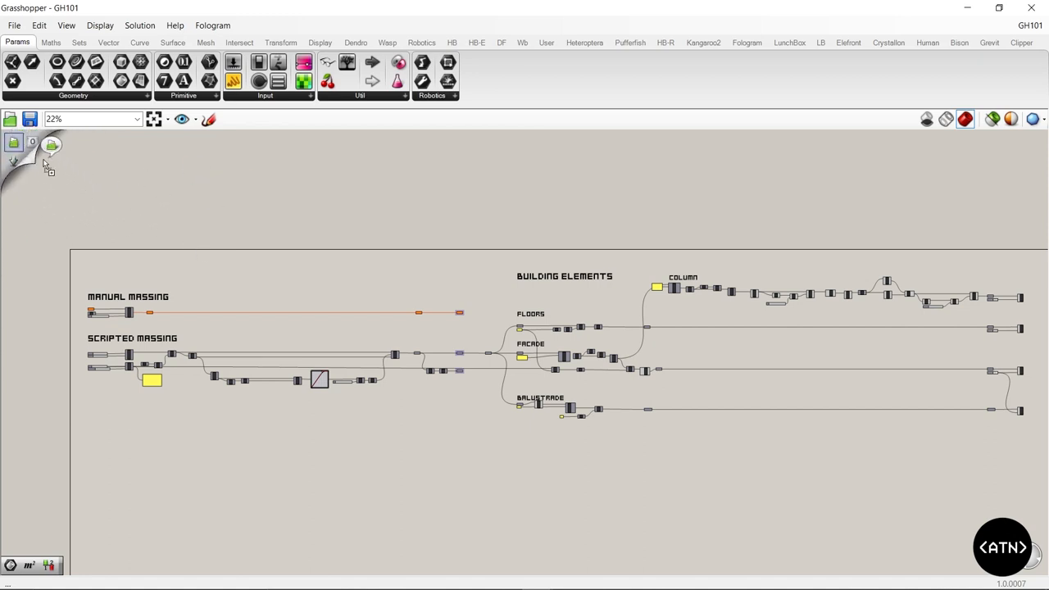
{"action": "mouse_move", "coordinate": [16, 161]}
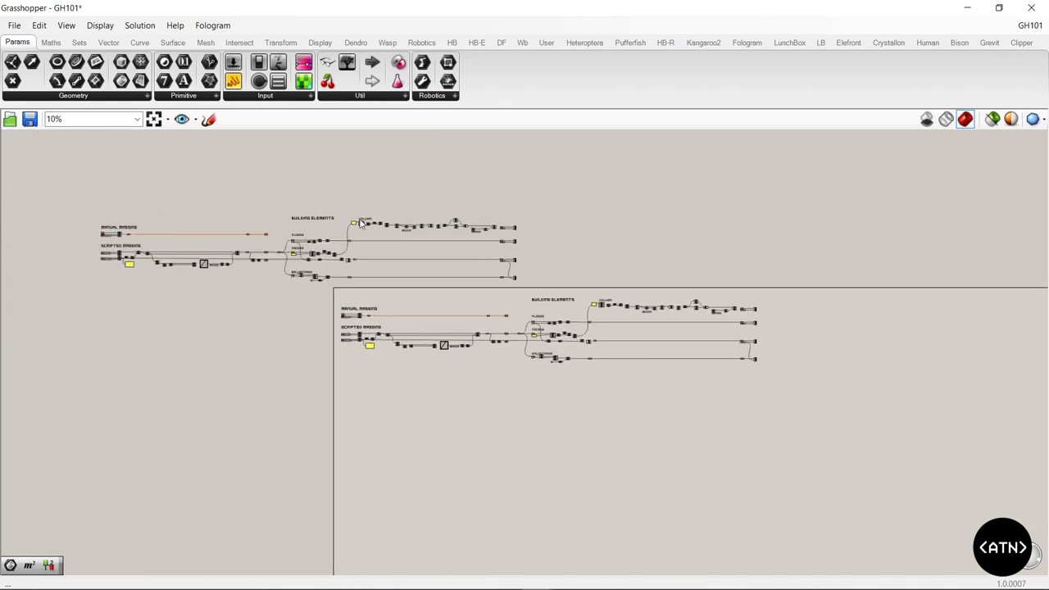
Step: Insert another GH101.gh copy as a pink group and zoom in to inspect it
{"action": "scroll", "scroll_direction": "up", "scroll_amount": 3}
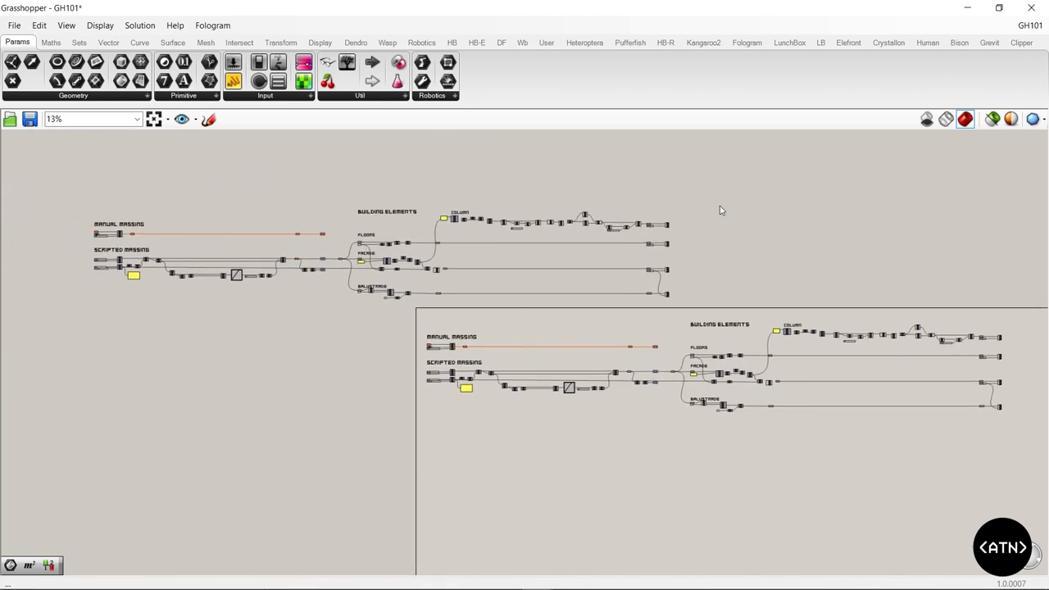
{"action": "mouse_move", "coordinate": [706, 275]}
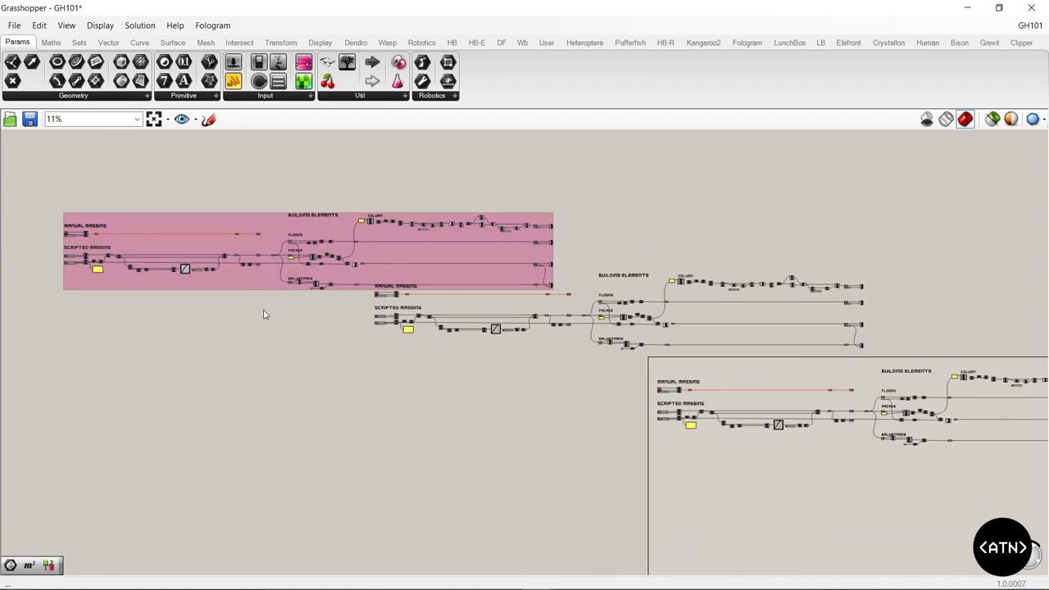
{"action": "mouse_move", "coordinate": [98, 208]}
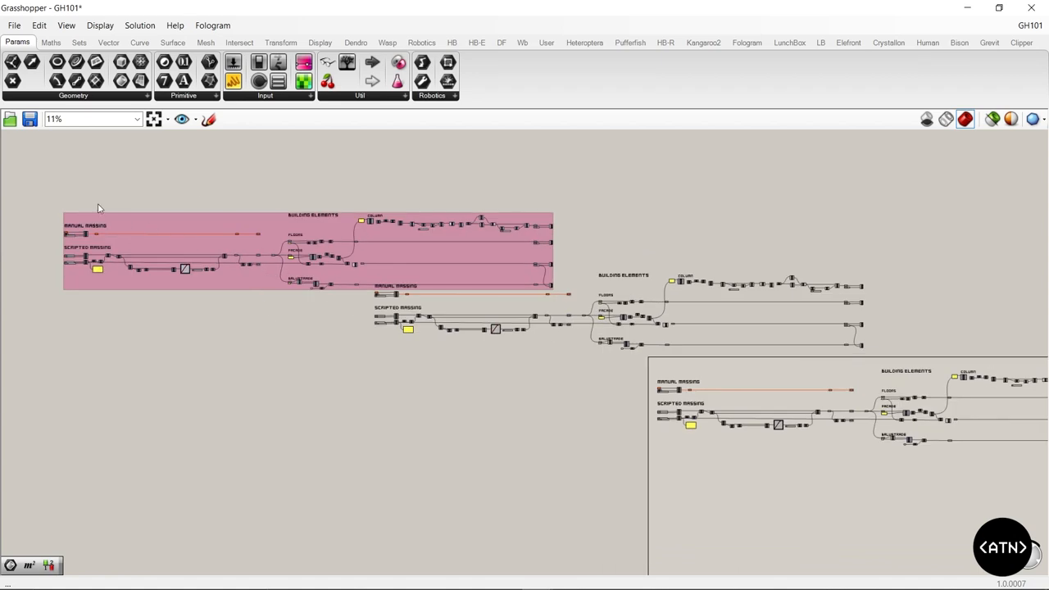
{"action": "mouse_move", "coordinate": [437, 202]}
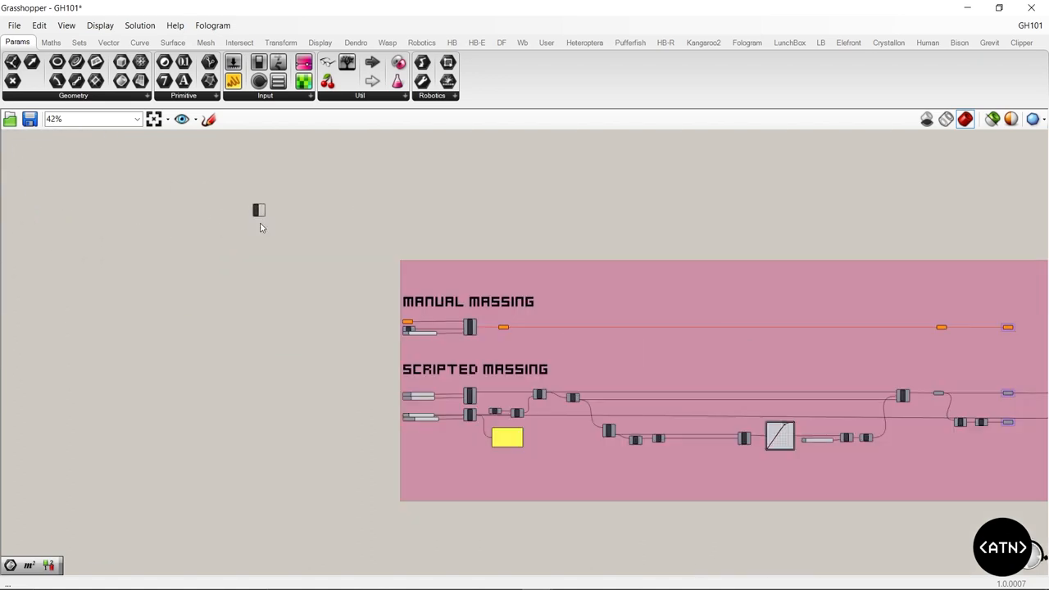
{"action": "scroll", "scroll_direction": "down", "scroll_amount": 3}
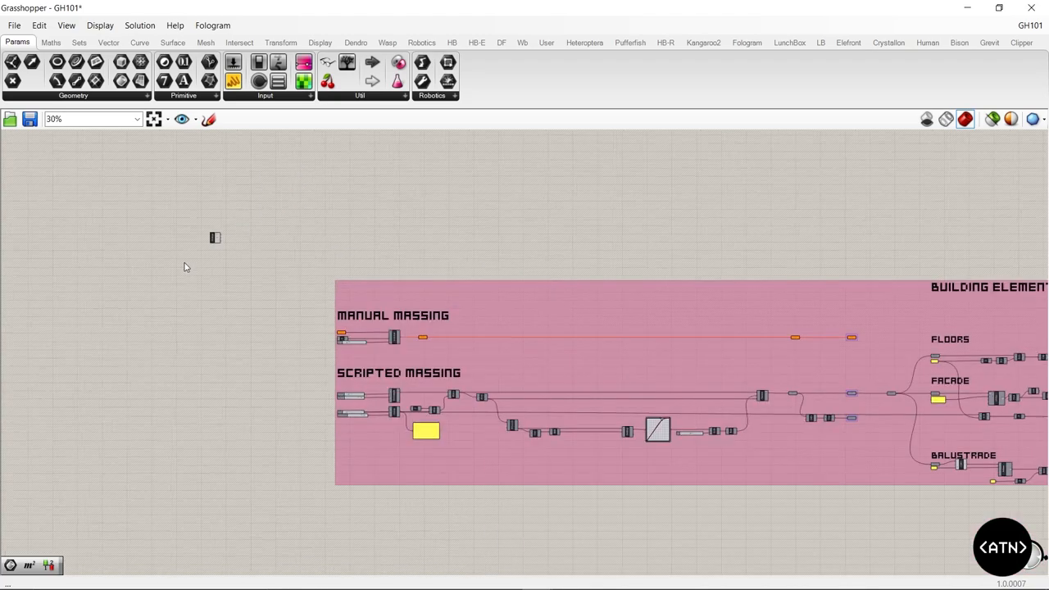
{"action": "scroll", "scroll_direction": "down", "scroll_amount": 3}
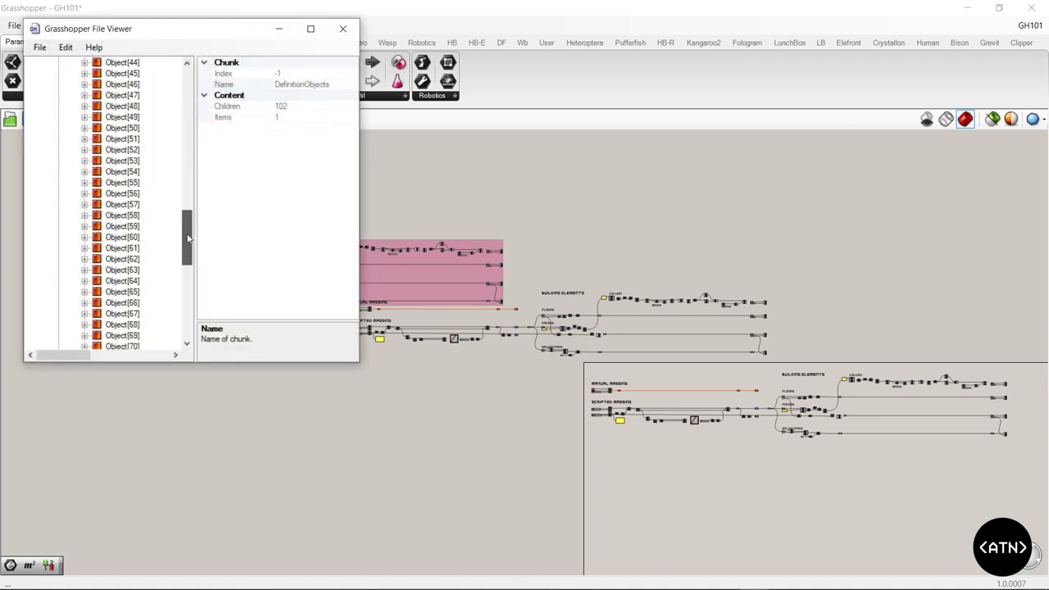
Step: Scroll through the File Viewer's DefinitionObjects and Thumbnail chunks, then close the viewer
{"action": "scroll", "scroll_direction": "down", "scroll_amount": 3}
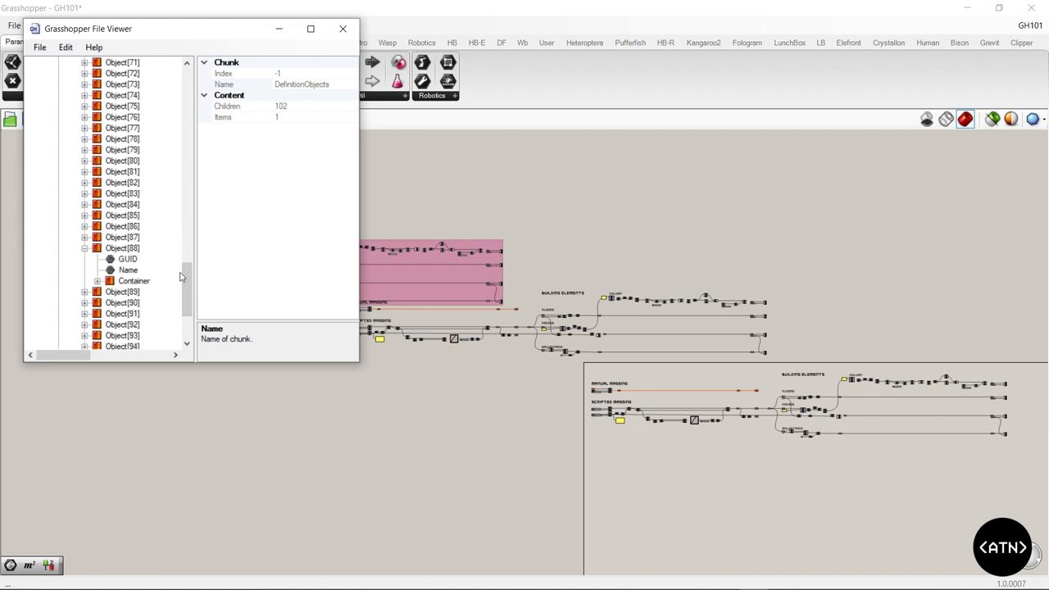
{"action": "scroll", "scroll_direction": "down", "scroll_amount": 3}
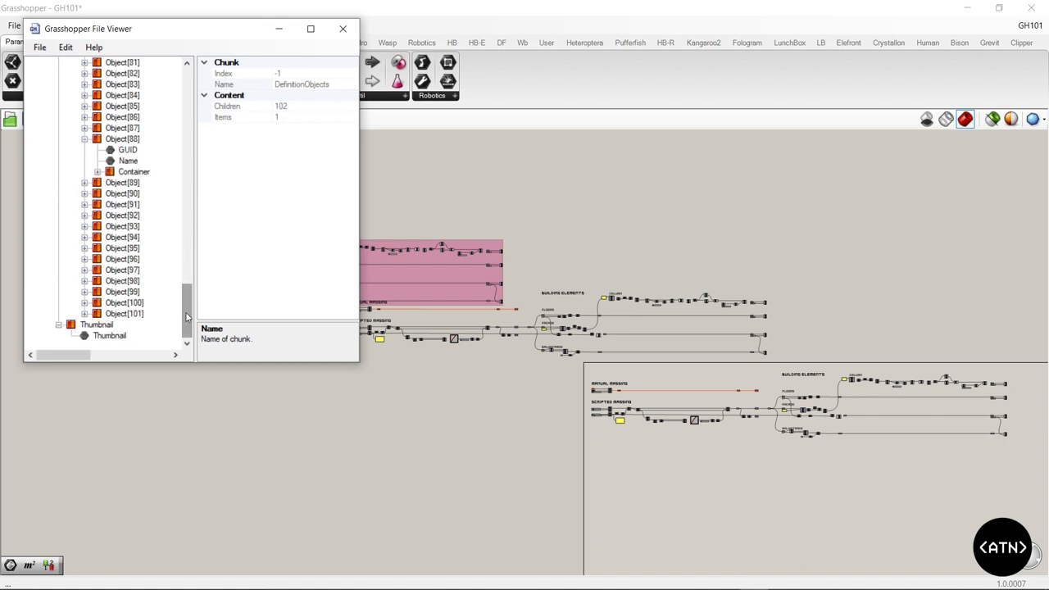
{"action": "left_click", "coordinate": [342, 29]}
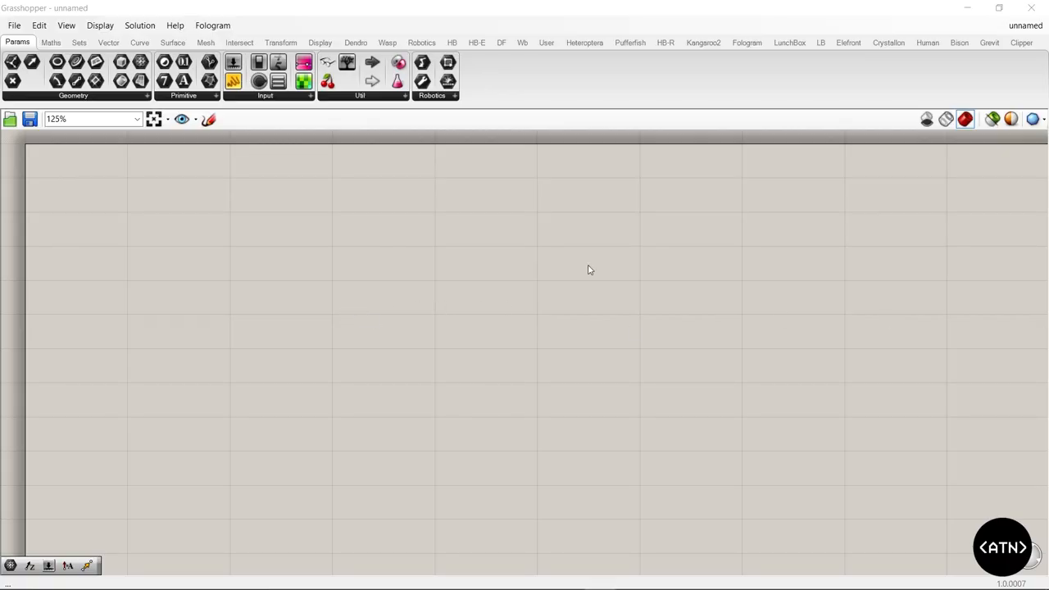
{"action": "mouse_move", "coordinate": [401, 296]}
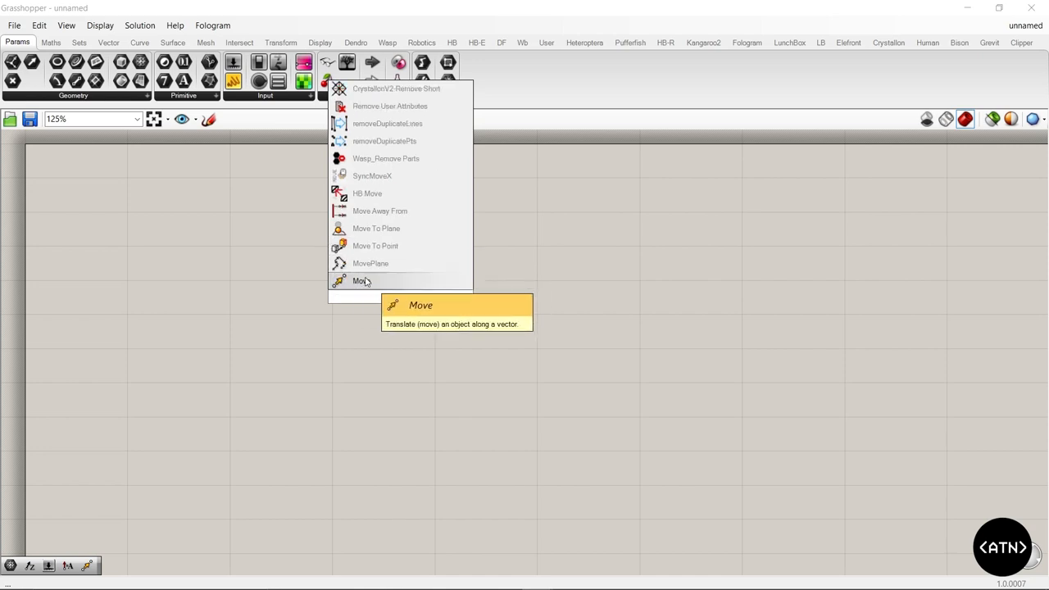
Step: Place a Move component with a Point parameter wired into its geometry input
{"action": "left_click", "coordinate": [360, 280]}
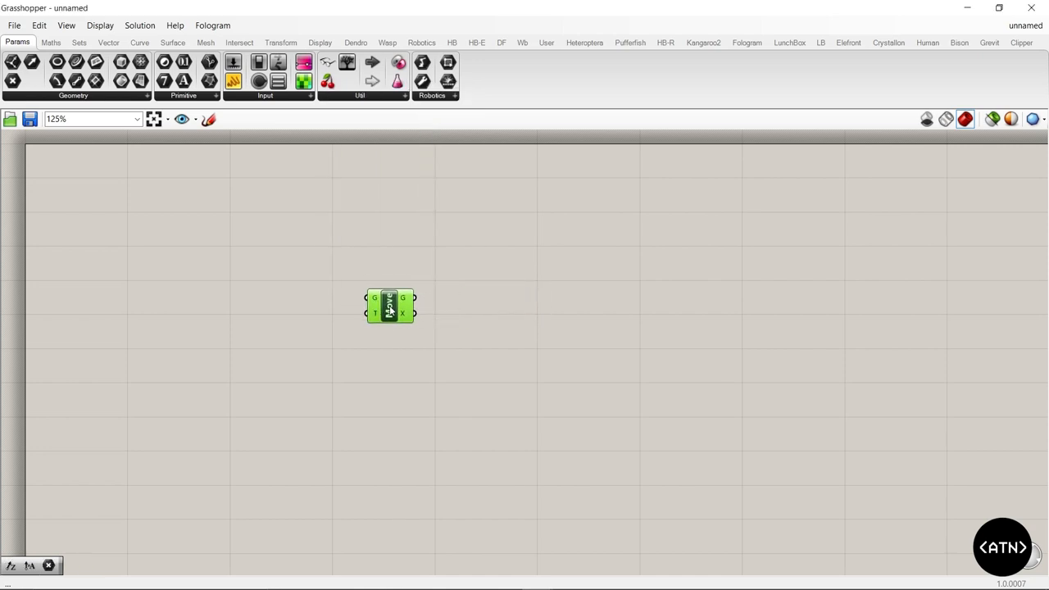
{"action": "mouse_move", "coordinate": [385, 308]}
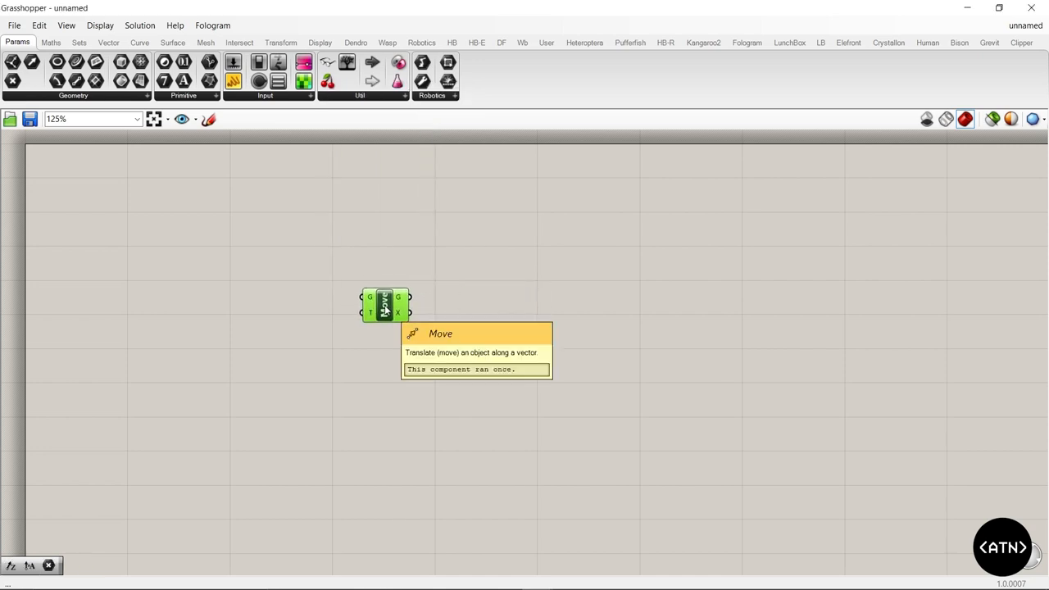
{"action": "mouse_move", "coordinate": [380, 192]}
{"action": "type", "text": "poi"}
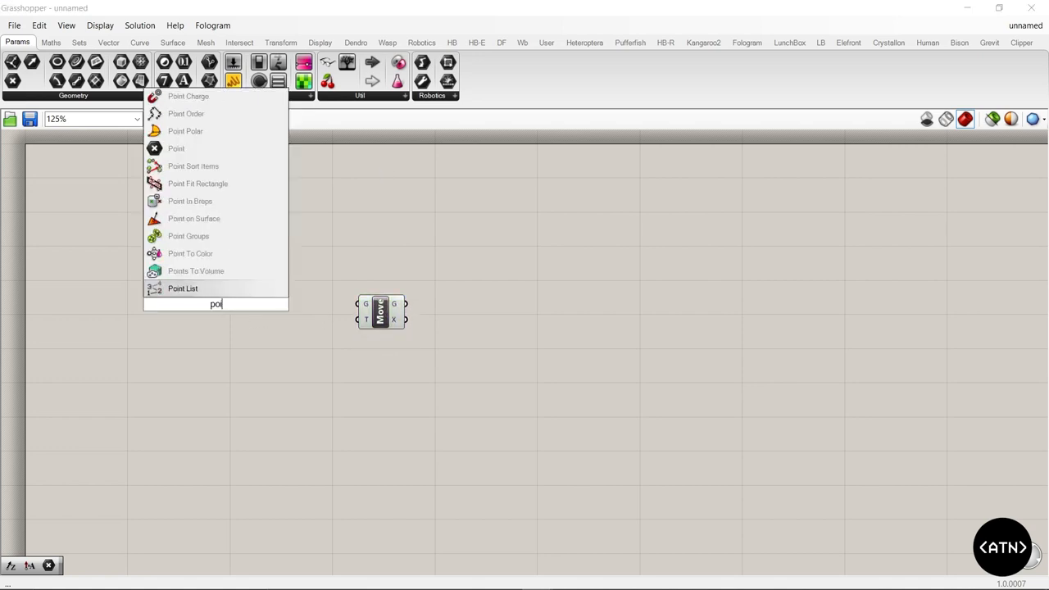
{"action": "left_click", "coordinate": [177, 147]}
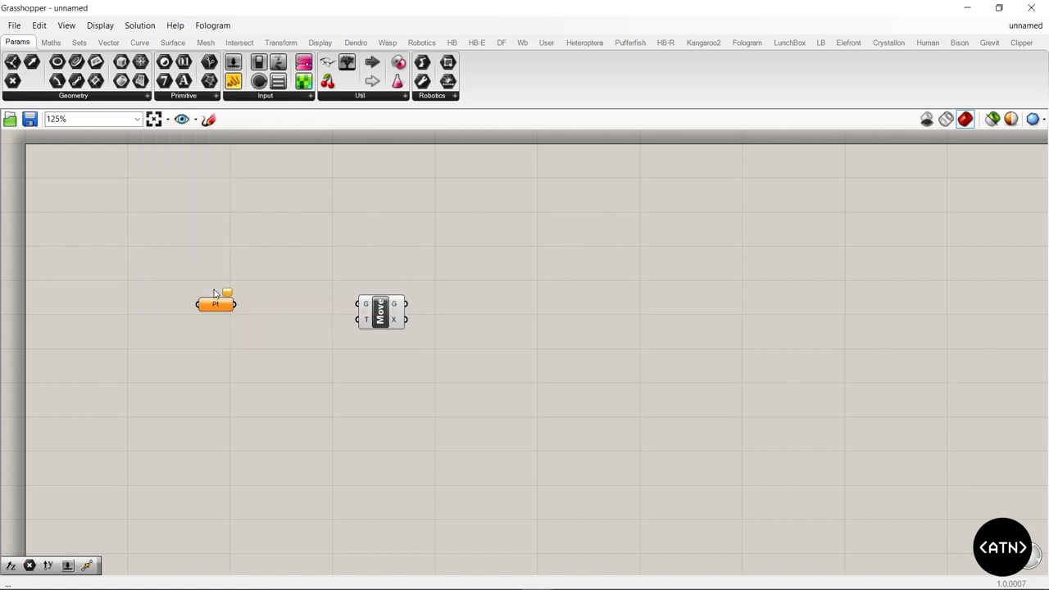
{"action": "left_click_drag", "start_coordinate": [233, 303], "coordinate": [358, 303]}
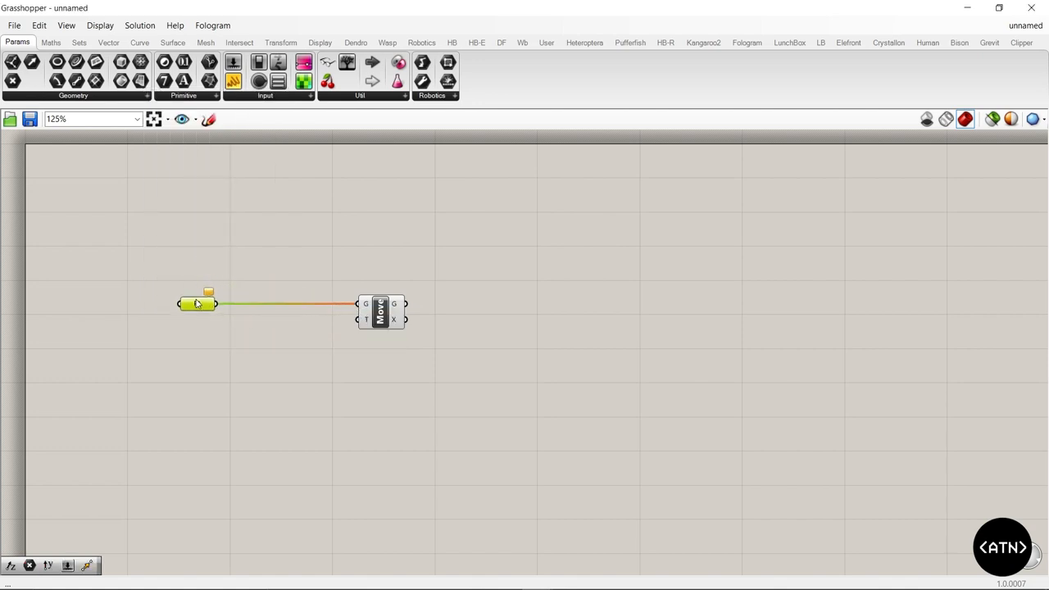
{"action": "left_click_drag", "start_coordinate": [197, 303], "coordinate": [173, 245]}
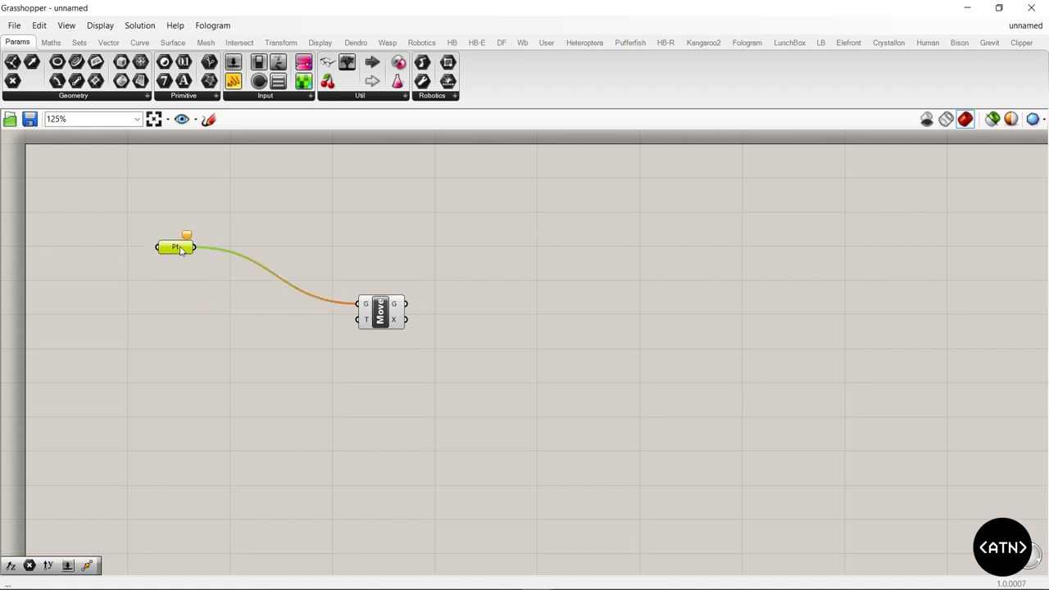
{"action": "left_click_drag", "start_coordinate": [177, 246], "coordinate": [177, 303]}
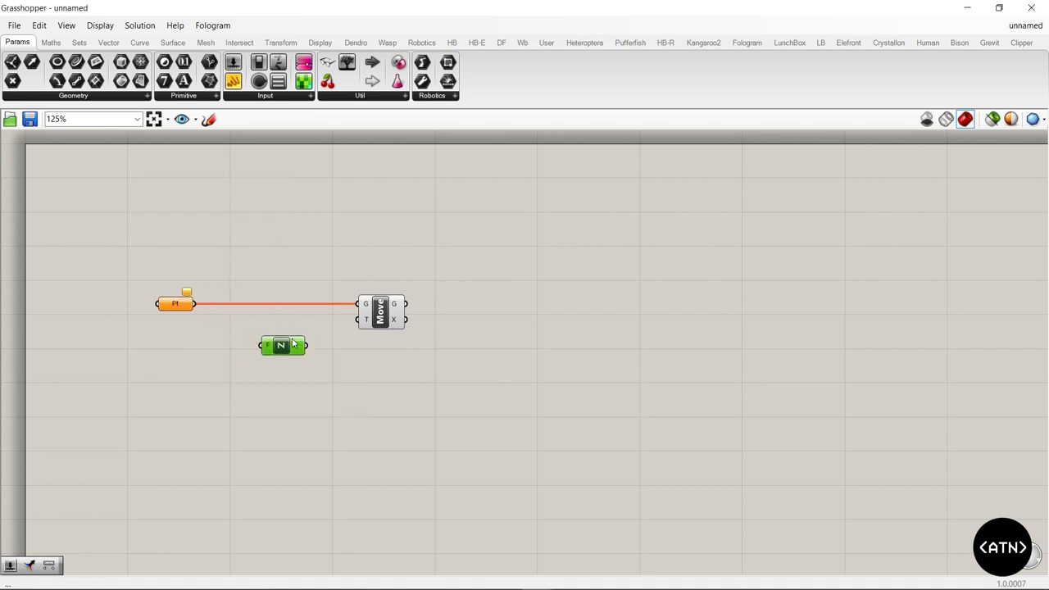
Step: Add a Unit Z vector below the point and wire it to Move's motion input
{"action": "left_click_drag", "start_coordinate": [282, 344], "coordinate": [279, 367]}
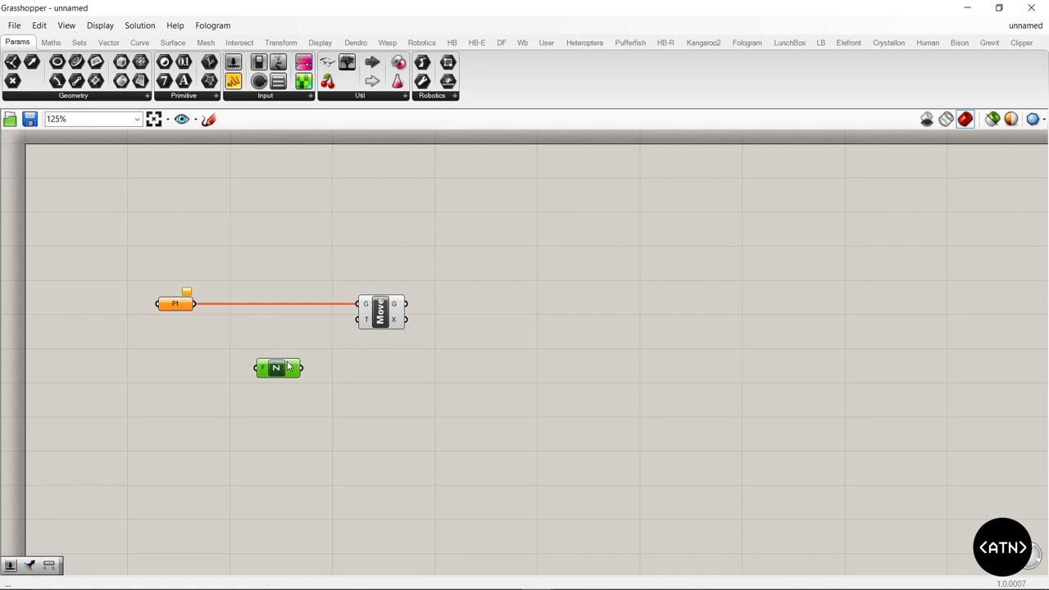
{"action": "left_click_drag", "start_coordinate": [297, 367], "coordinate": [364, 319]}
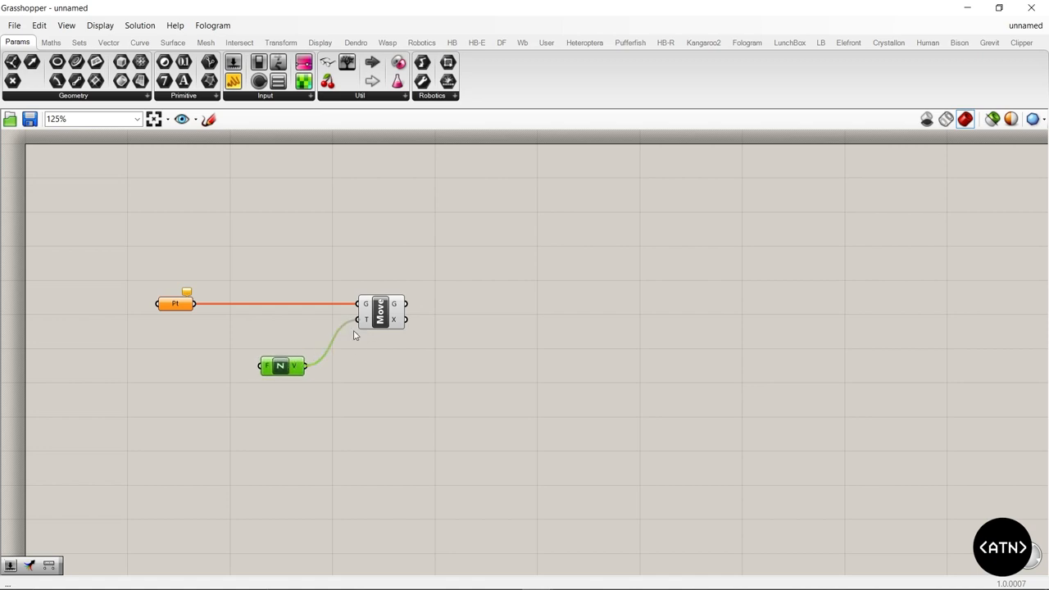
{"action": "double_click", "coordinate": [282, 367]}
{"action": "type", "text": "point"}
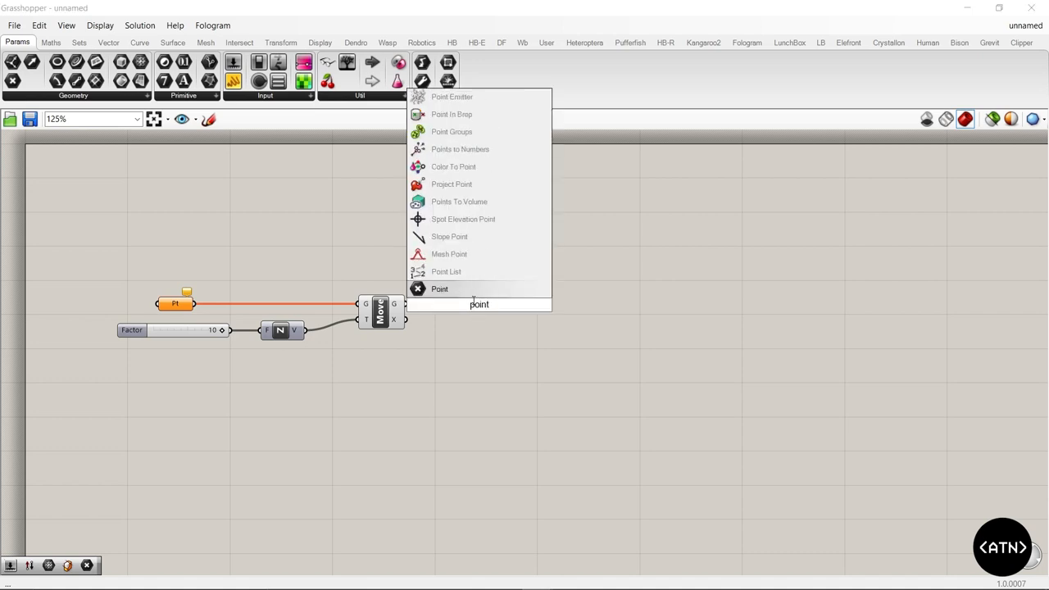
Step: Route Move's output through a Point param branching to two downstream Point params, then select them
{"action": "left_click", "coordinate": [439, 288]}
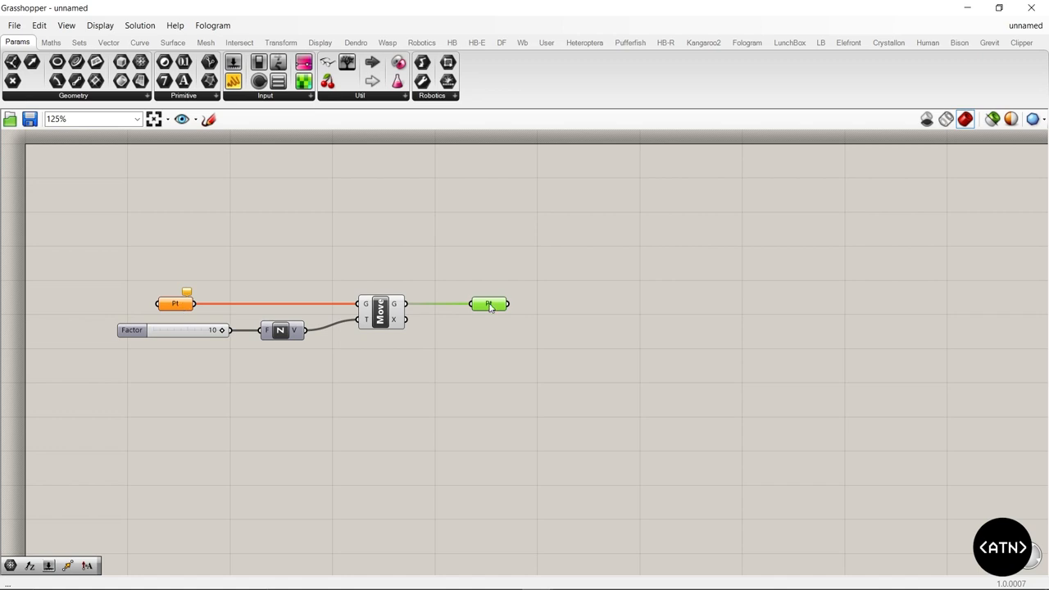
{"action": "mouse_move", "coordinate": [488, 303]}
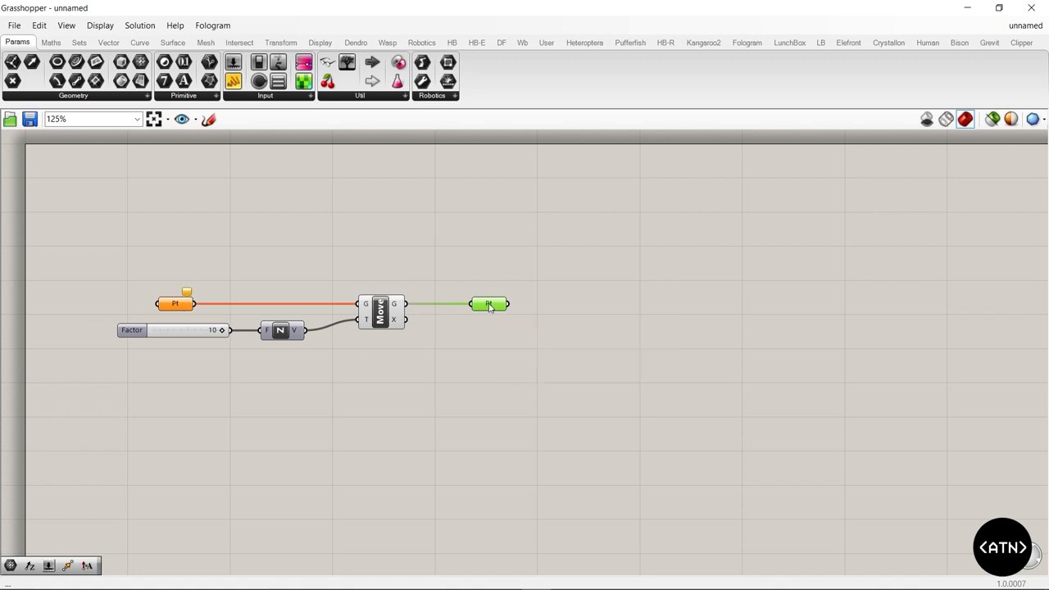
{"action": "mouse_move", "coordinate": [488, 304]}
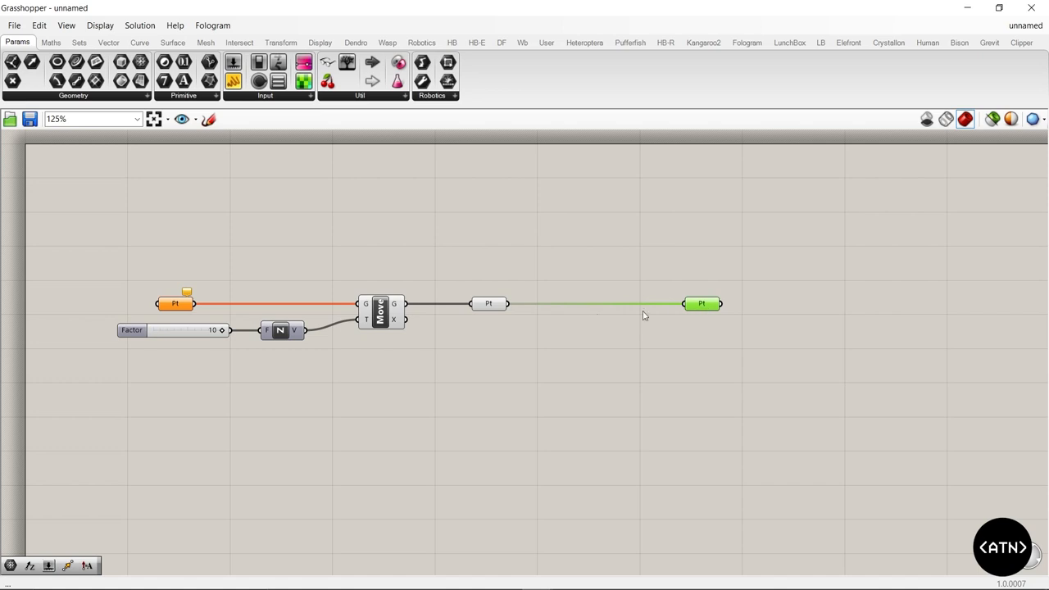
{"action": "mouse_move", "coordinate": [646, 308]}
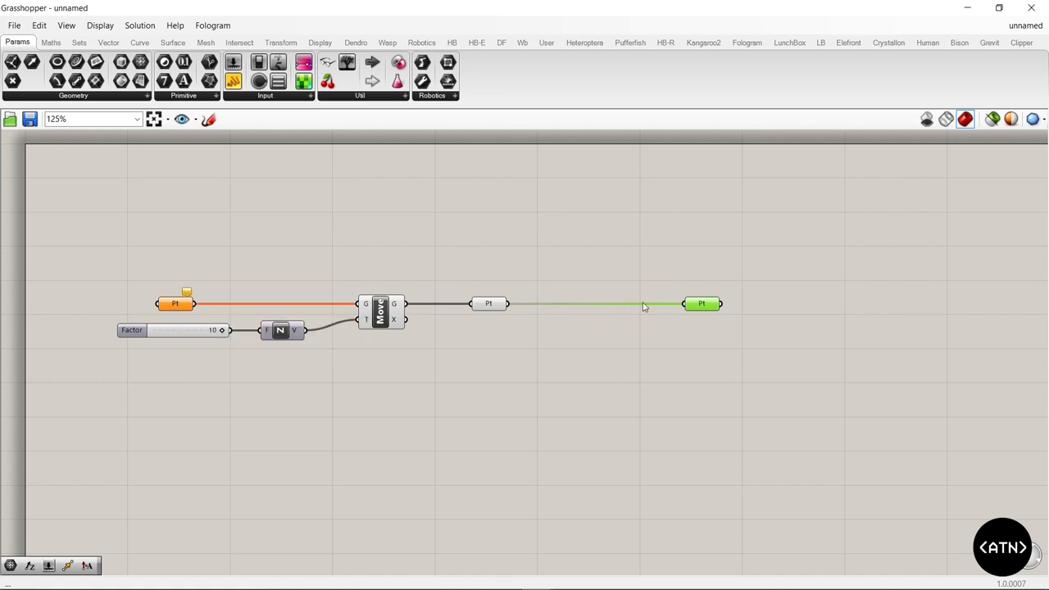
{"action": "mouse_move", "coordinate": [702, 272]}
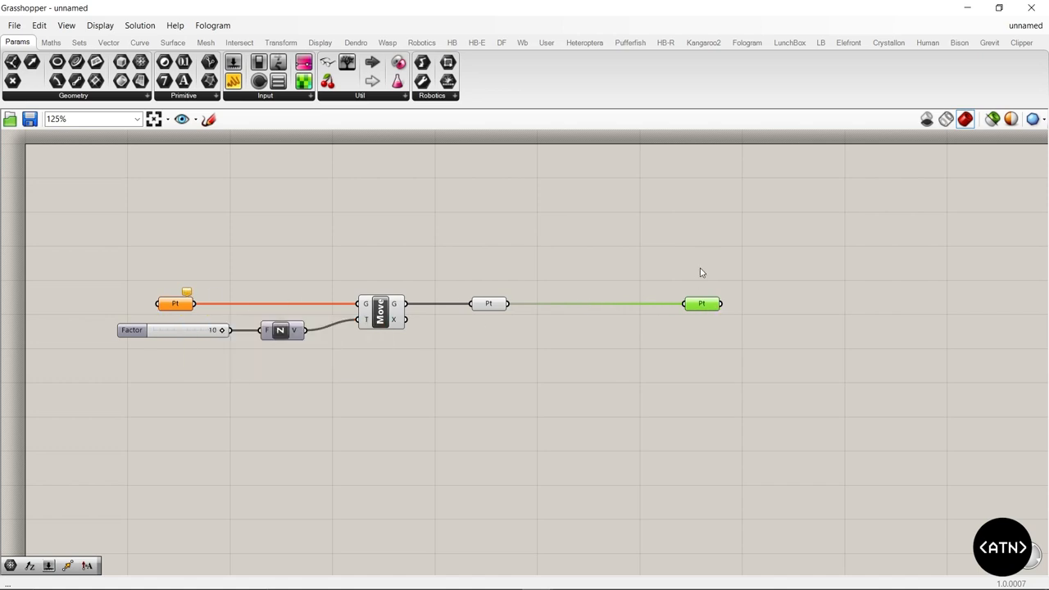
{"action": "mouse_move", "coordinate": [485, 308]}
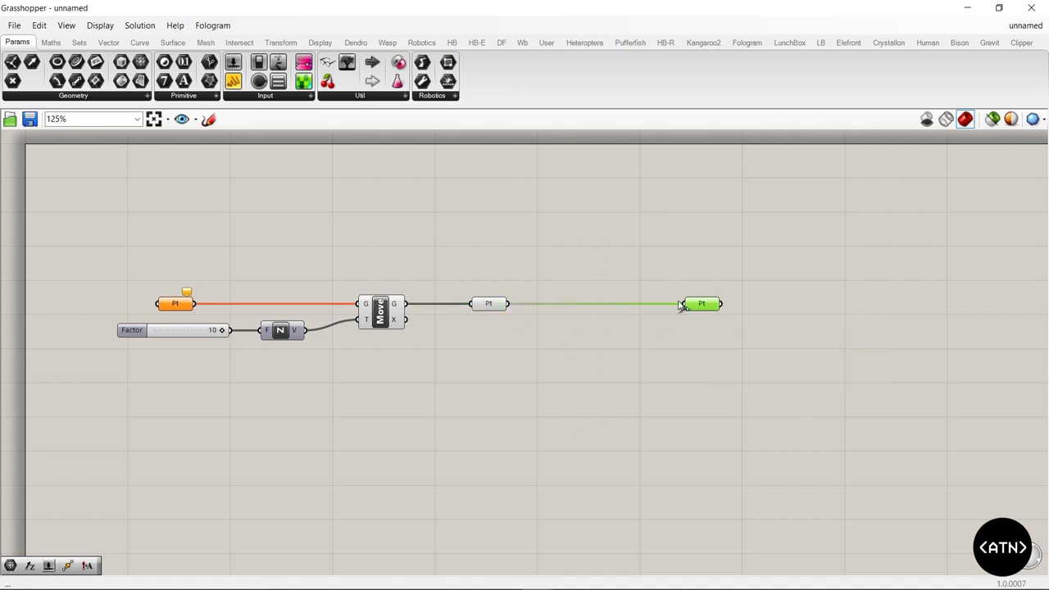
{"action": "mouse_move", "coordinate": [701, 310]}
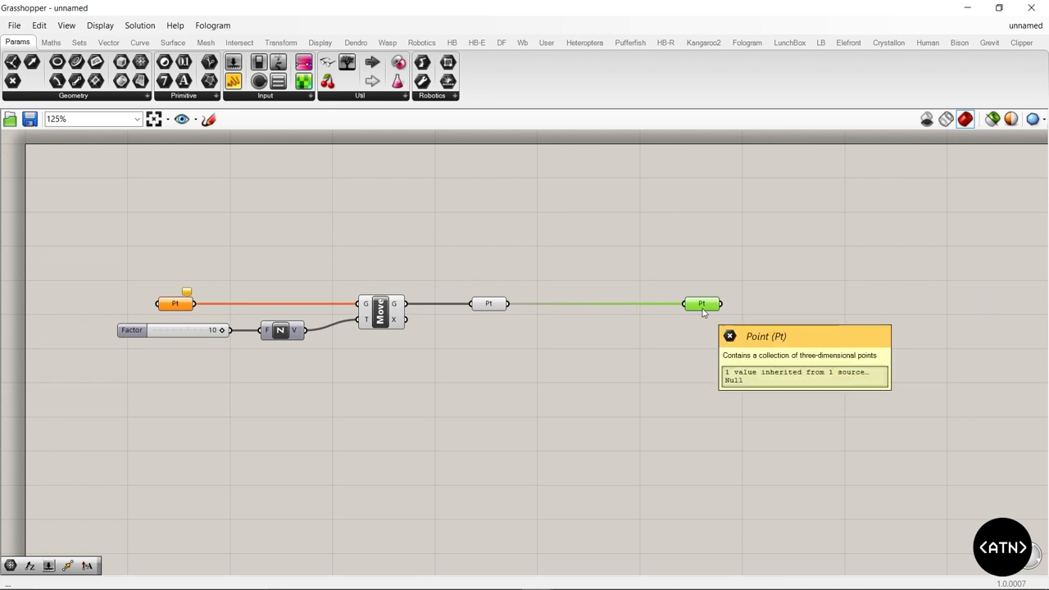
{"action": "left_click_drag", "start_coordinate": [701, 303], "coordinate": [701, 475]}
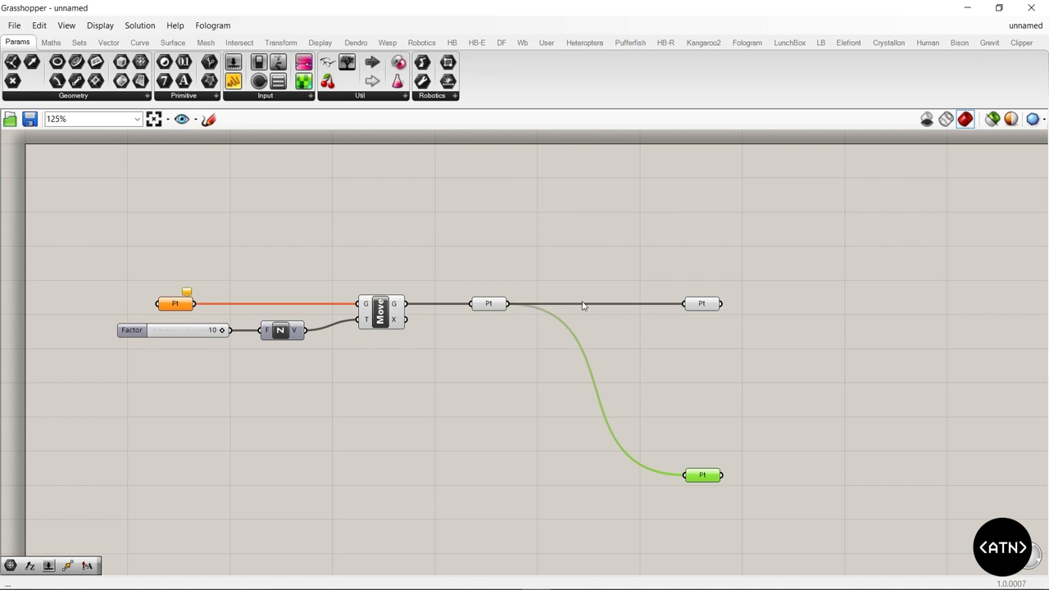
{"action": "mouse_move", "coordinate": [575, 265]}
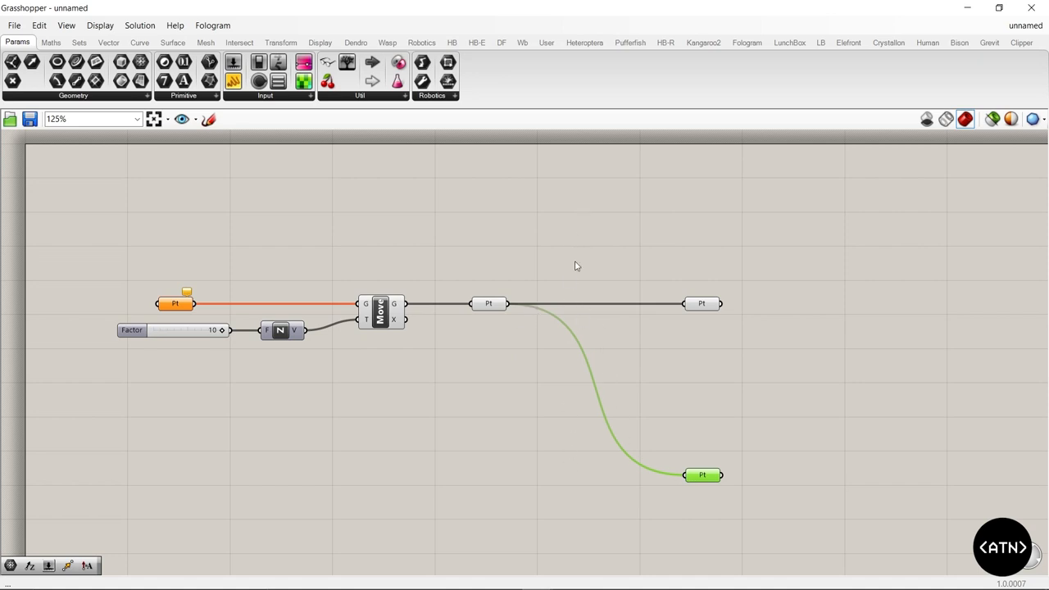
{"action": "mouse_move", "coordinate": [596, 374]}
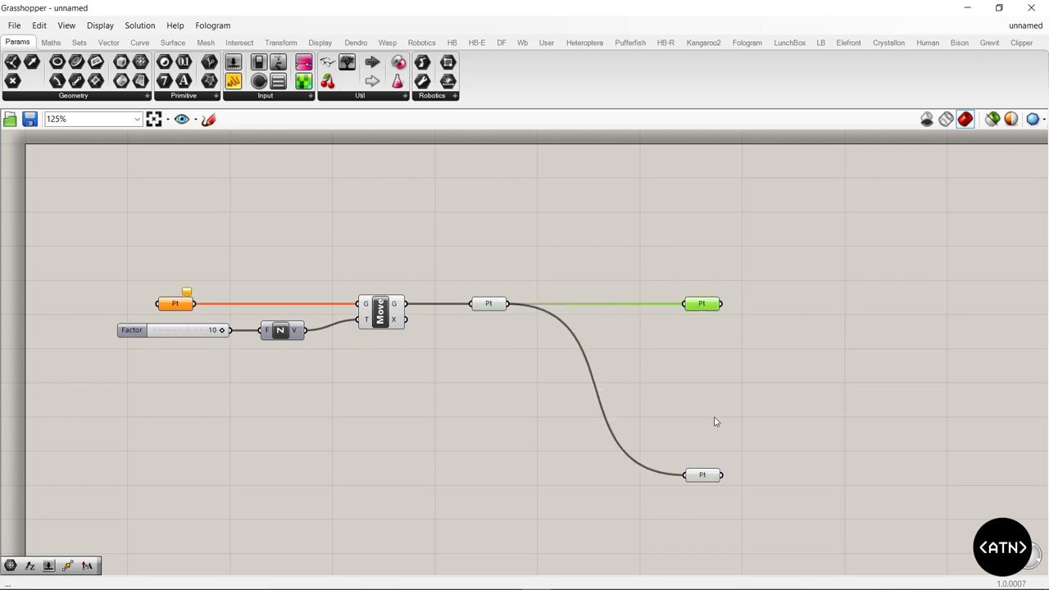
{"action": "mouse_move", "coordinate": [707, 375]}
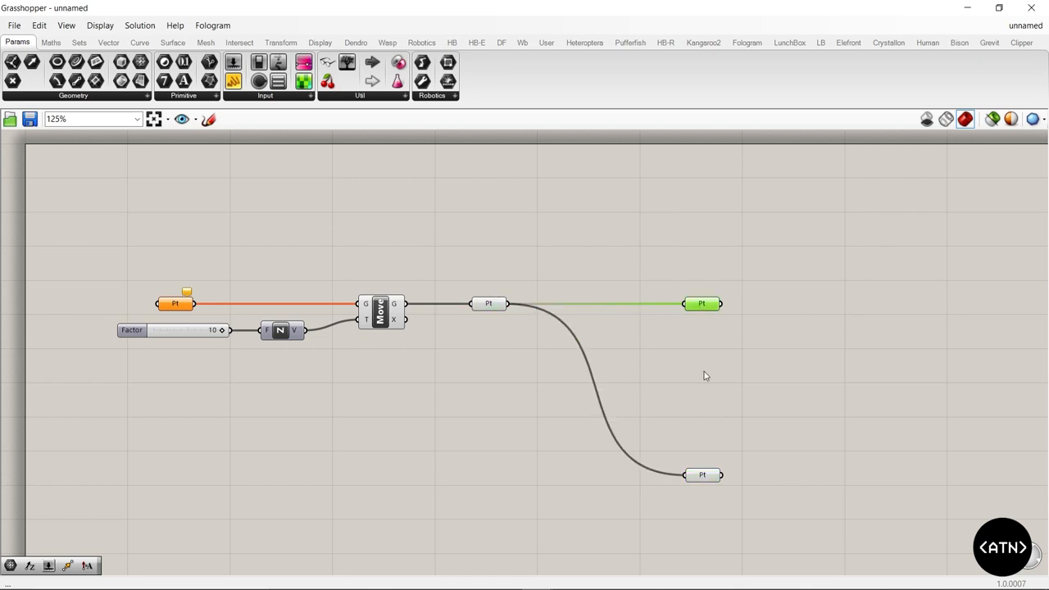
{"action": "mouse_move", "coordinate": [663, 413]}
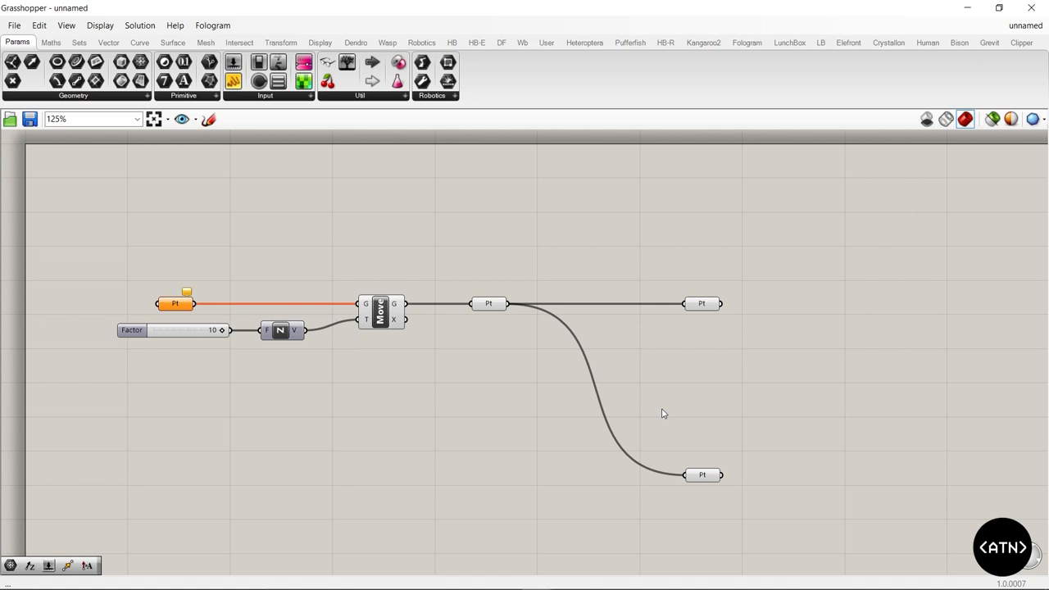
{"action": "mouse_move", "coordinate": [701, 475]}
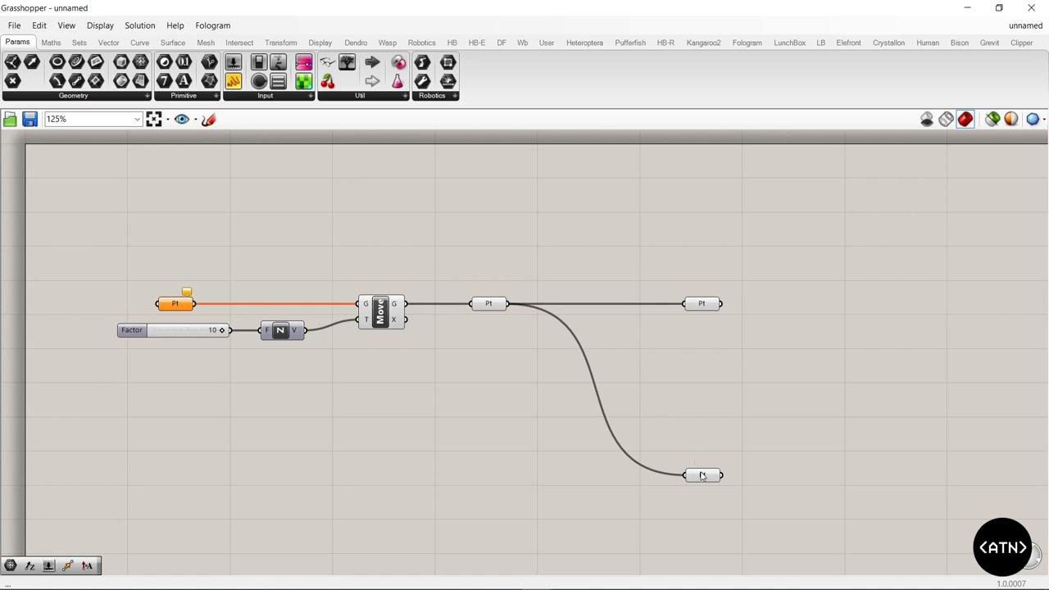
{"action": "left_click", "coordinate": [701, 303]}
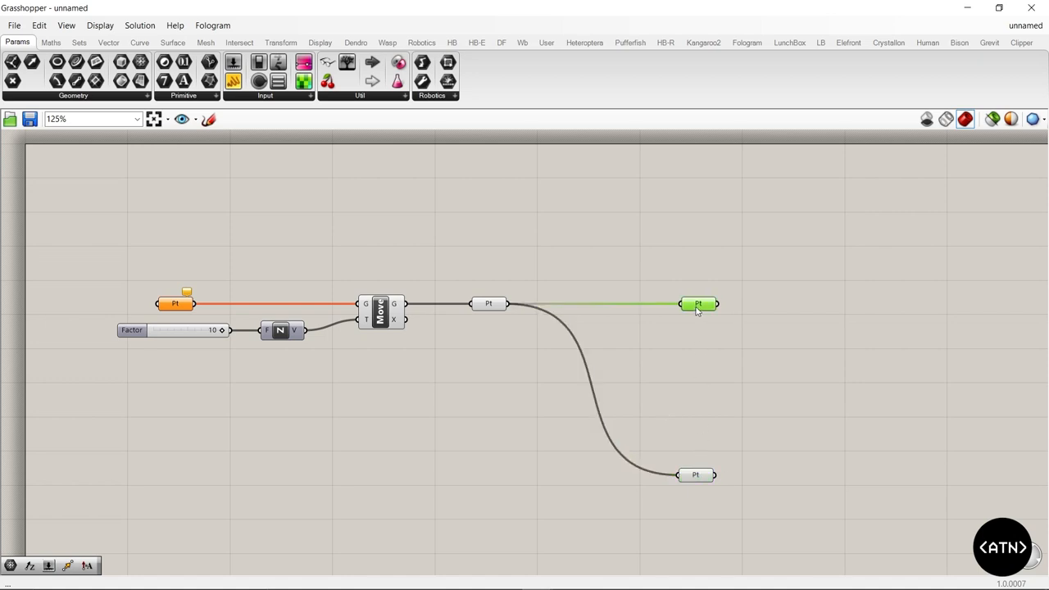
{"action": "left_click", "coordinate": [701, 334]}
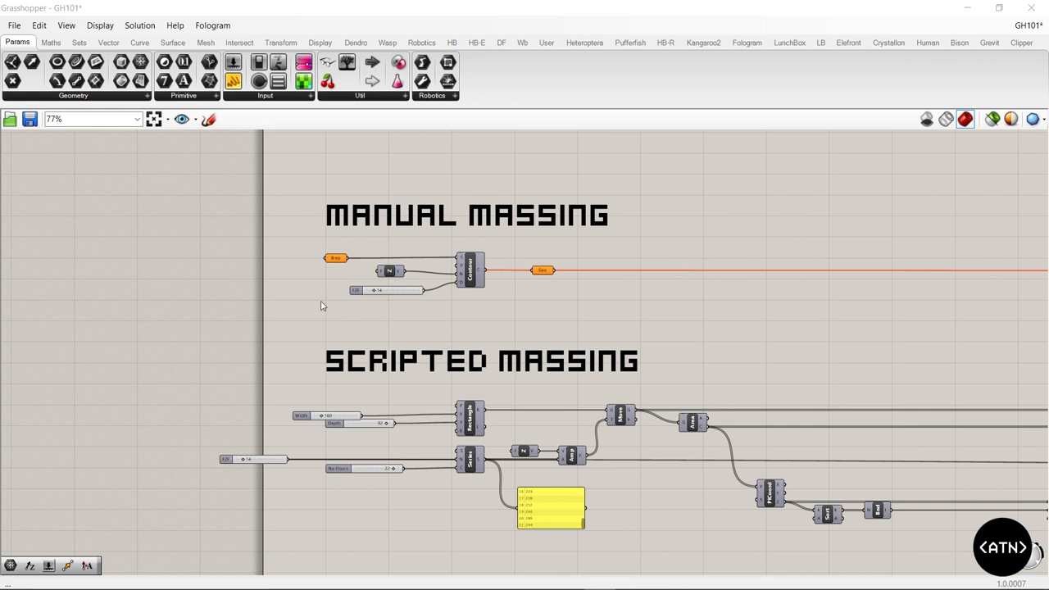
Step: Align the Brep, Unit Z and floor-to-floor slider inputs feeding Contour using the Align widgets
{"action": "scroll", "scroll_direction": "up", "scroll_amount": 3}
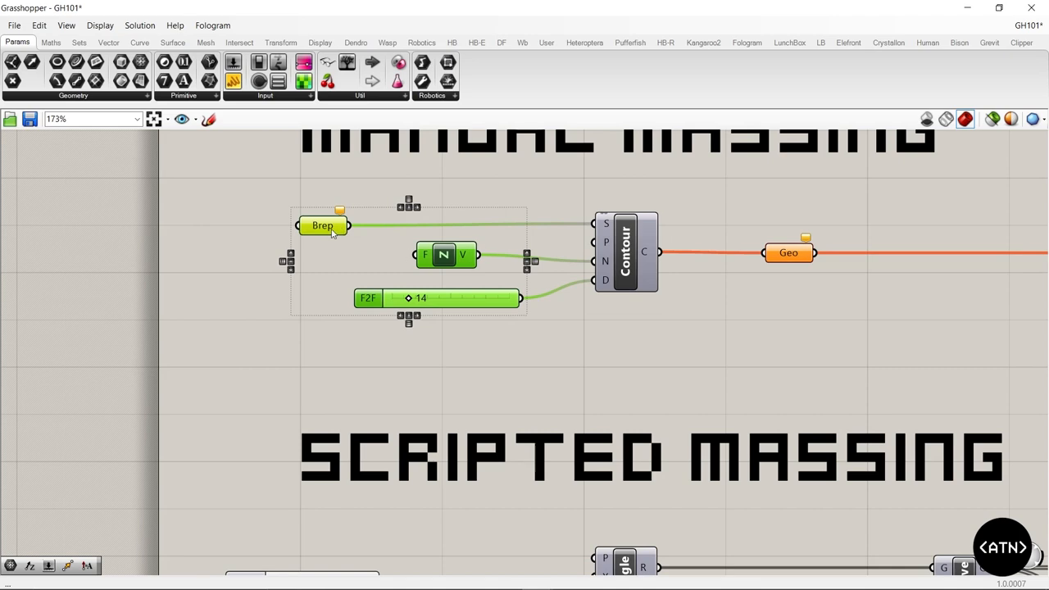
{"action": "mouse_move", "coordinate": [413, 213]}
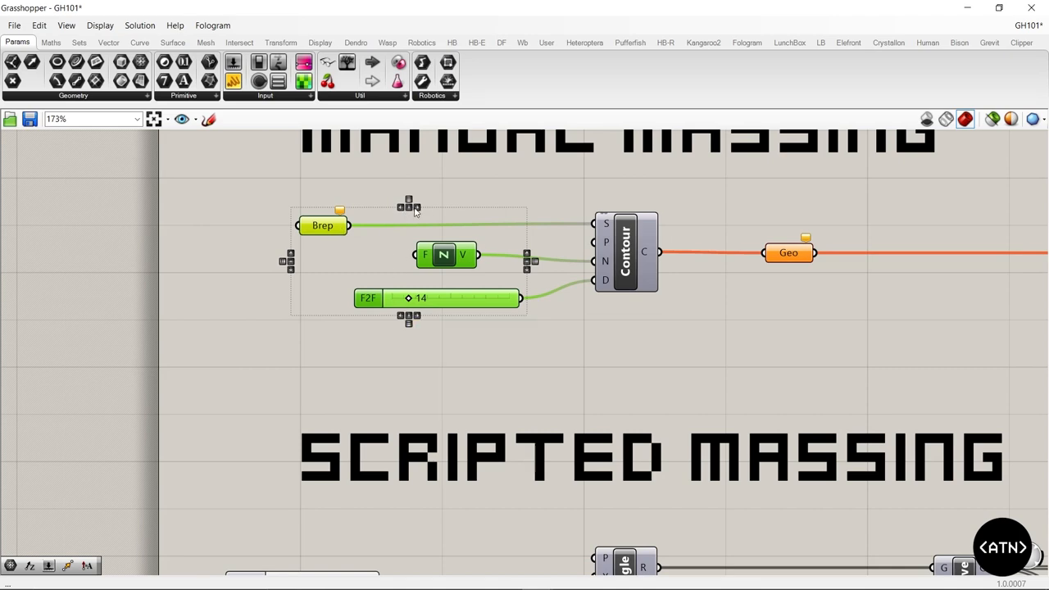
{"action": "mouse_move", "coordinate": [403, 207]}
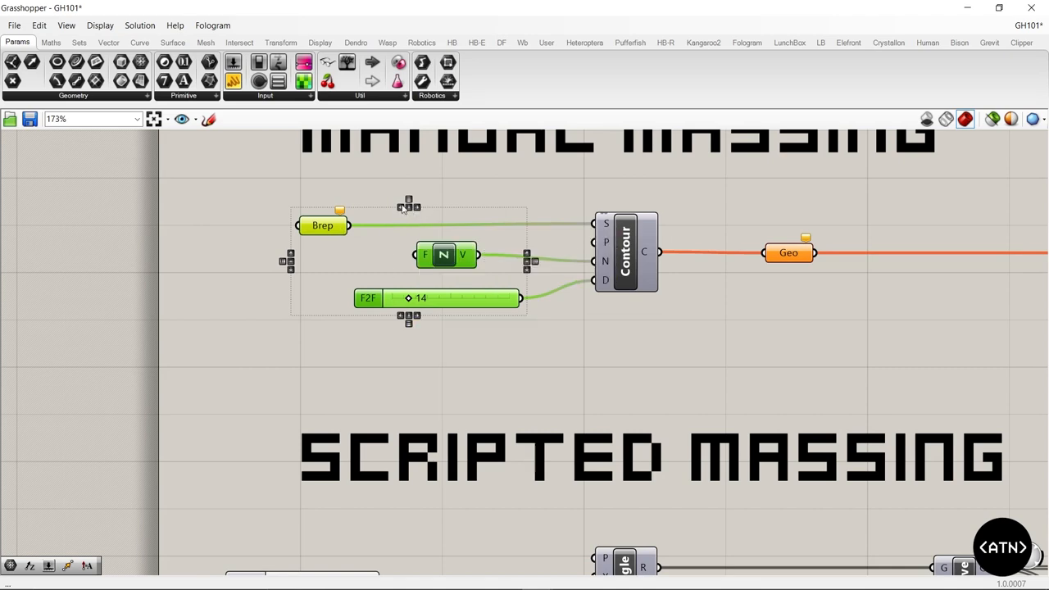
{"action": "mouse_move", "coordinate": [401, 212]}
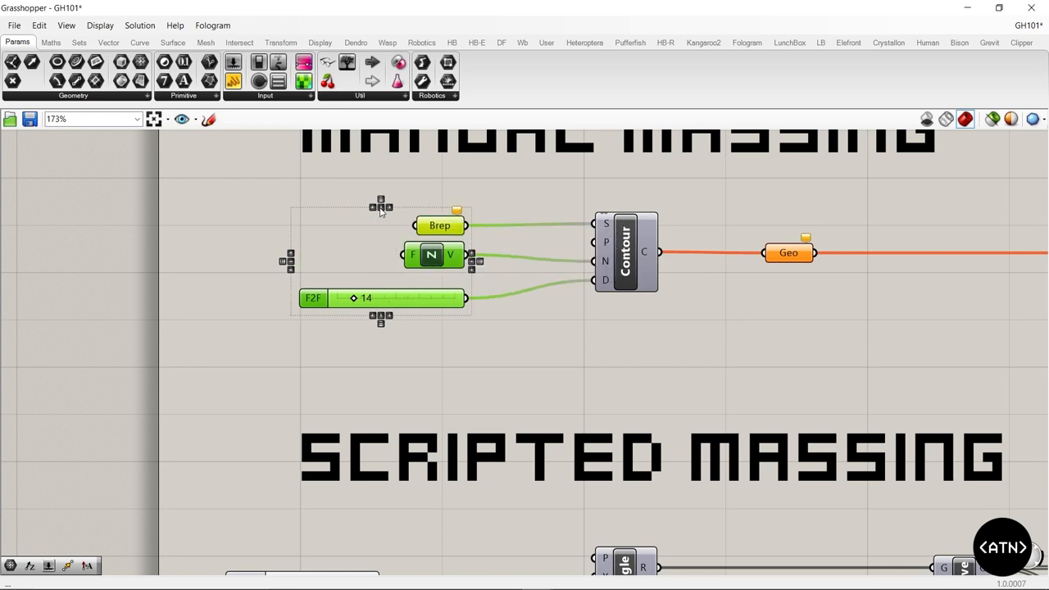
{"action": "left_click_drag", "start_coordinate": [439, 226], "coordinate": [380, 226]}
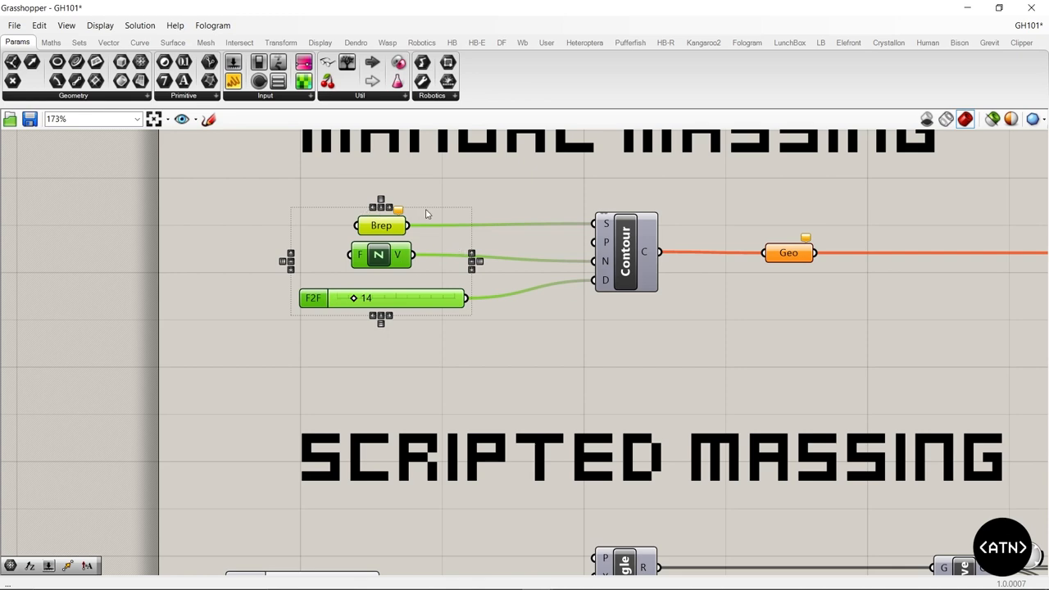
{"action": "mouse_move", "coordinate": [276, 241]}
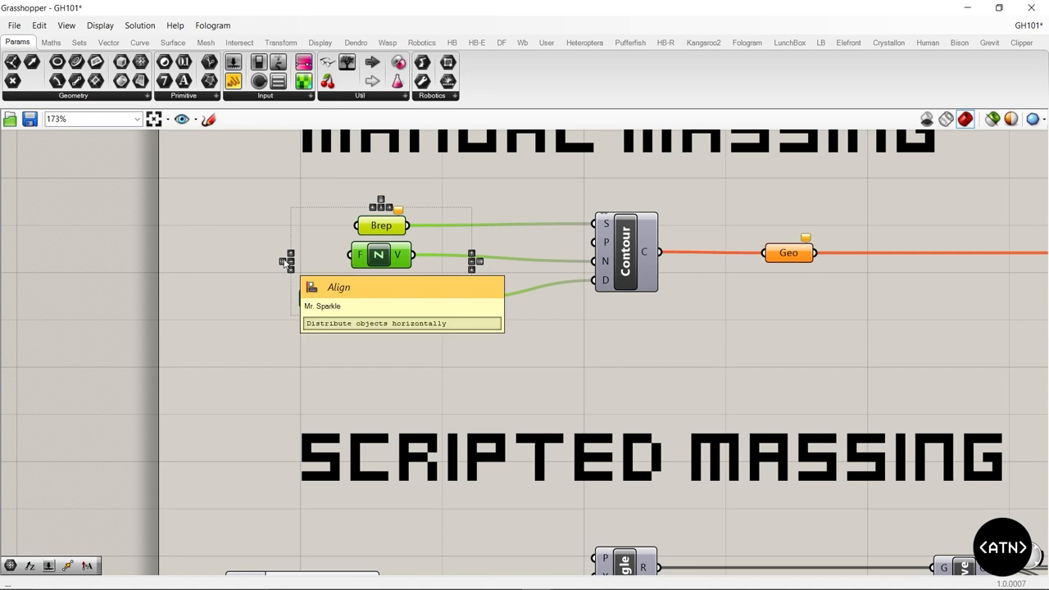
{"action": "scroll", "scroll_direction": "down", "scroll_amount": 3}
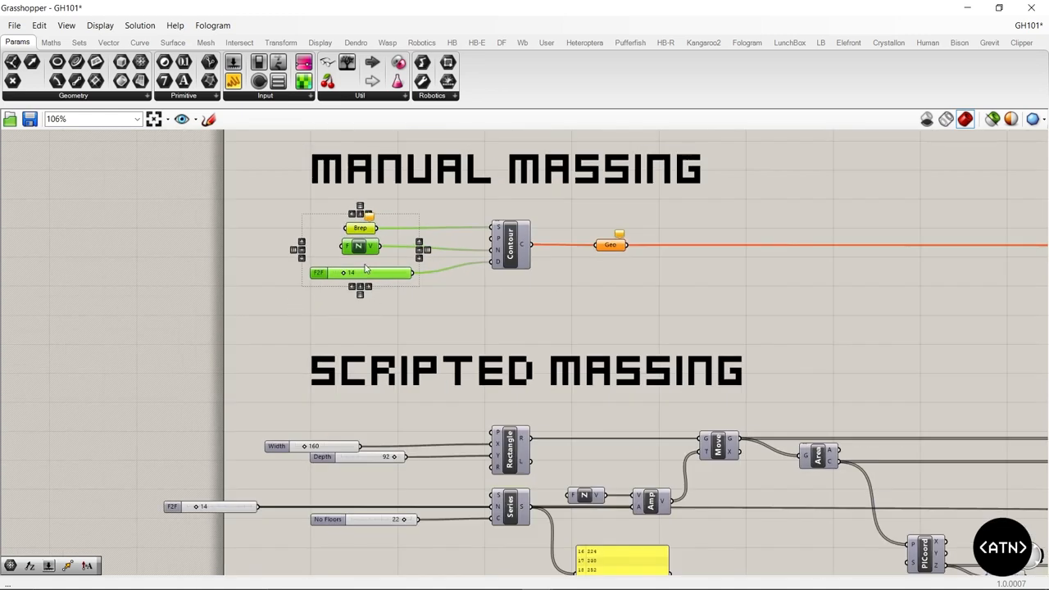
{"action": "scroll", "scroll_direction": "up", "scroll_amount": 3}
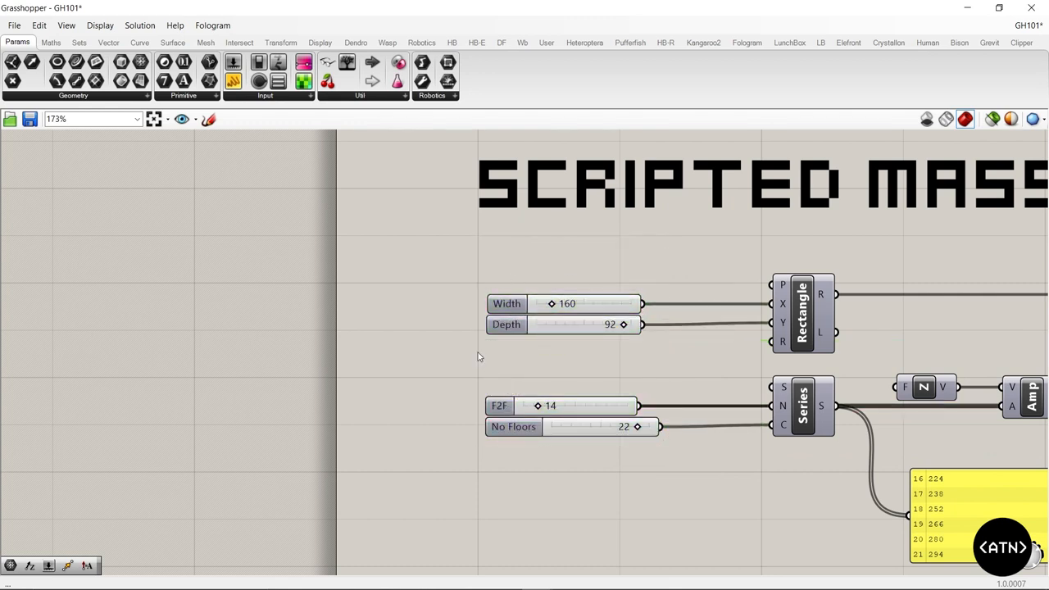
Step: Alt-drag on the canvas to spread the Floors, Facade and Balustrade sections apart vertically
{"action": "scroll", "scroll_direction": "down", "scroll_amount": 3}
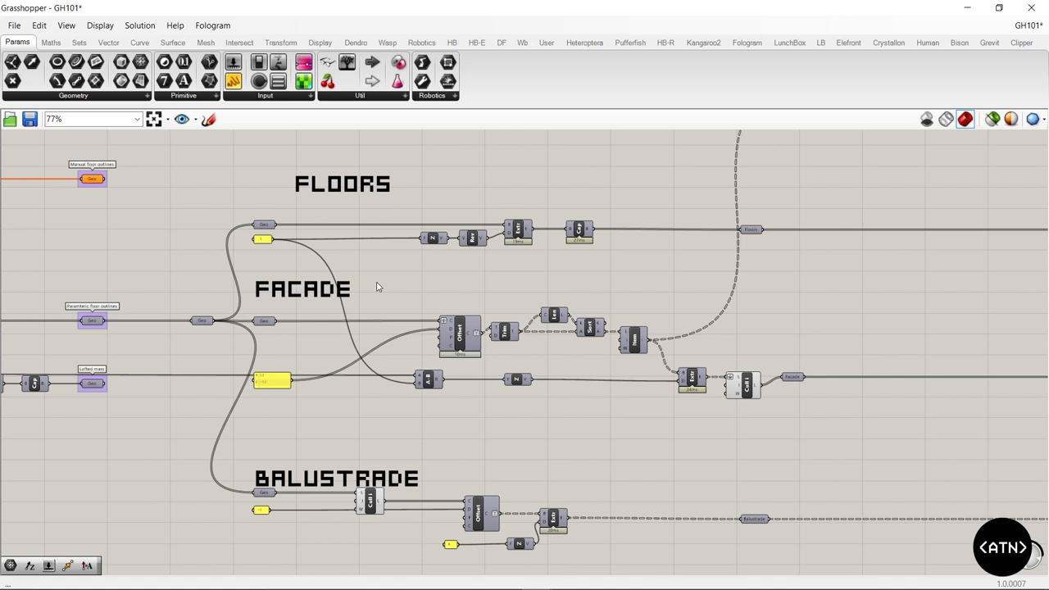
{"action": "mouse_move", "coordinate": [321, 260]}
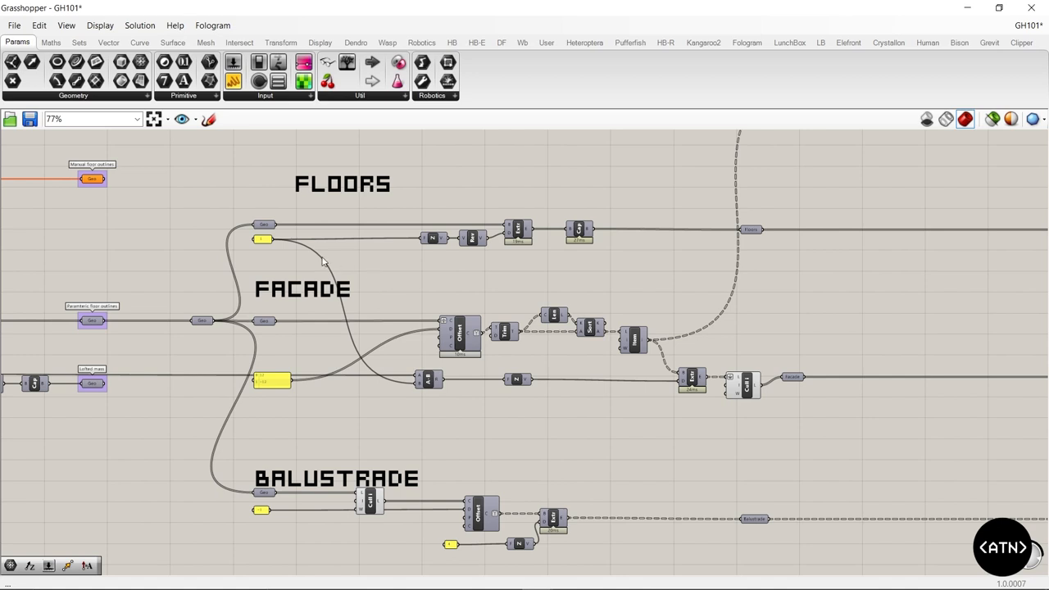
{"action": "mouse_move", "coordinate": [242, 267]}
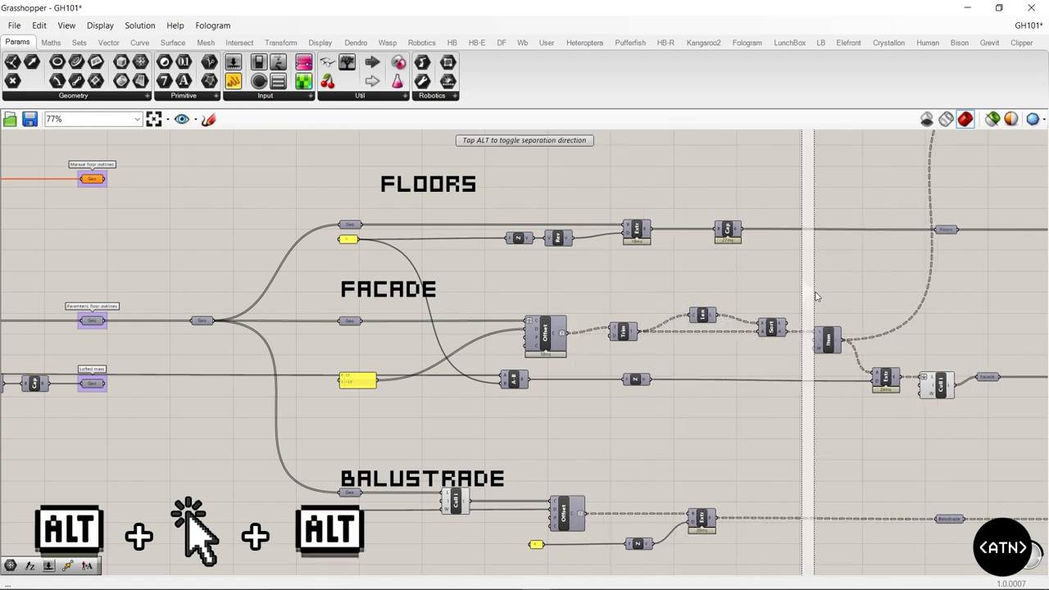
{"action": "scroll", "scroll_direction": "down", "scroll_amount": 3}
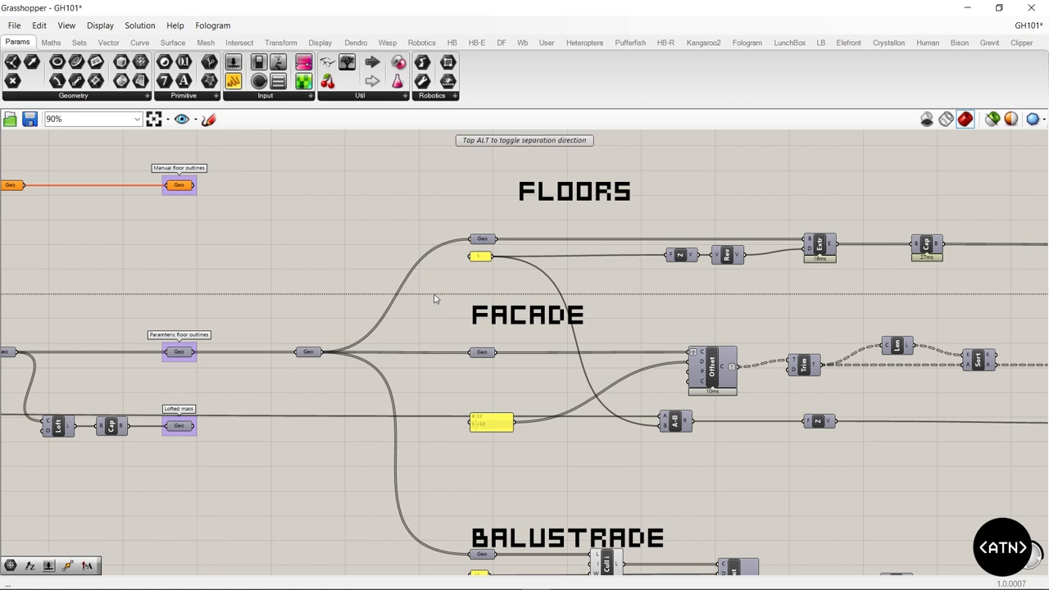
{"action": "scroll", "scroll_direction": "down", "scroll_amount": 3}
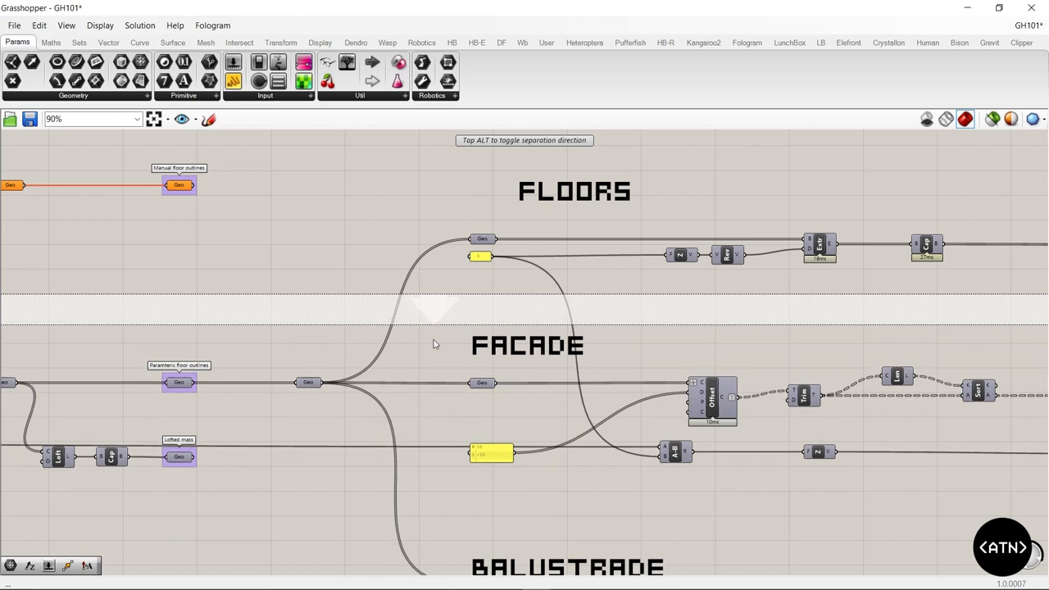
{"action": "scroll", "scroll_direction": "up", "scroll_amount": 3}
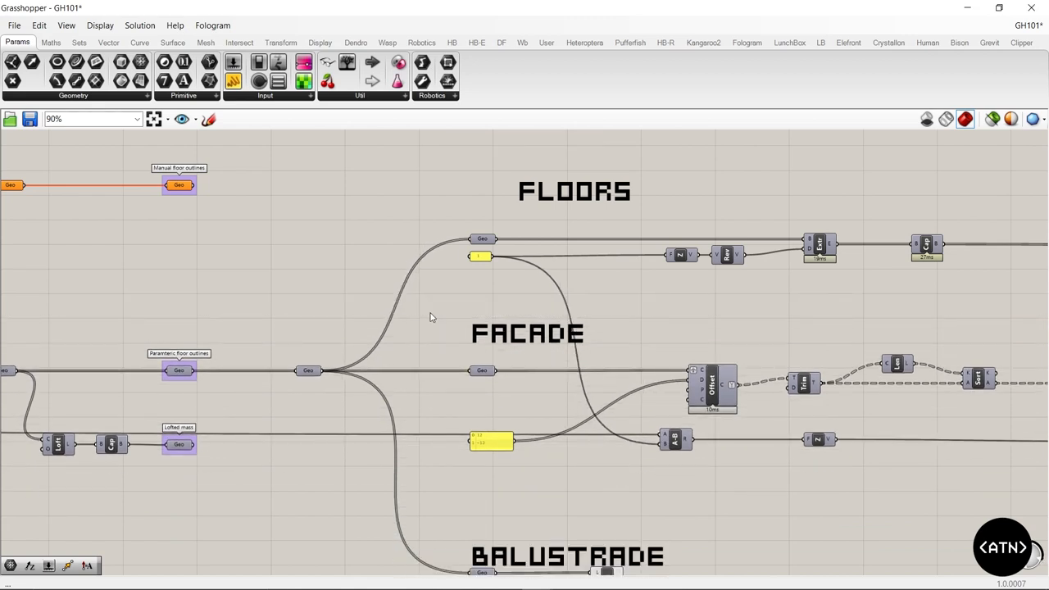
{"action": "scroll", "scroll_direction": "down", "scroll_amount": 3}
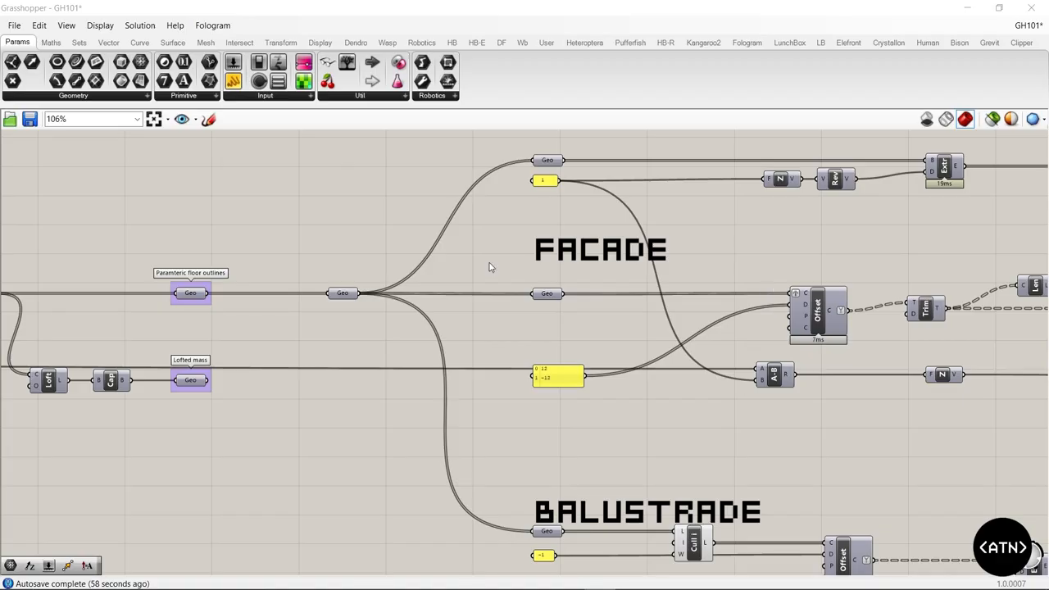
{"action": "mouse_move", "coordinate": [481, 267]}
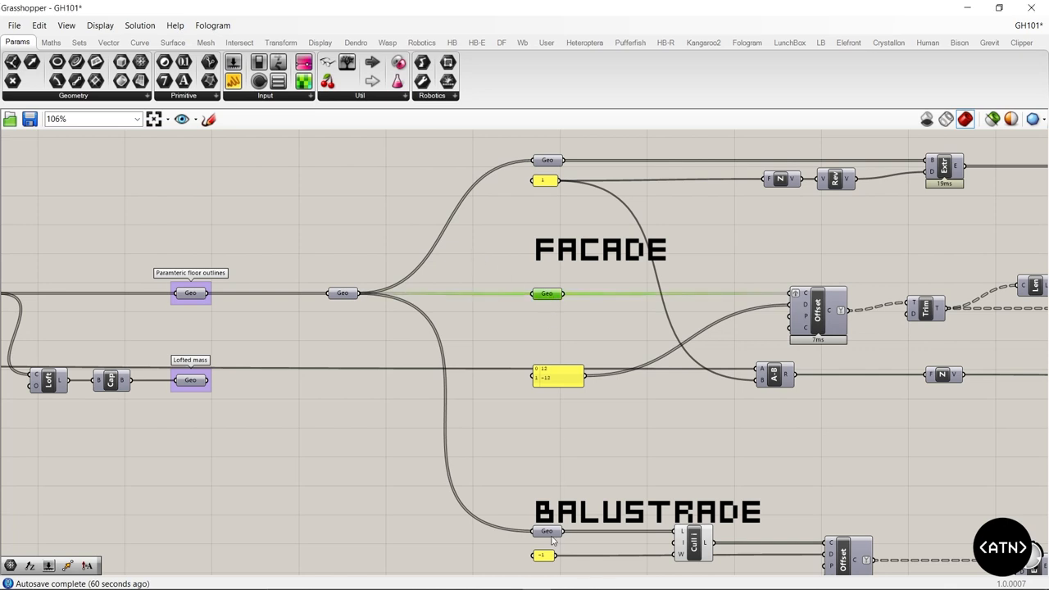
Step: Select the facade Geo parameter and arrow-key the selection along to the balustrade's Geo input
{"action": "left_click", "coordinate": [547, 293]}
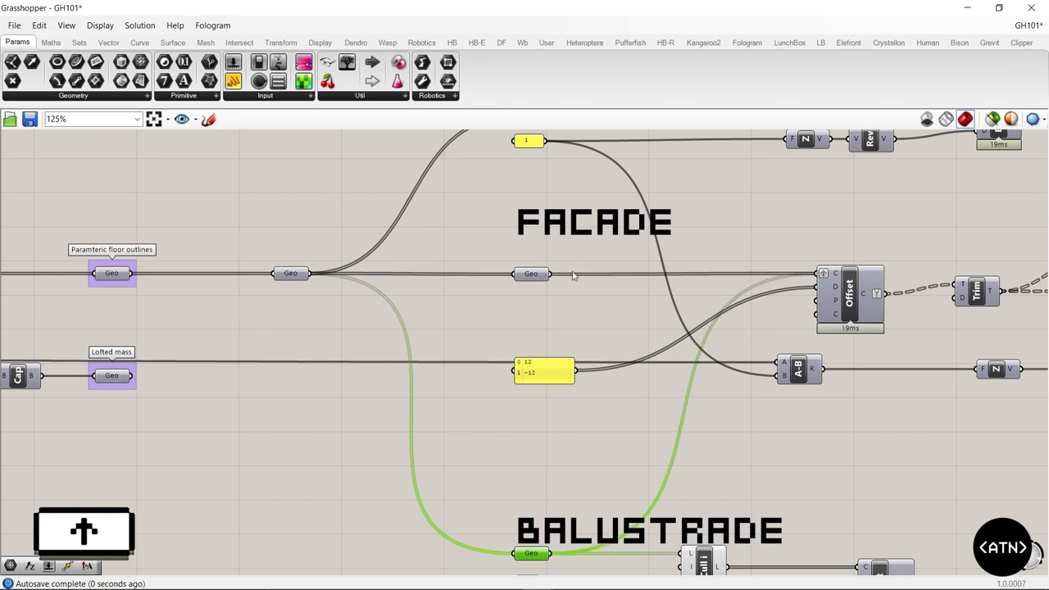
{"action": "mouse_move", "coordinate": [835, 276]}
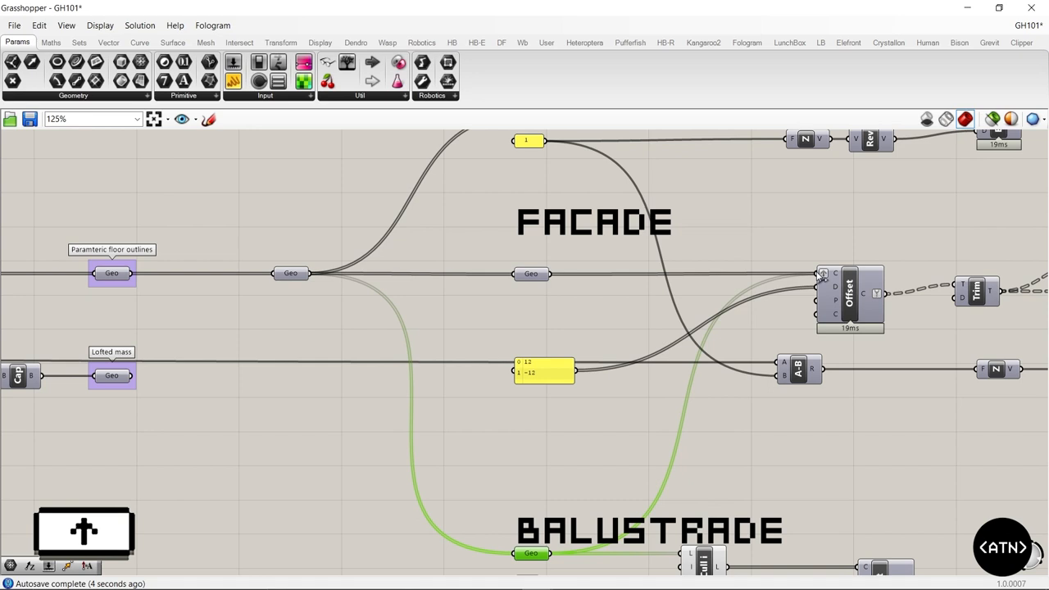
{"action": "mouse_move", "coordinate": [837, 269]}
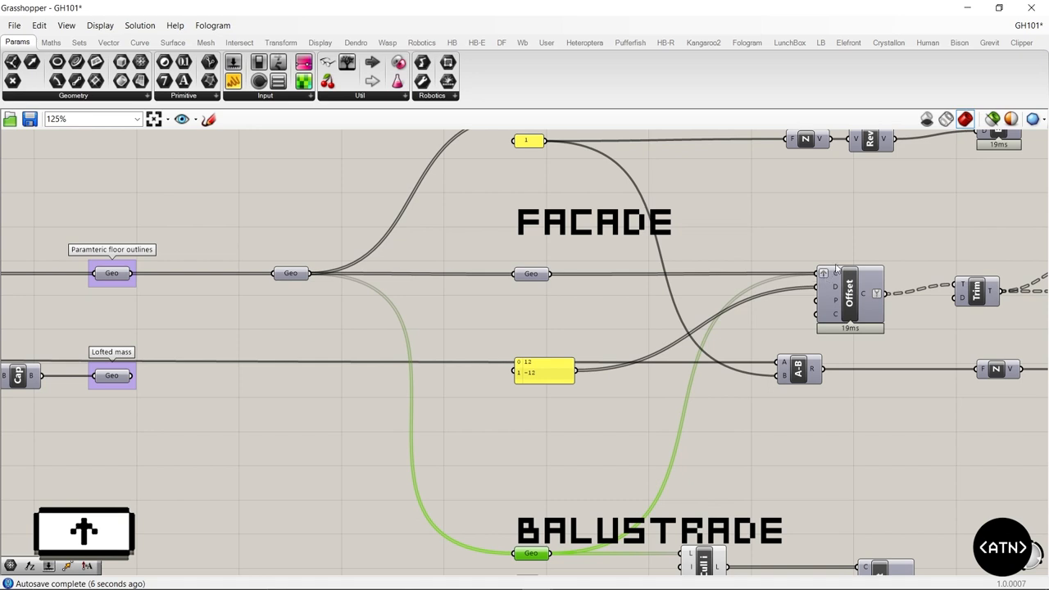
{"action": "mouse_move", "coordinate": [783, 278]}
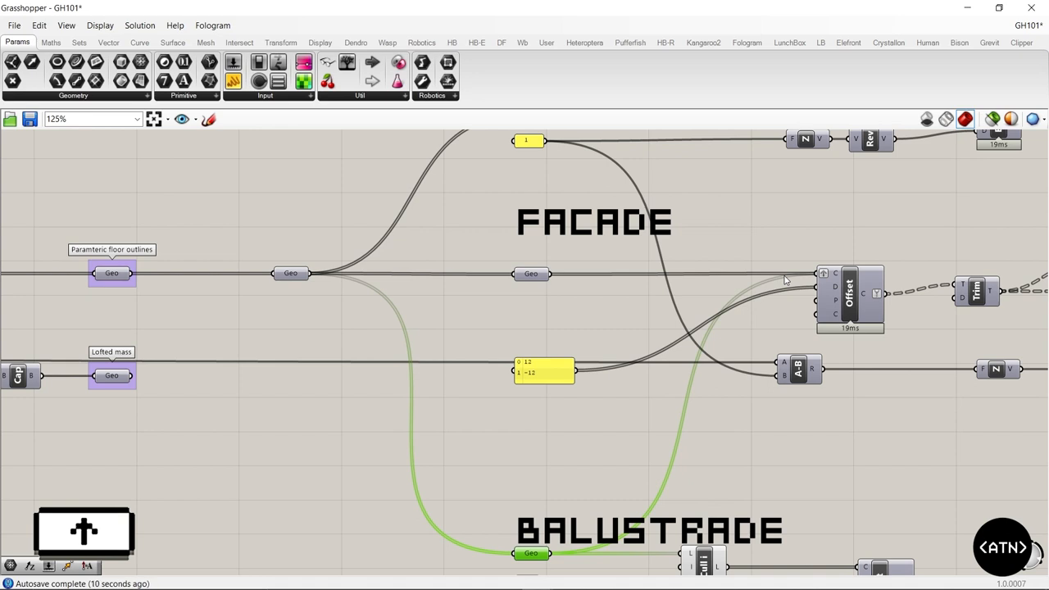
{"action": "mouse_move", "coordinate": [555, 149]}
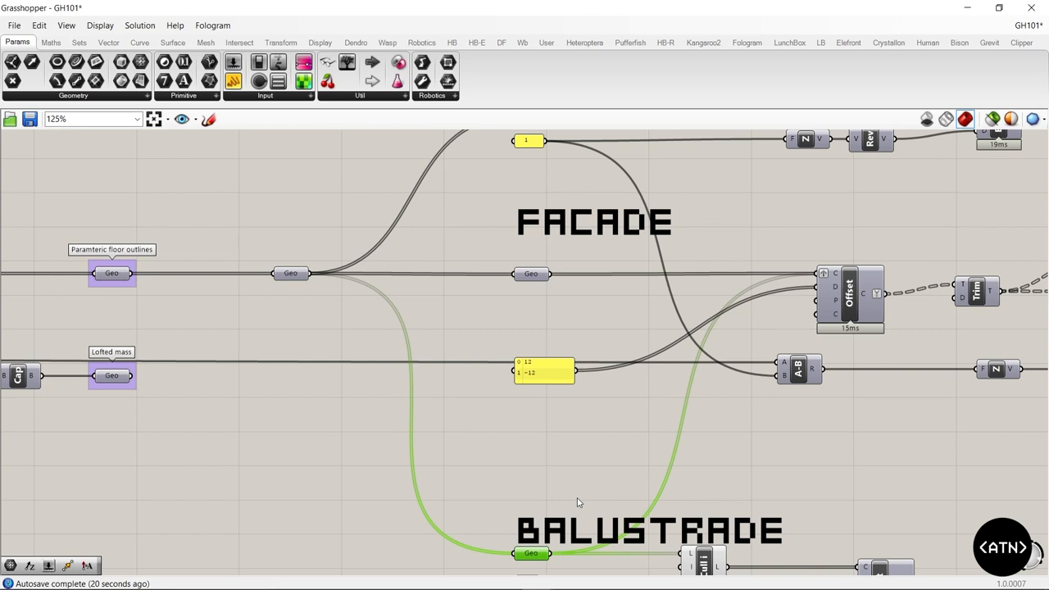
{"action": "mouse_move", "coordinate": [557, 560]}
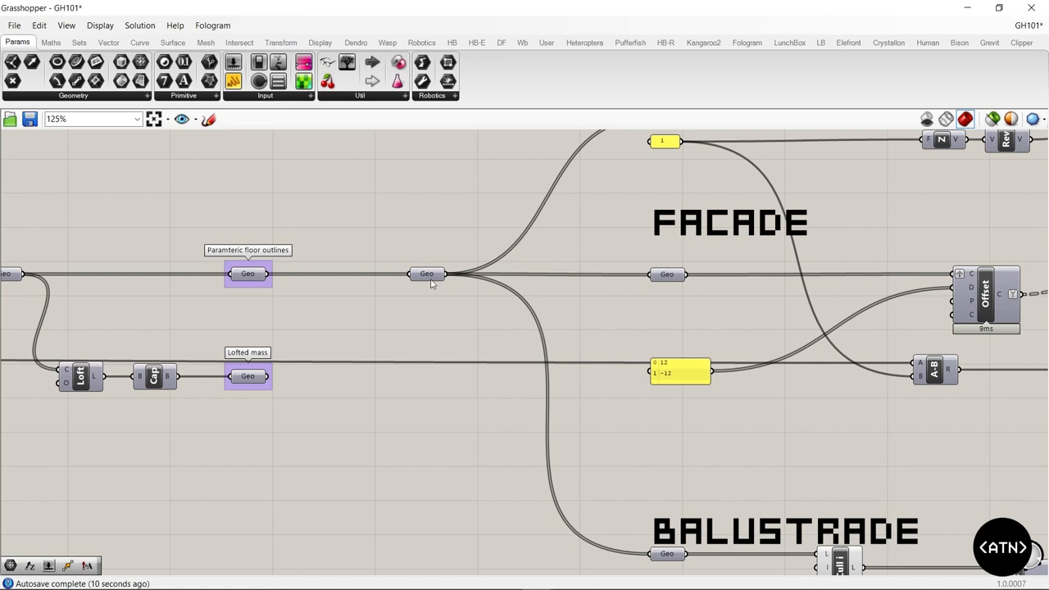
Step: Drag a lower copy of the Geo parameter carrying the facade and balustrade wires, then start a new document
{"action": "left_click", "coordinate": [426, 272]}
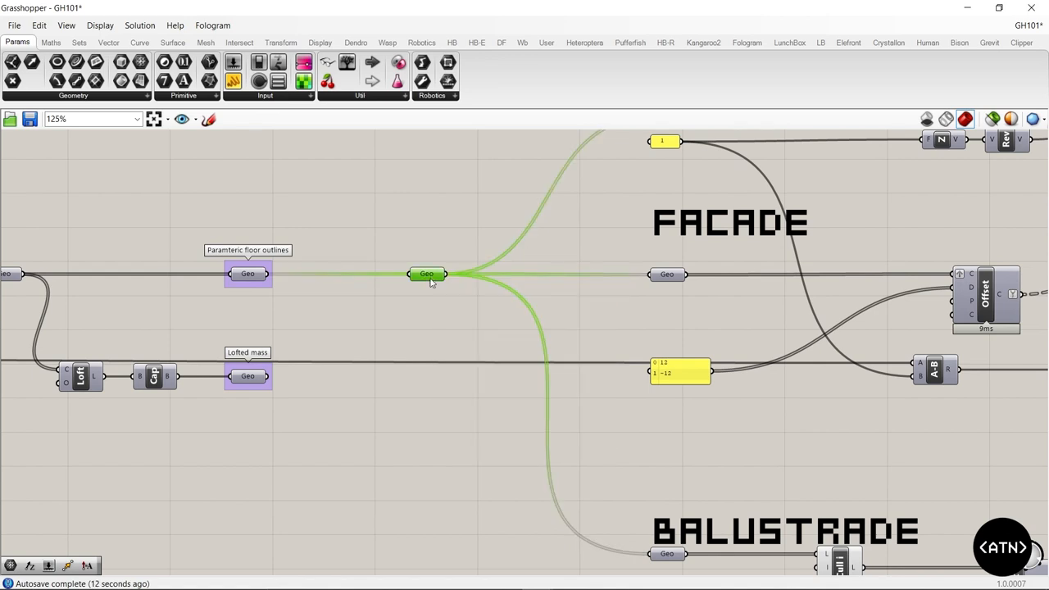
{"action": "left_click_drag", "start_coordinate": [426, 273], "coordinate": [419, 383]}
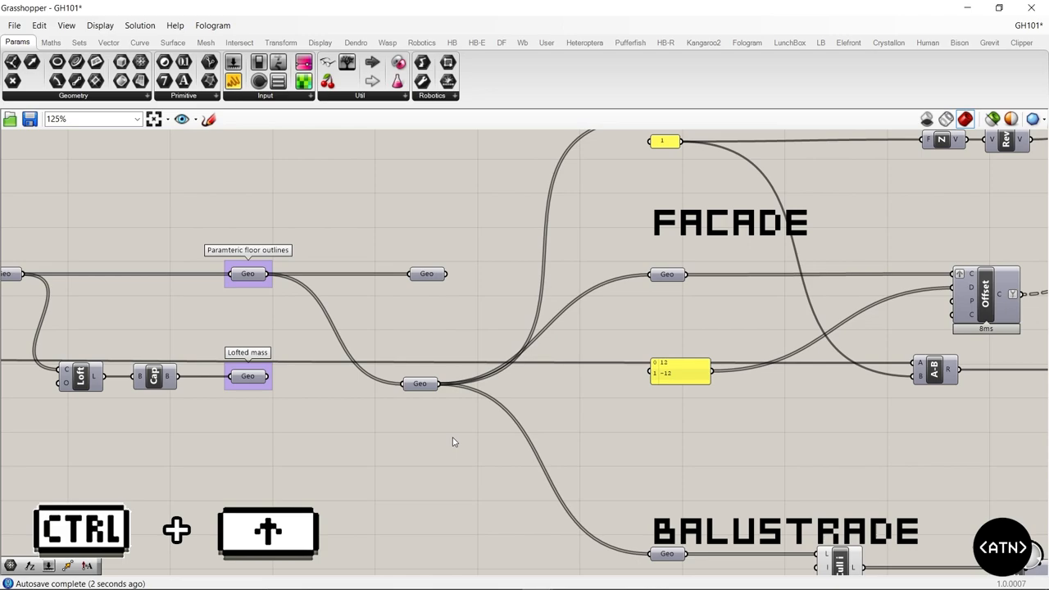
{"action": "key", "text": "ctrl+n"}
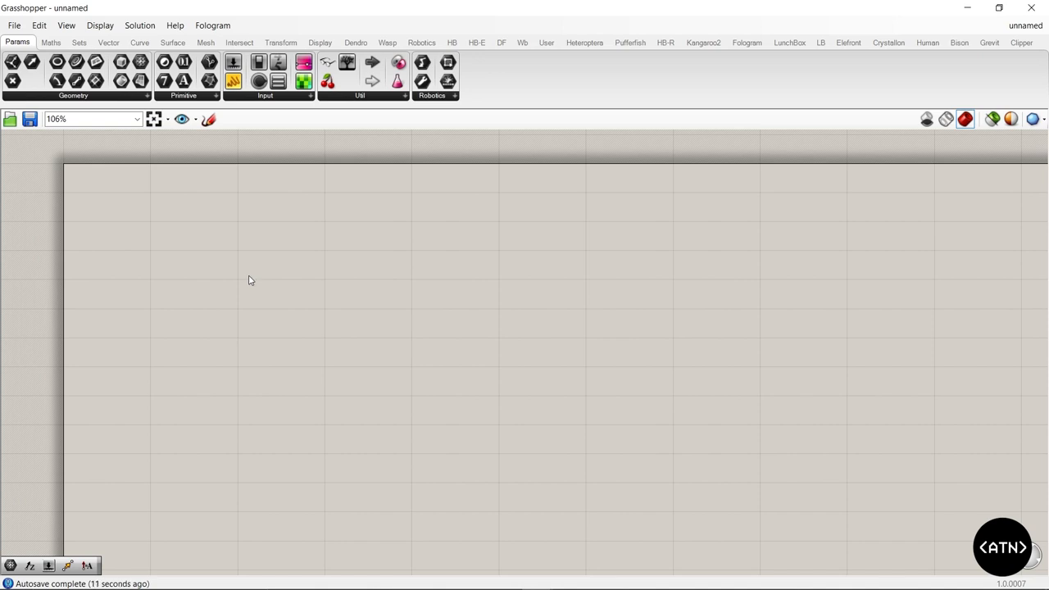
{"action": "mouse_move", "coordinate": [279, 298]}
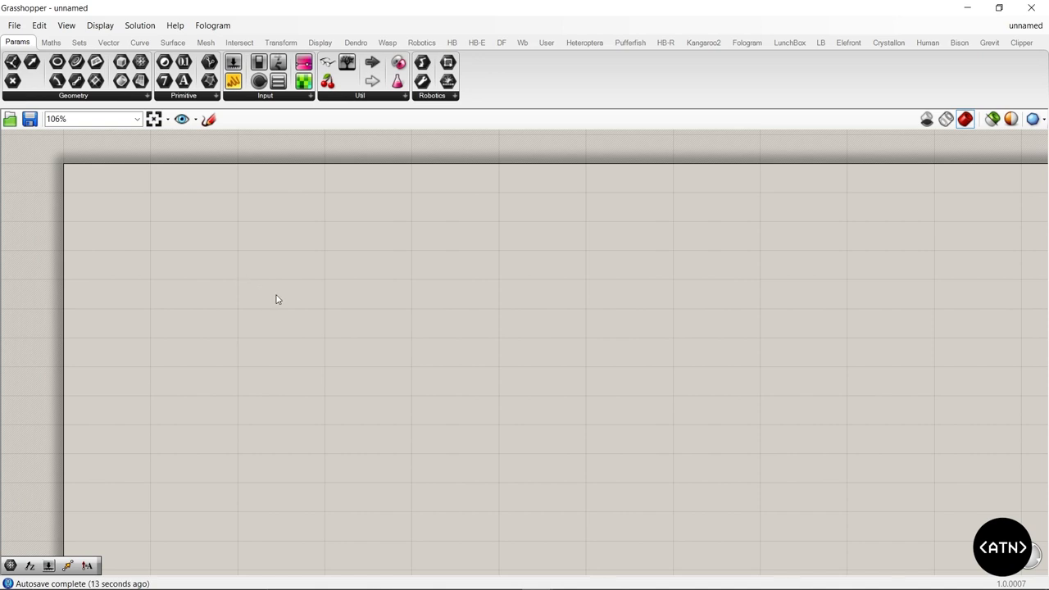
Step: Create an integer 10 slider and a decimal 10.00 slider via canvas quick search
{"action": "double_click", "coordinate": [275, 298]}
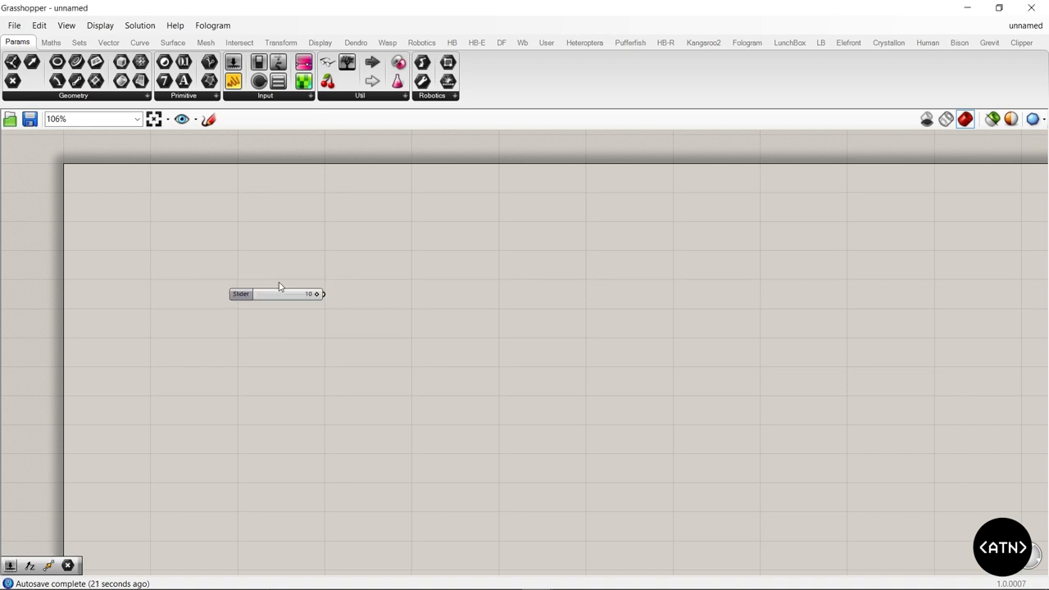
{"action": "left_click", "coordinate": [275, 296]}
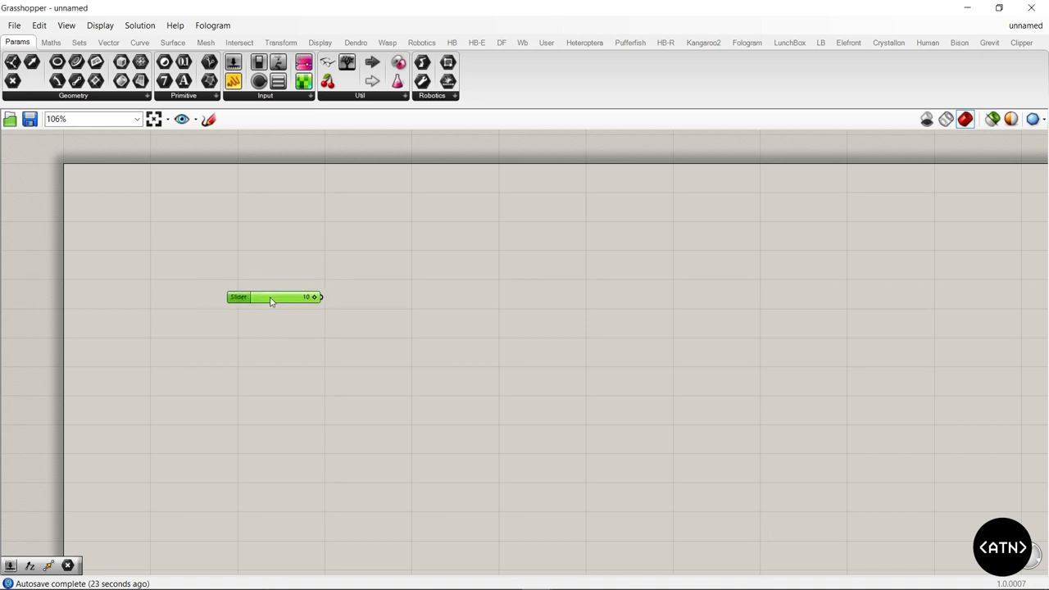
{"action": "scroll", "scroll_direction": "up", "scroll_amount": 3}
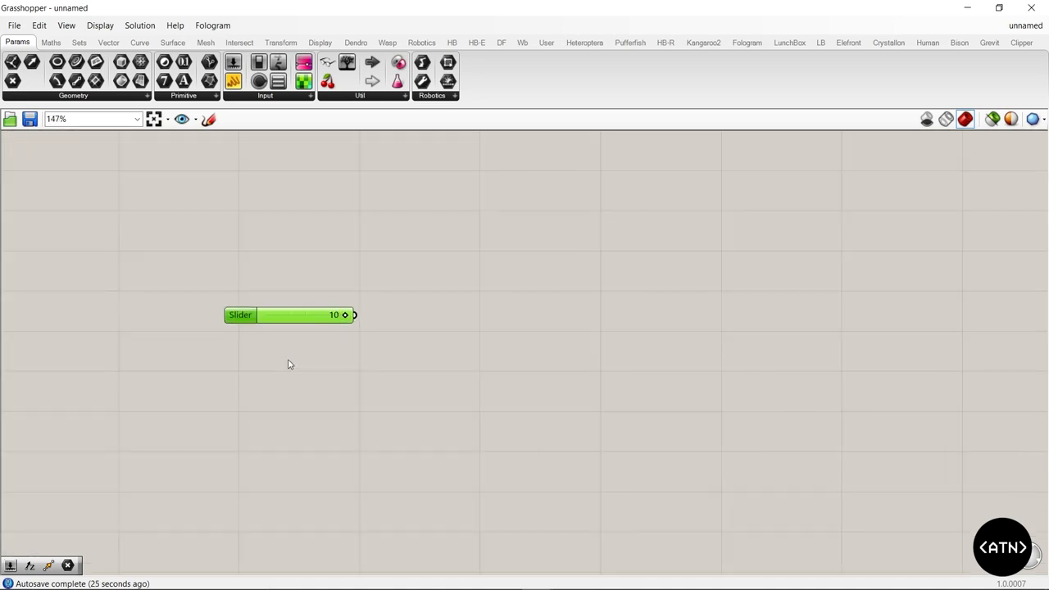
{"action": "double_click", "coordinate": [288, 364]}
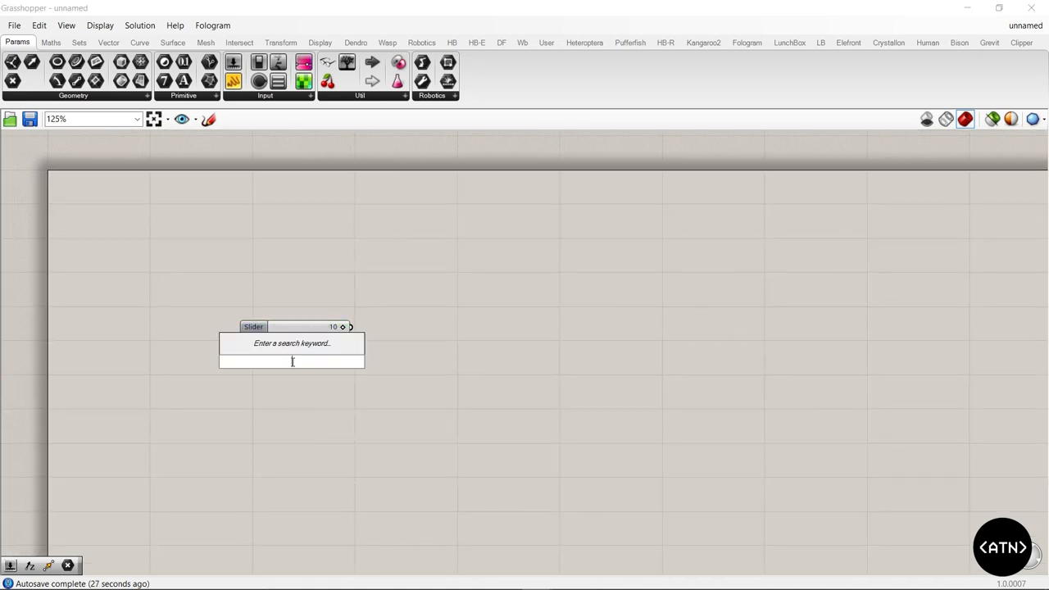
{"action": "type", "text": "10."}
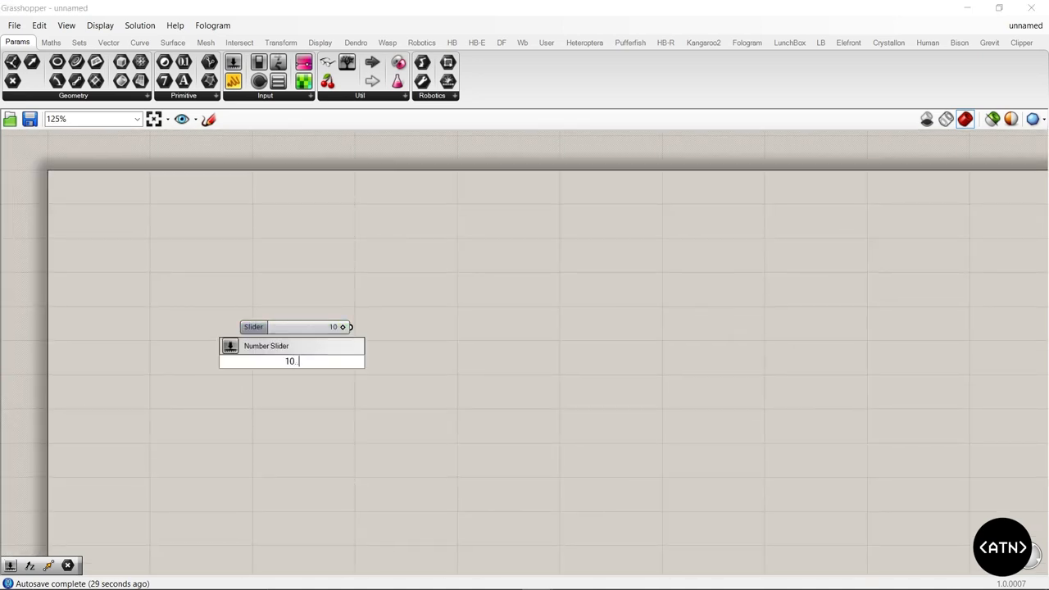
{"action": "key", "text": "Return"}
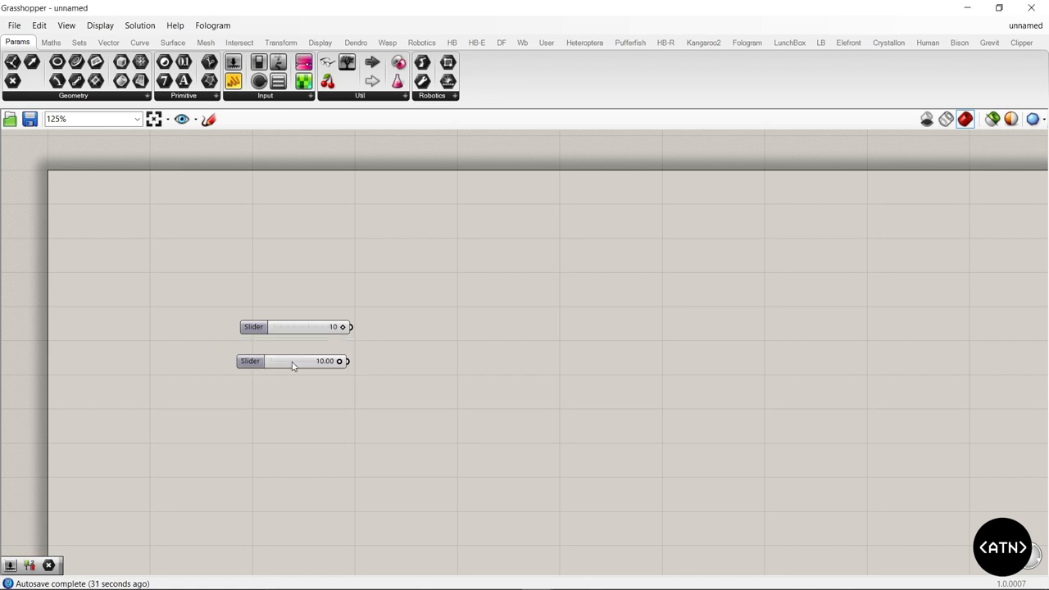
Step: Add two range-limited sliders typed as 5< and 2<5<10, then window-select all four sliders
{"action": "double_click", "coordinate": [295, 370]}
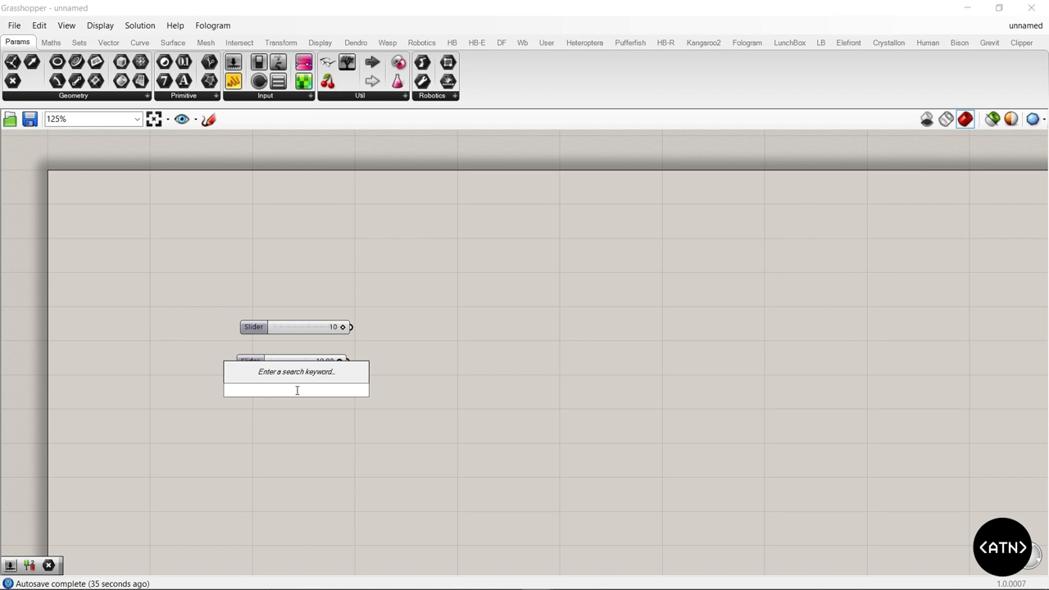
{"action": "type", "text": "5"}
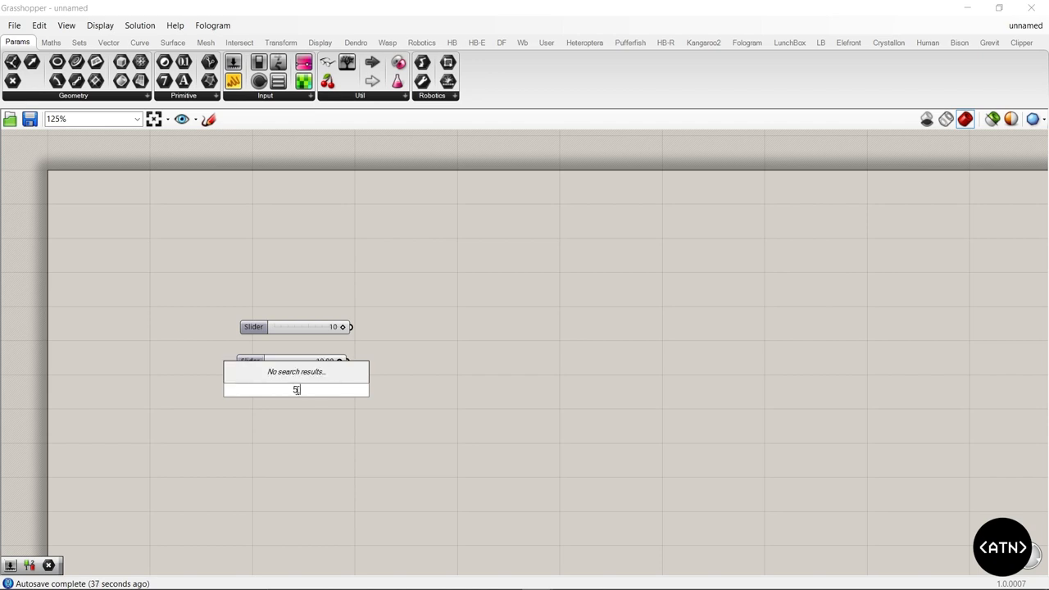
{"action": "type", "text": "<"}
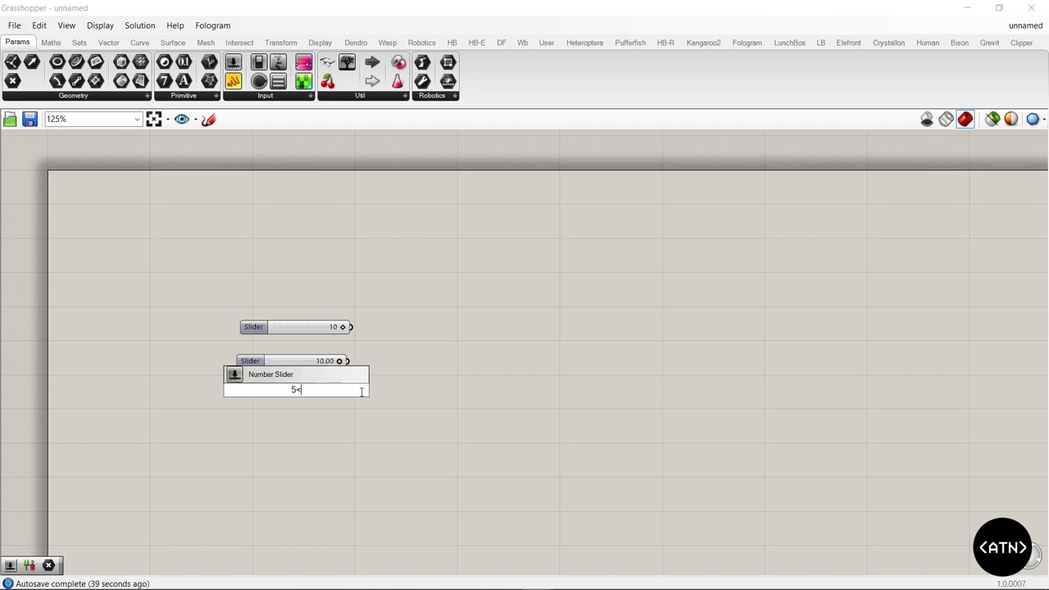
{"action": "key", "text": "Return"}
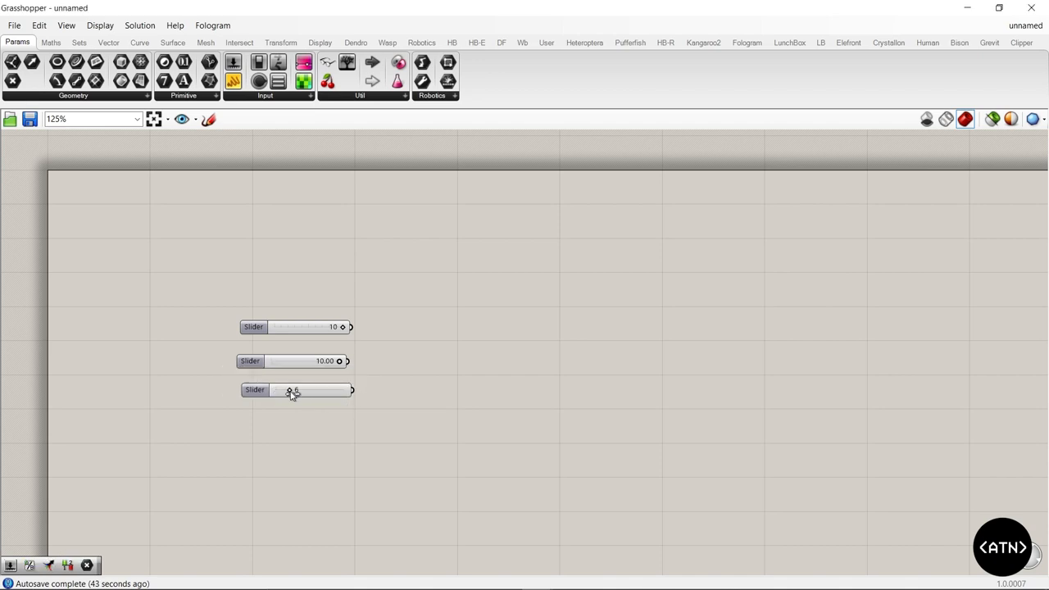
{"action": "scroll", "scroll_direction": "up", "scroll_amount": 3}
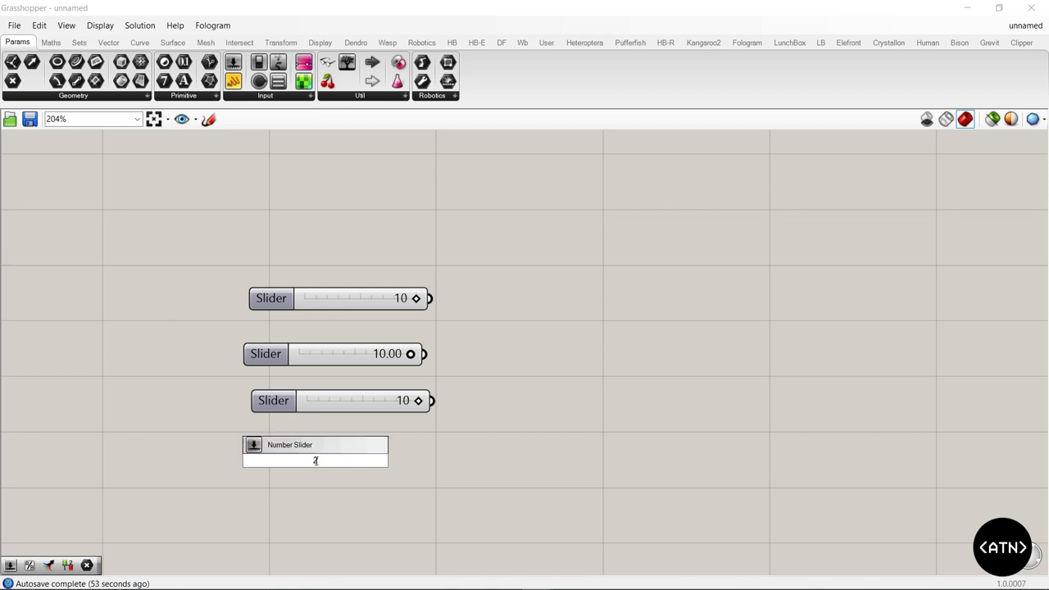
{"action": "type", "text": "<5"}
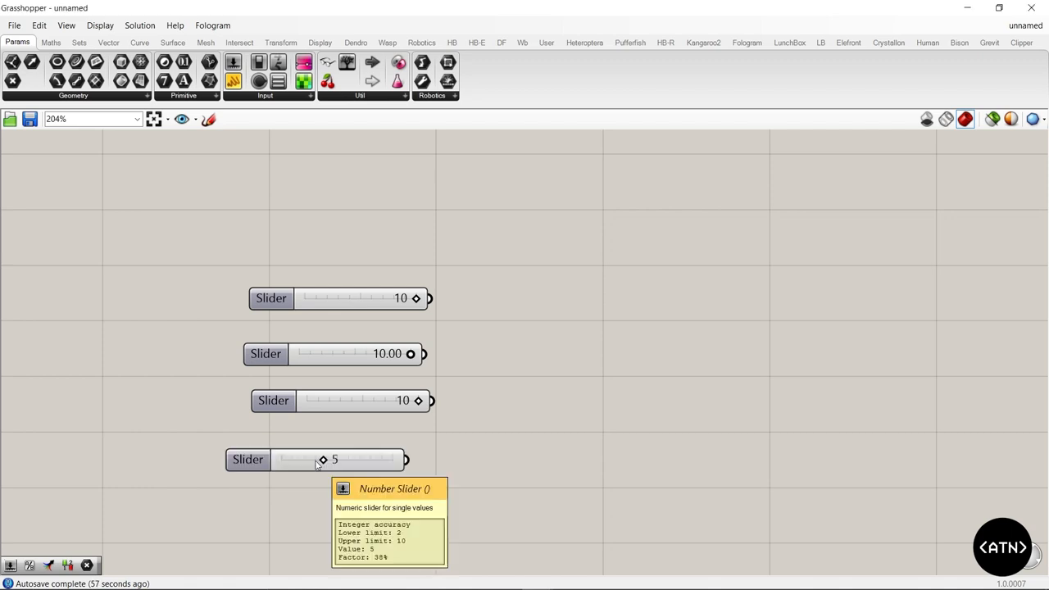
{"action": "left_click_drag", "start_coordinate": [321, 458], "coordinate": [394, 459]}
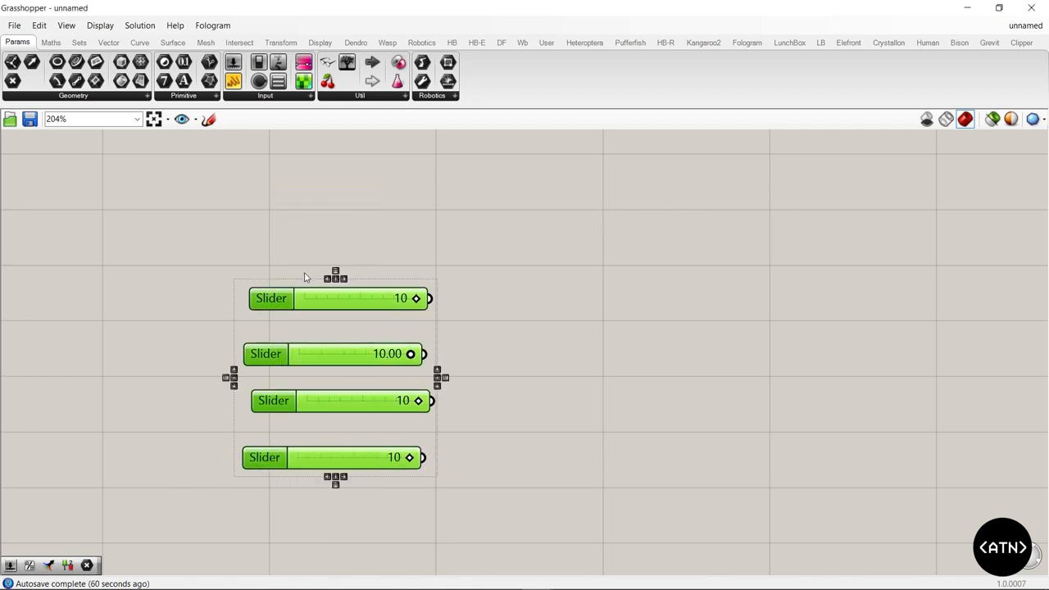
{"action": "scroll", "scroll_direction": "down", "scroll_amount": 3}
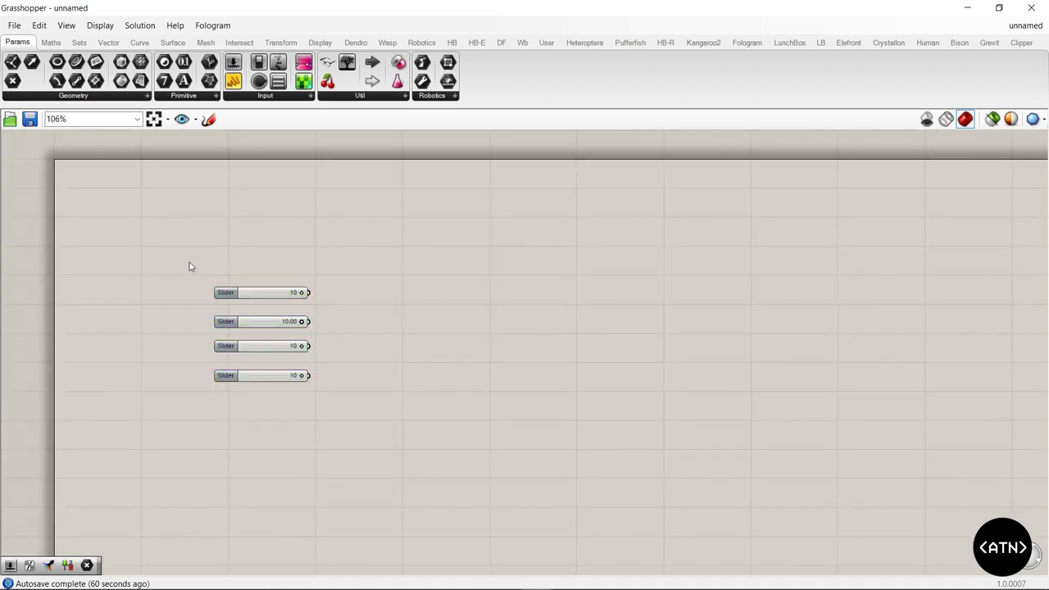
{"action": "scroll", "scroll_direction": "up", "scroll_amount": 3}
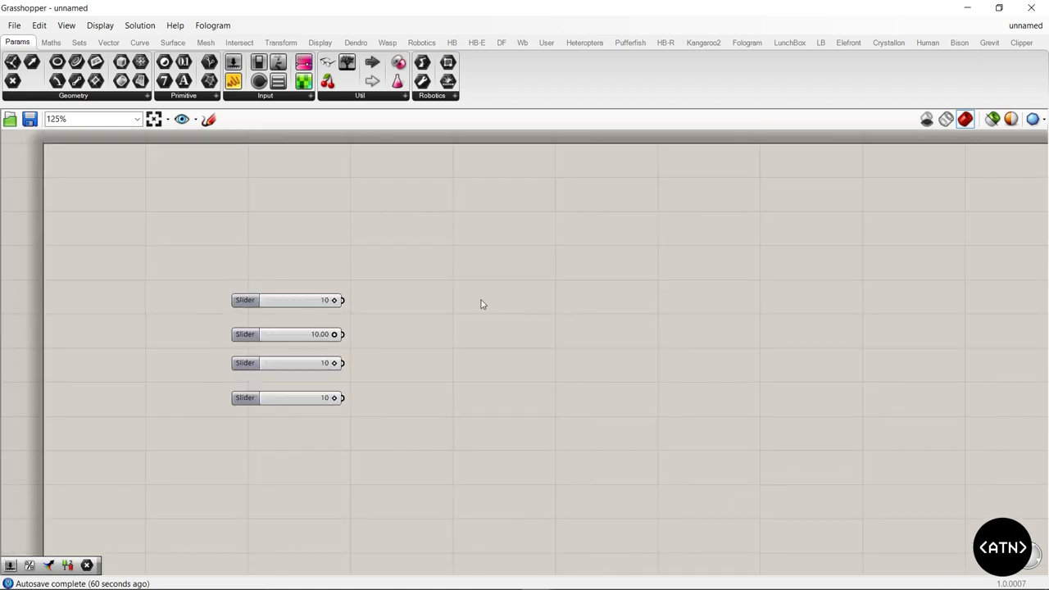
Step: Add Division (B=2) and Multiplication components fed by the decimal slider on input A
{"action": "double_click", "coordinate": [482, 303]}
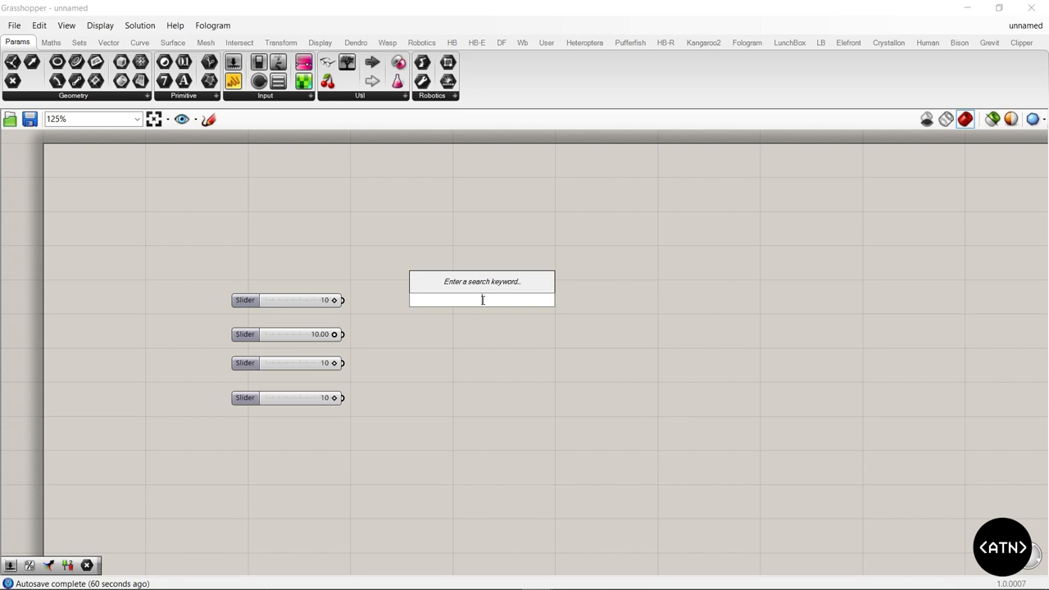
{"action": "type", "text": "/"}
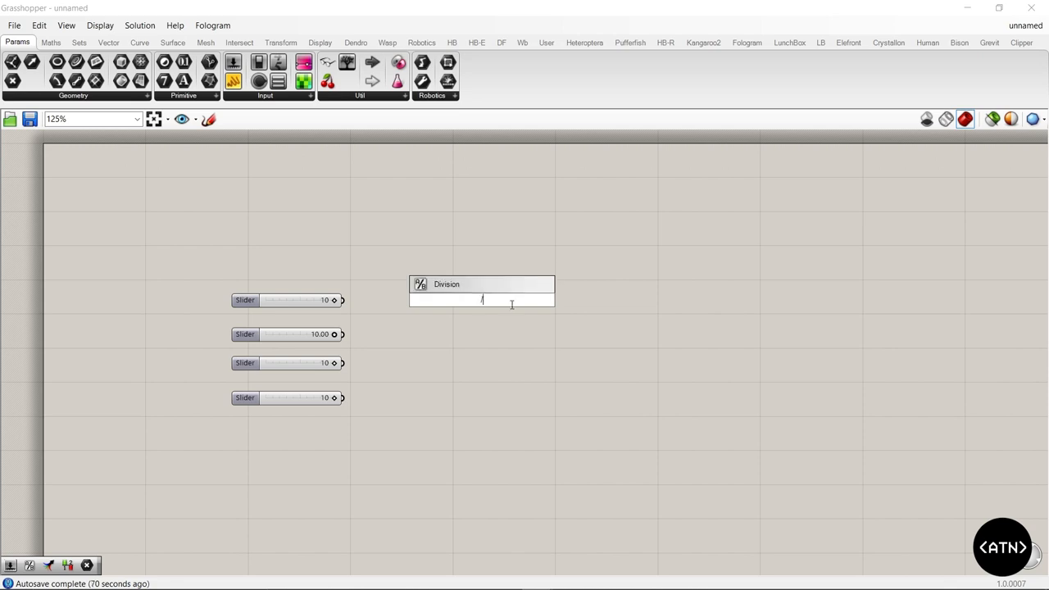
{"action": "type", "text": "2"}
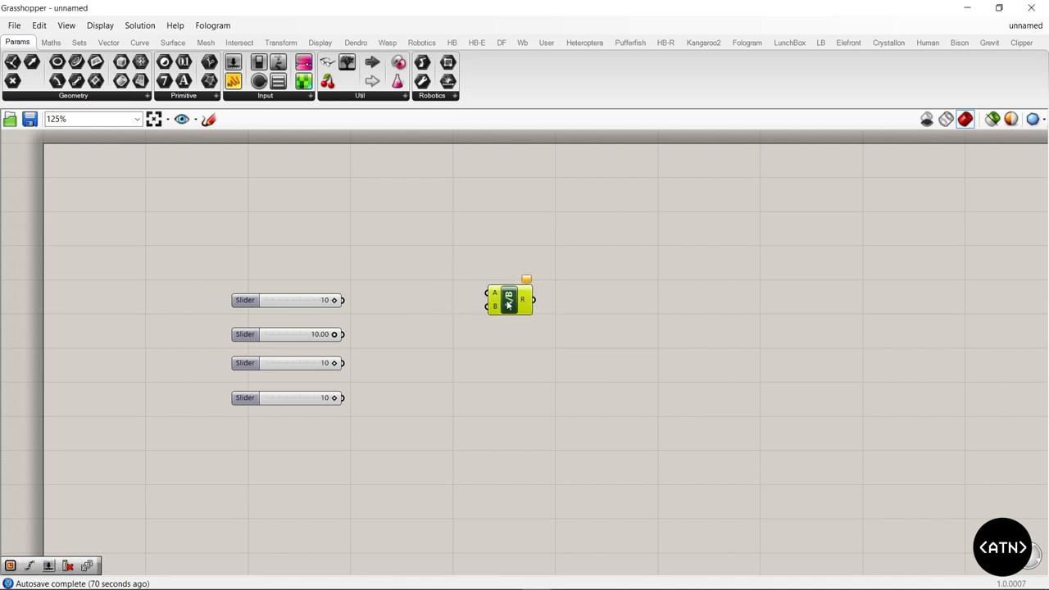
{"action": "double_click", "coordinate": [508, 298]}
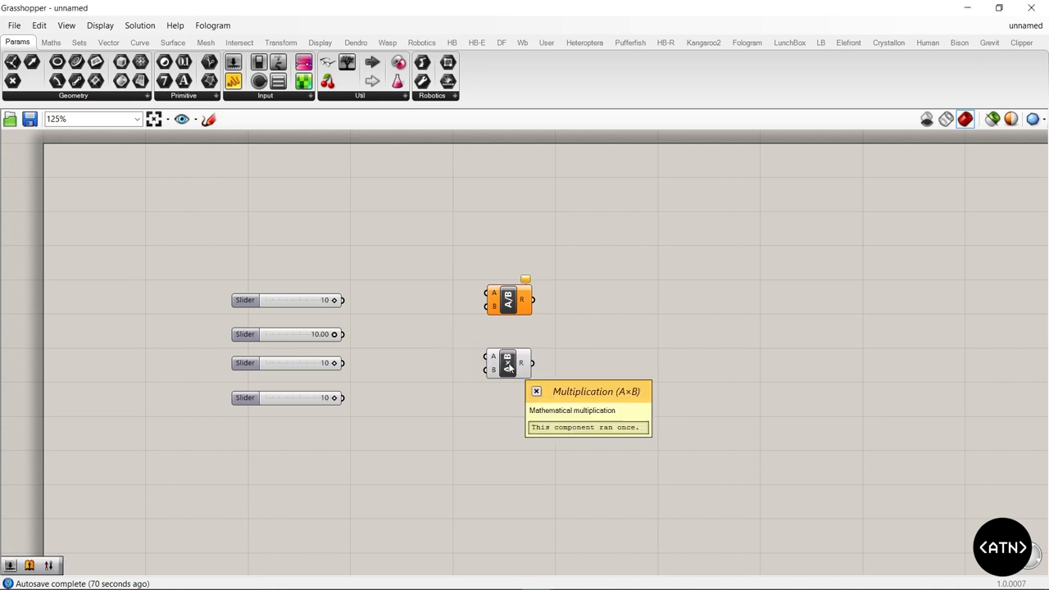
{"action": "scroll", "scroll_direction": "up", "scroll_amount": 3}
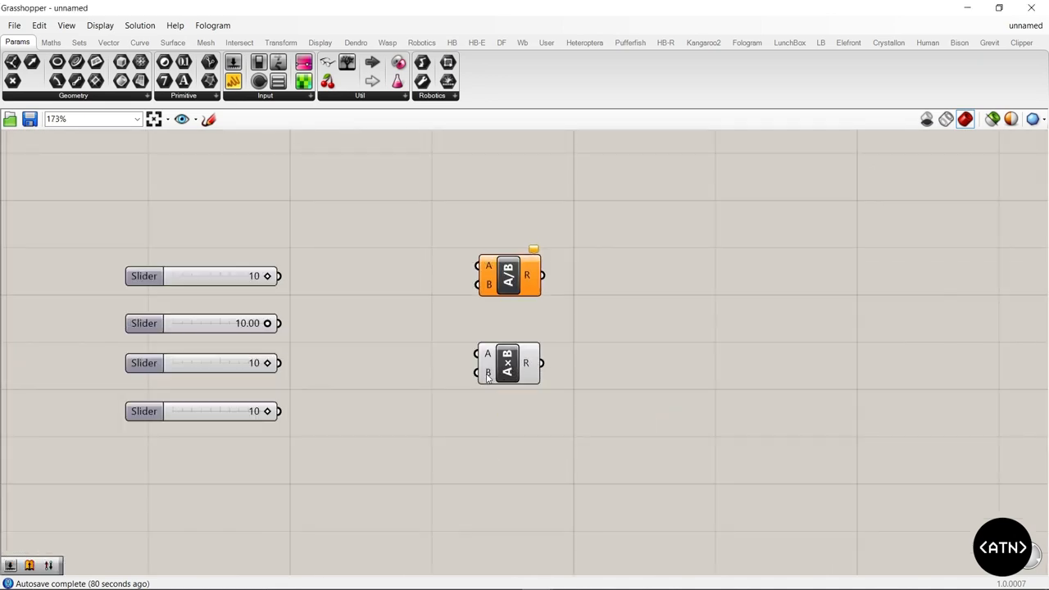
{"action": "mouse_move", "coordinate": [489, 373]}
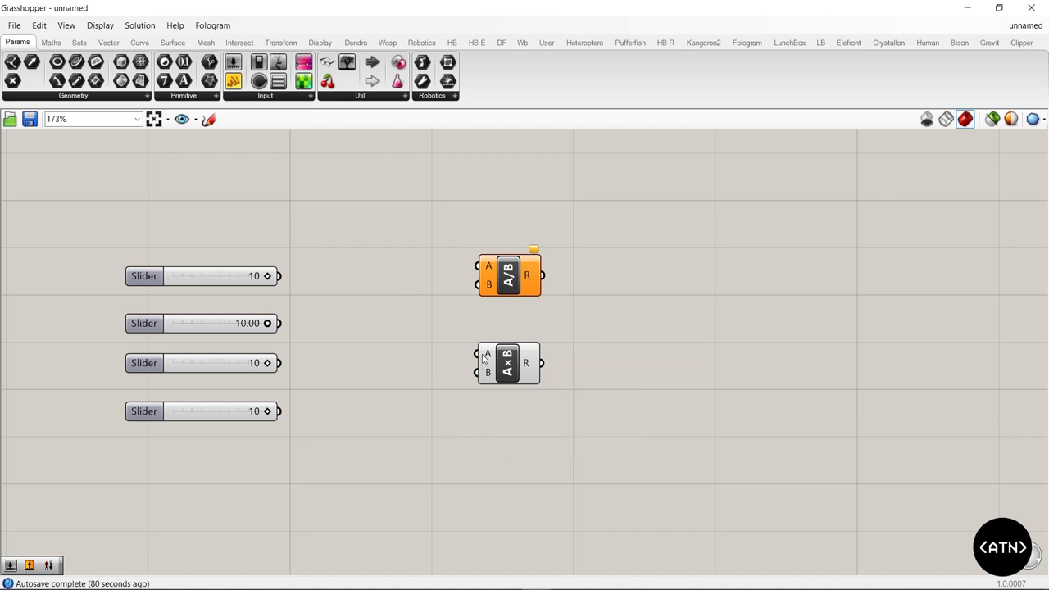
{"action": "left_click_drag", "start_coordinate": [277, 323], "coordinate": [478, 353]}
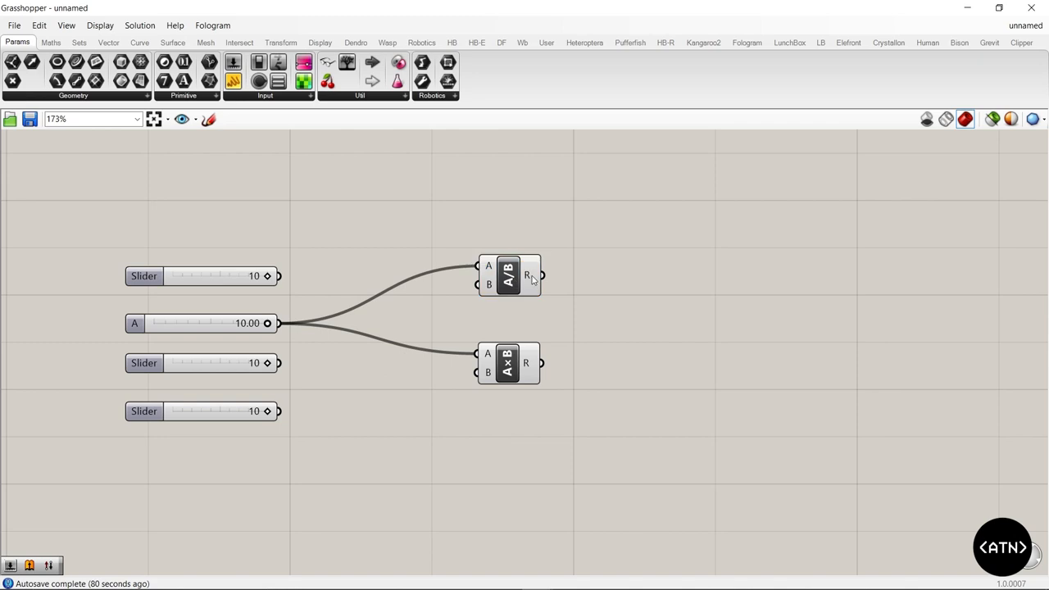
{"action": "left_click", "coordinate": [508, 275]}
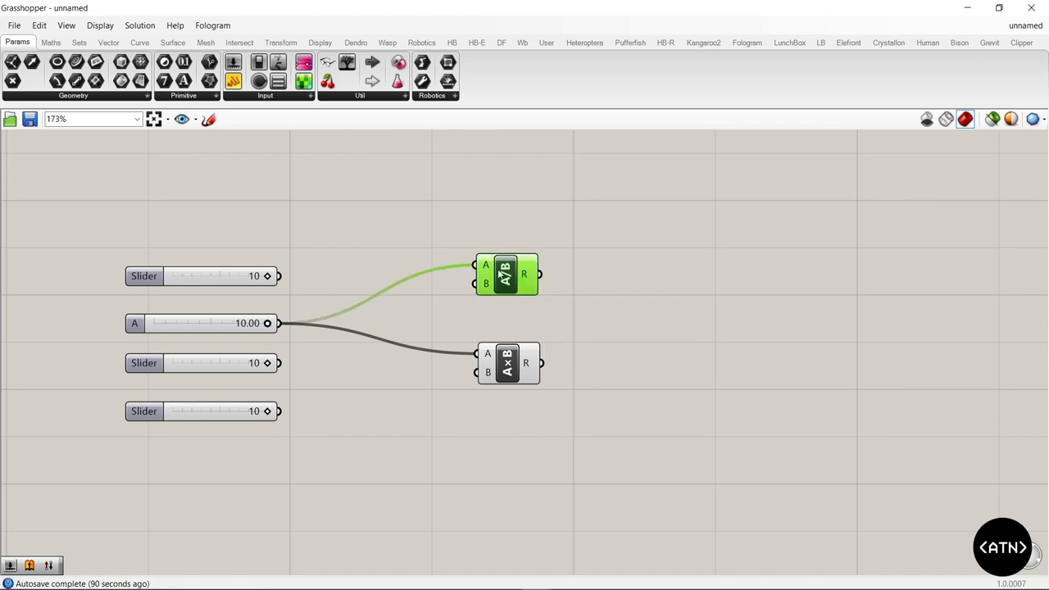
{"action": "mouse_move", "coordinate": [488, 373]}
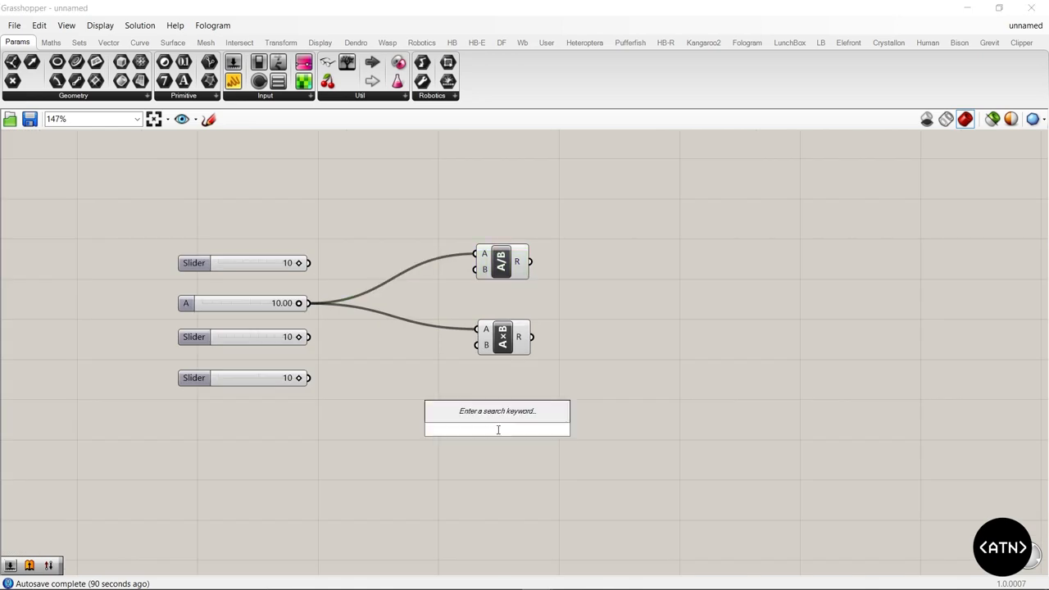
{"action": "mouse_move", "coordinate": [538, 455]}
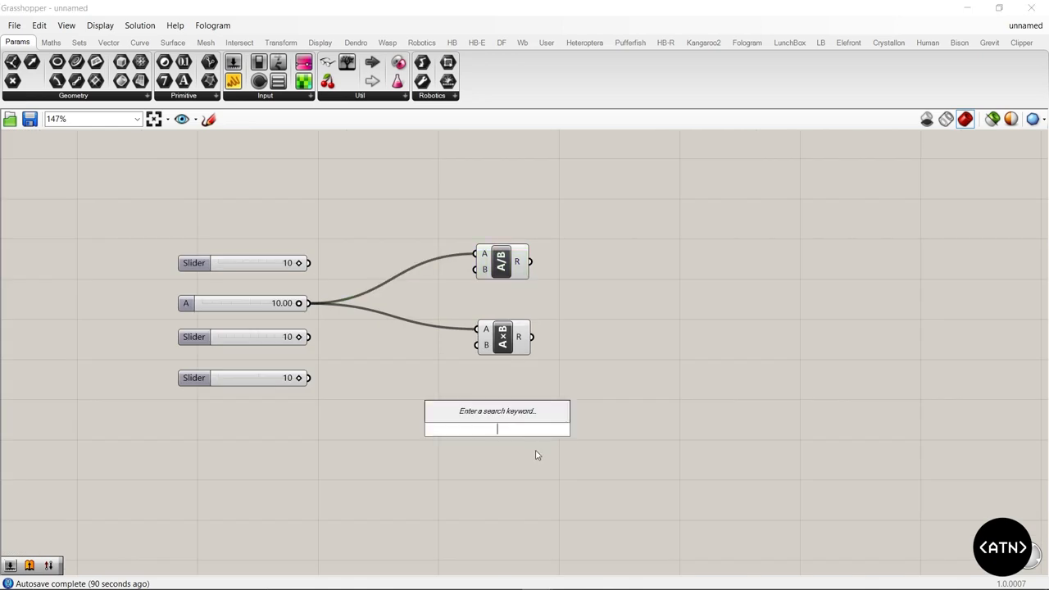
Step: Add Larger, Smaller and Equals components comparing against 10 via the '>10' search
{"action": "type", "text": ">10"}
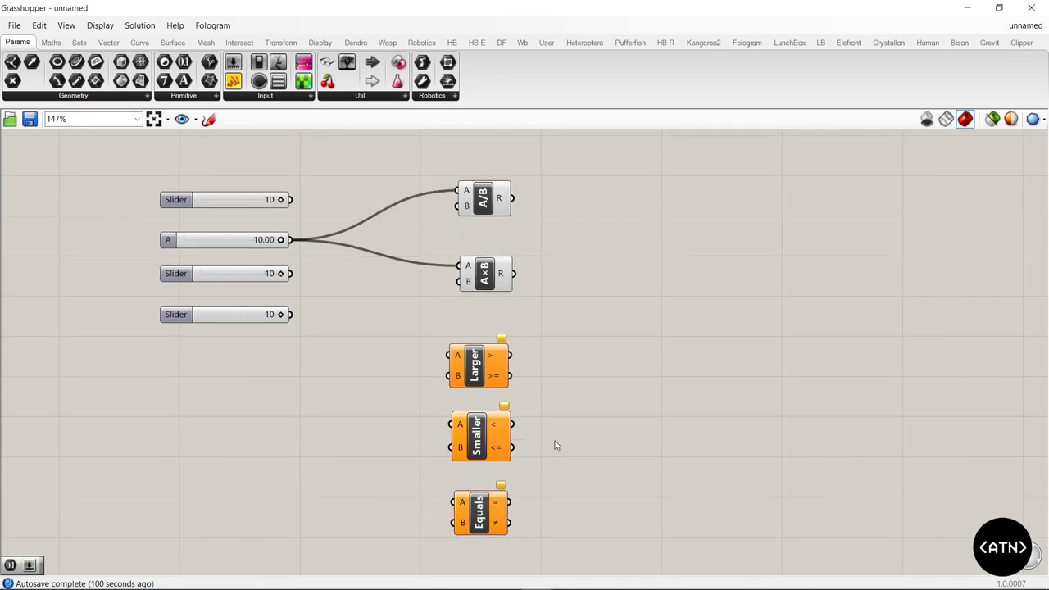
{"action": "scroll", "scroll_direction": "down", "scroll_amount": 3}
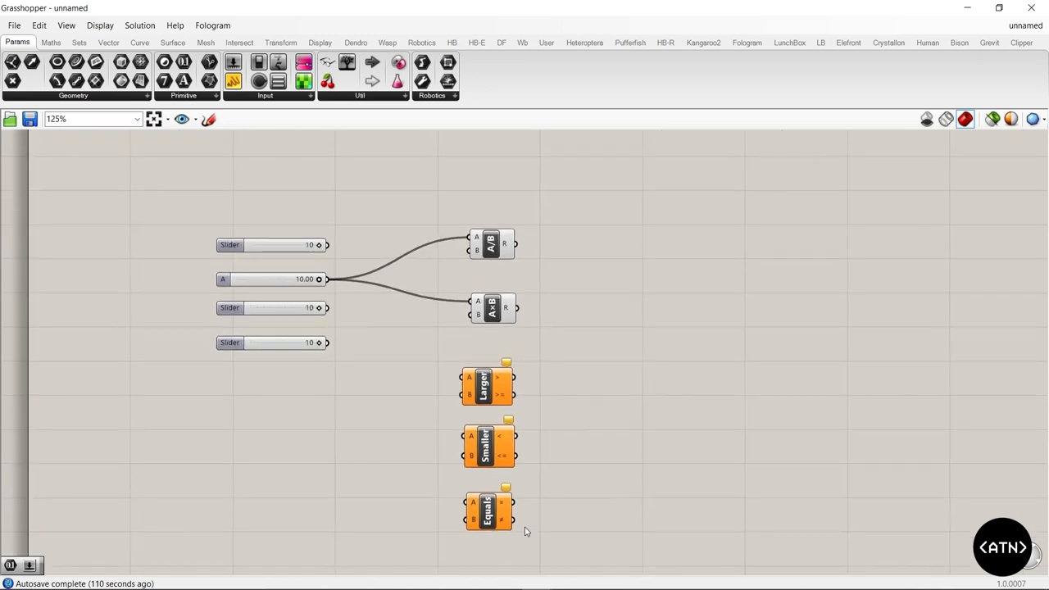
{"action": "mouse_move", "coordinate": [526, 494]}
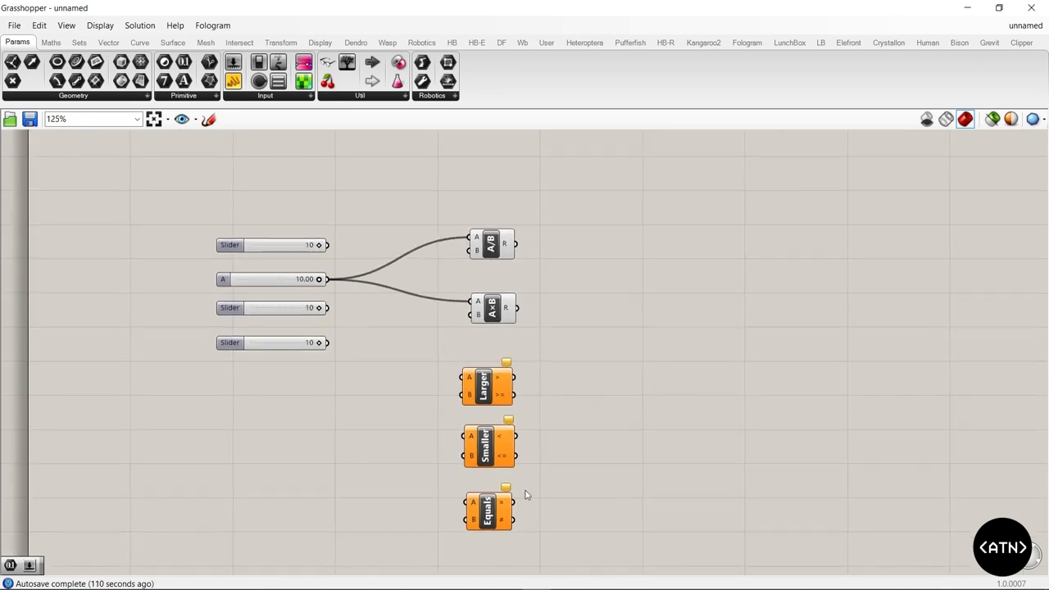
{"action": "mouse_move", "coordinate": [629, 259]}
{"action": "type", "text": "Hello"}
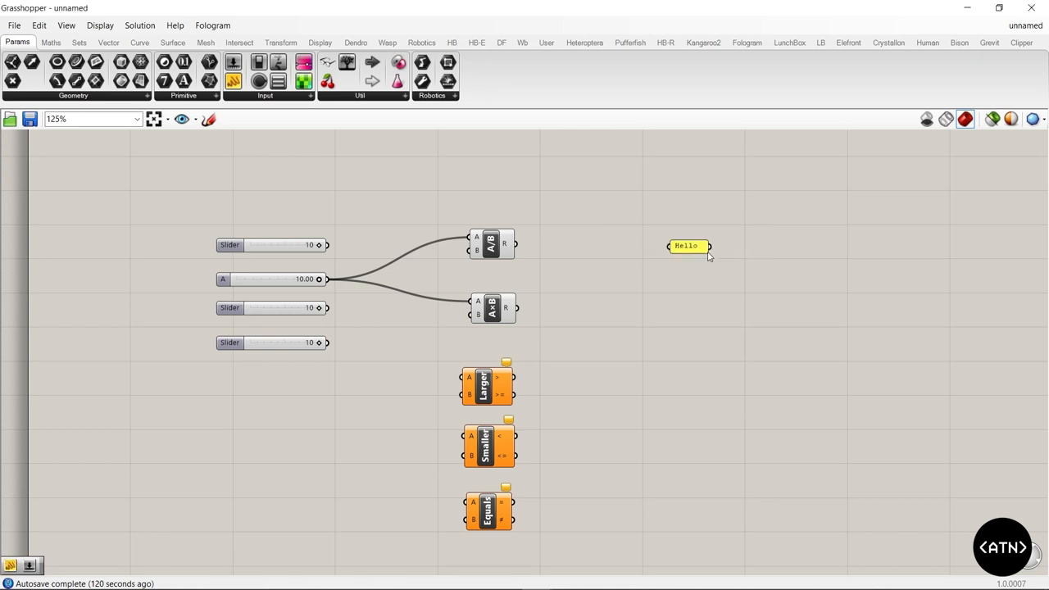
Step: Place a 'Hello' panel beside the math components and a second copy below it
{"action": "scroll", "scroll_direction": "up", "scroll_amount": 3}
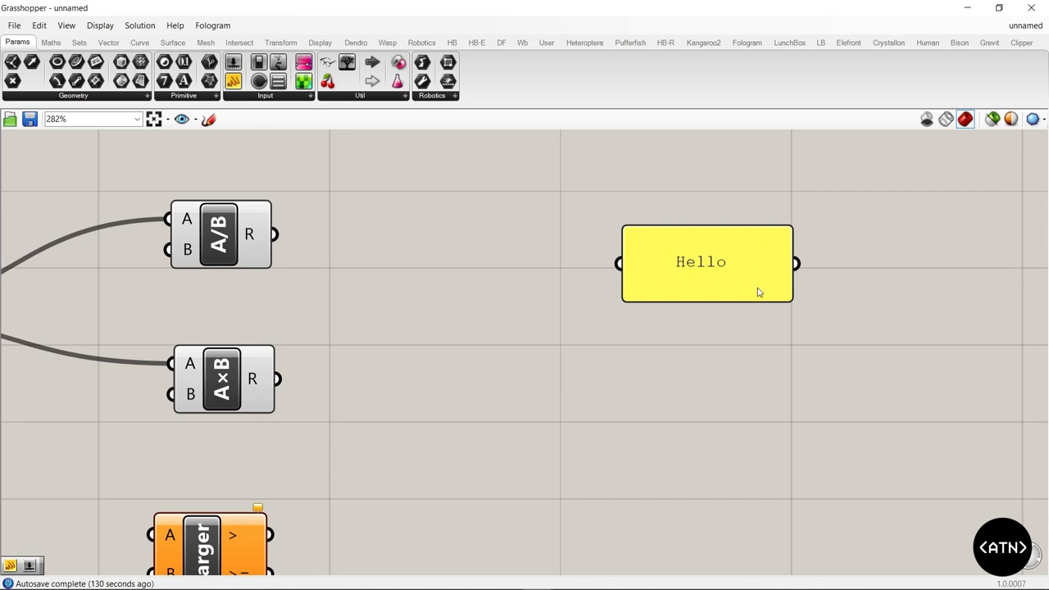
{"action": "scroll", "scroll_direction": "down", "scroll_amount": 3}
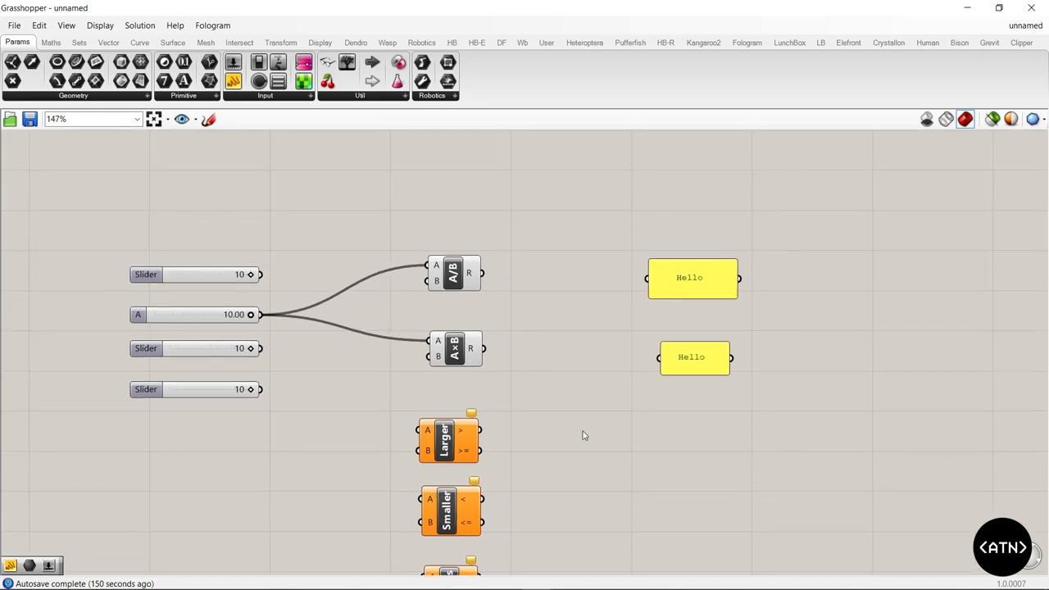
{"action": "scroll", "scroll_direction": "up", "scroll_amount": 3}
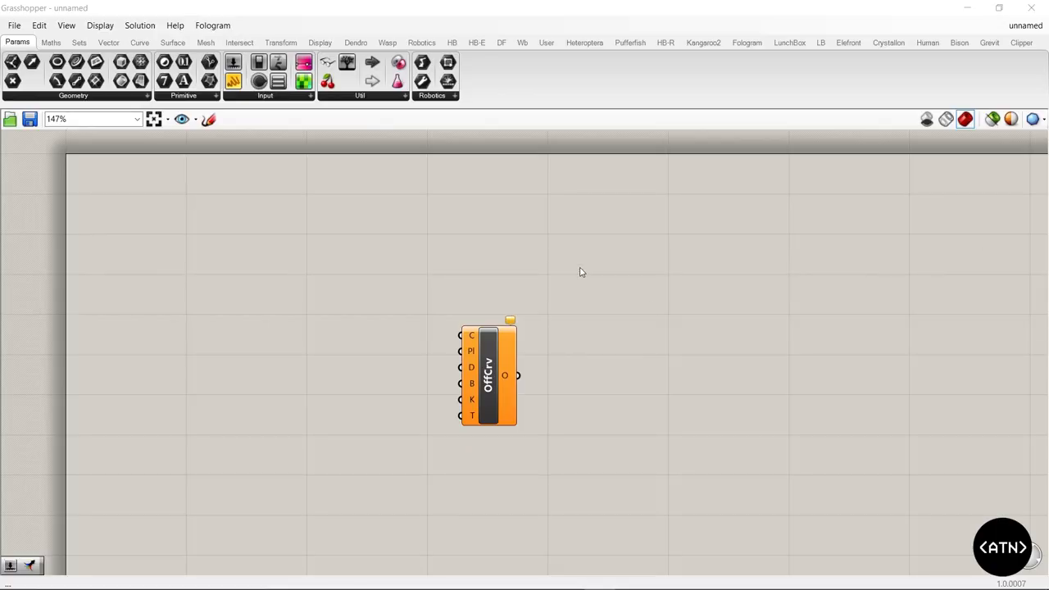
{"action": "mouse_move", "coordinate": [580, 259]}
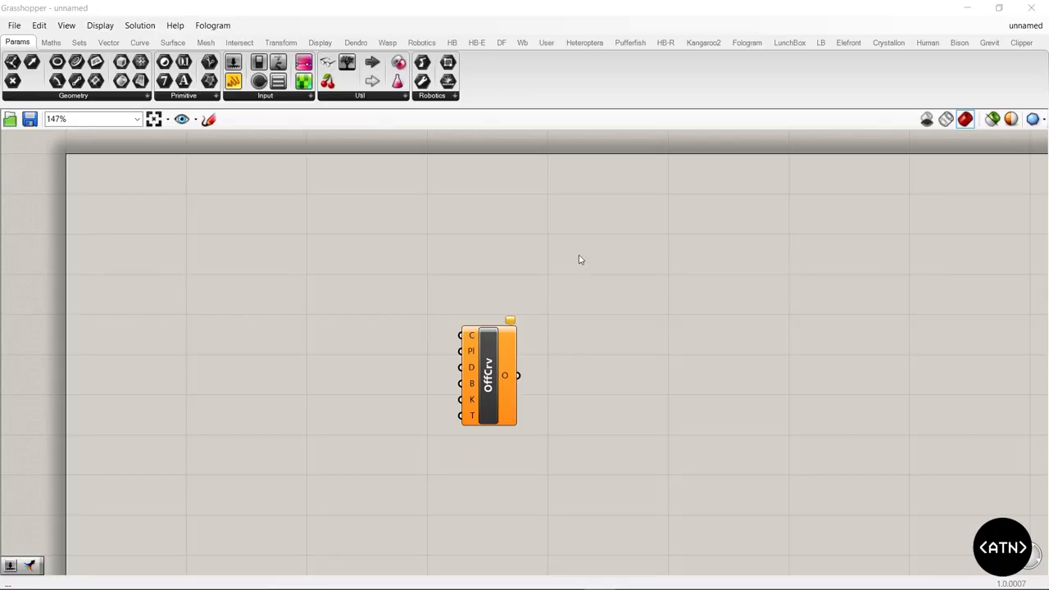
{"action": "mouse_move", "coordinate": [527, 412]}
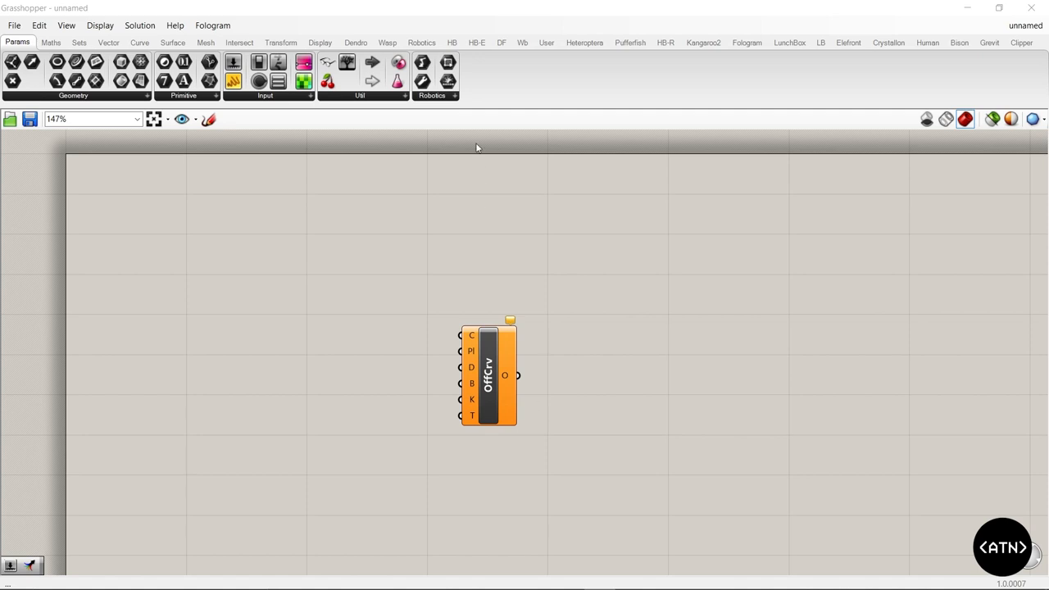
{"action": "mouse_move", "coordinate": [593, 367]}
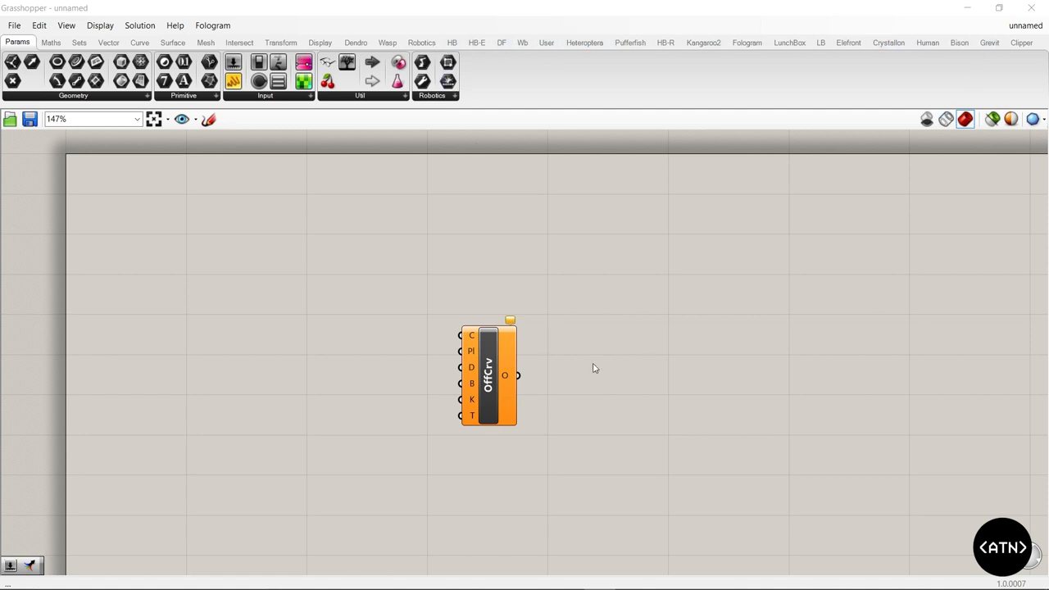
{"action": "mouse_move", "coordinate": [543, 360]}
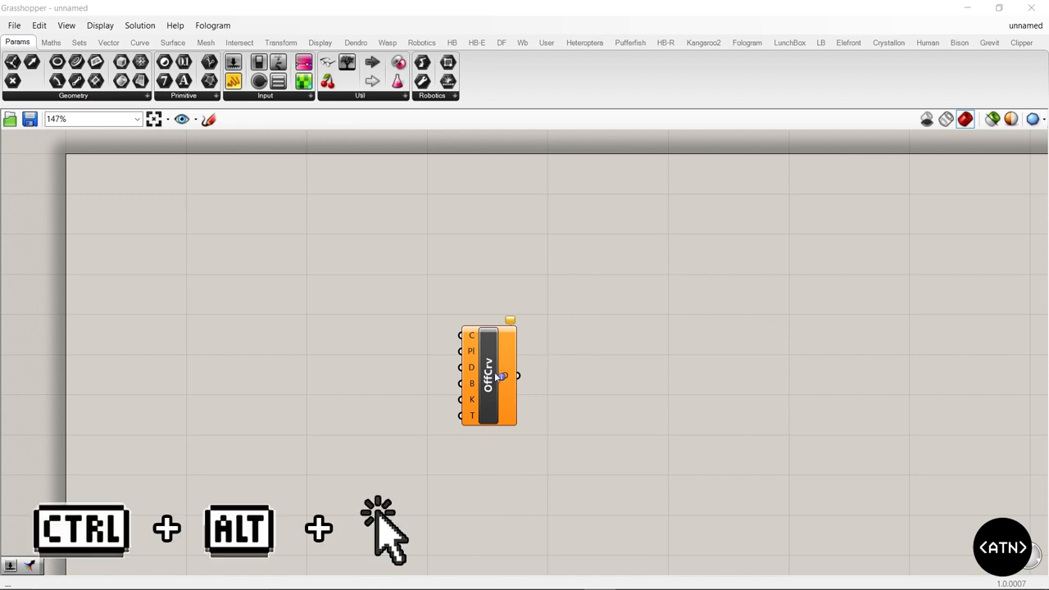
Step: Highlight the component tab that holds the Offset Curve component
{"action": "left_click", "coordinate": [629, 43]}
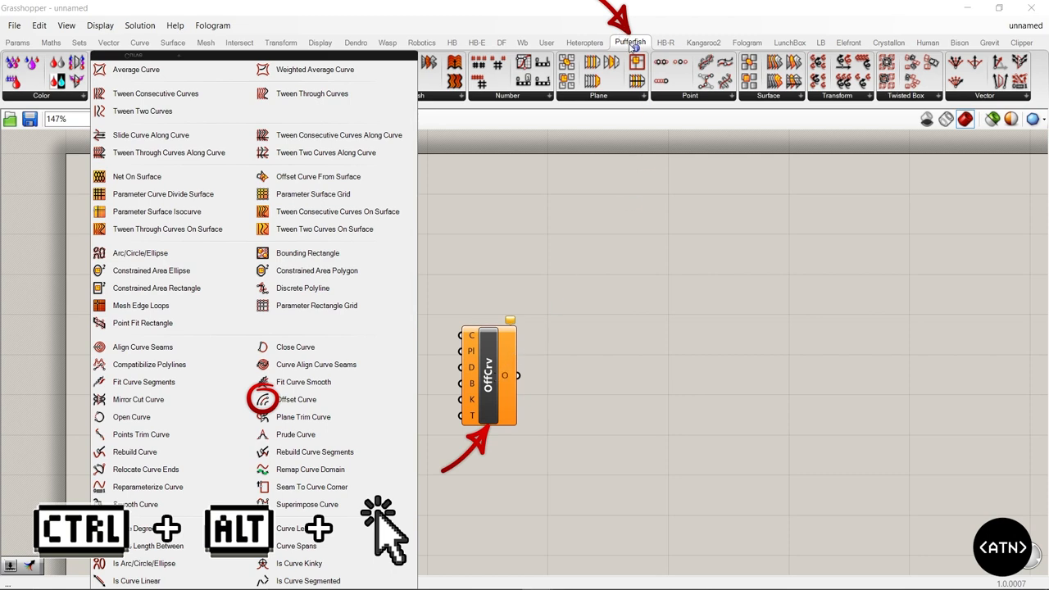
{"action": "mouse_move", "coordinate": [147, 59]}
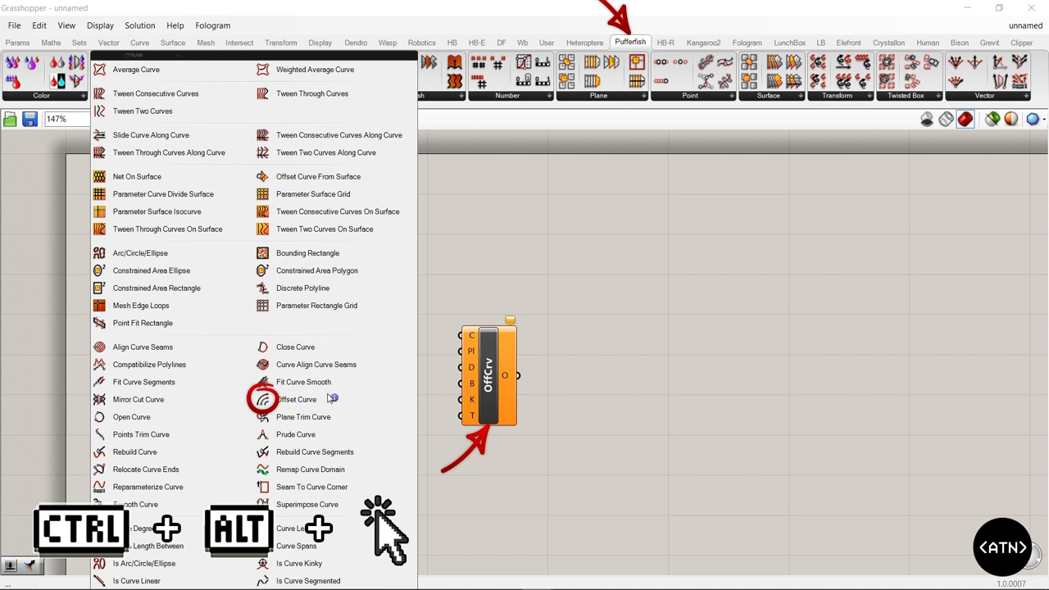
{"action": "mouse_move", "coordinate": [530, 361]}
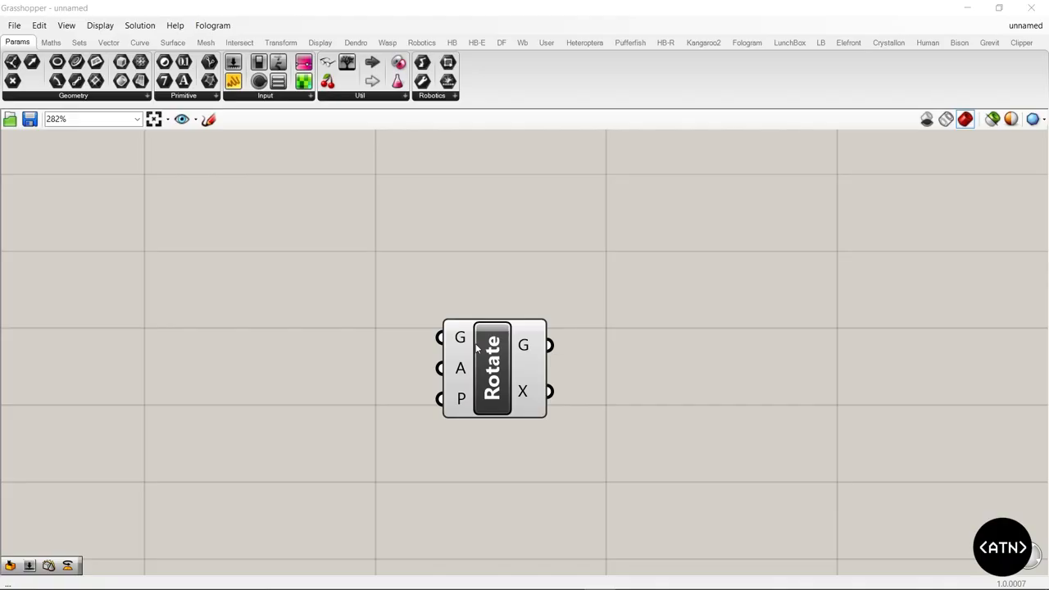
{"action": "mouse_move", "coordinate": [460, 338]}
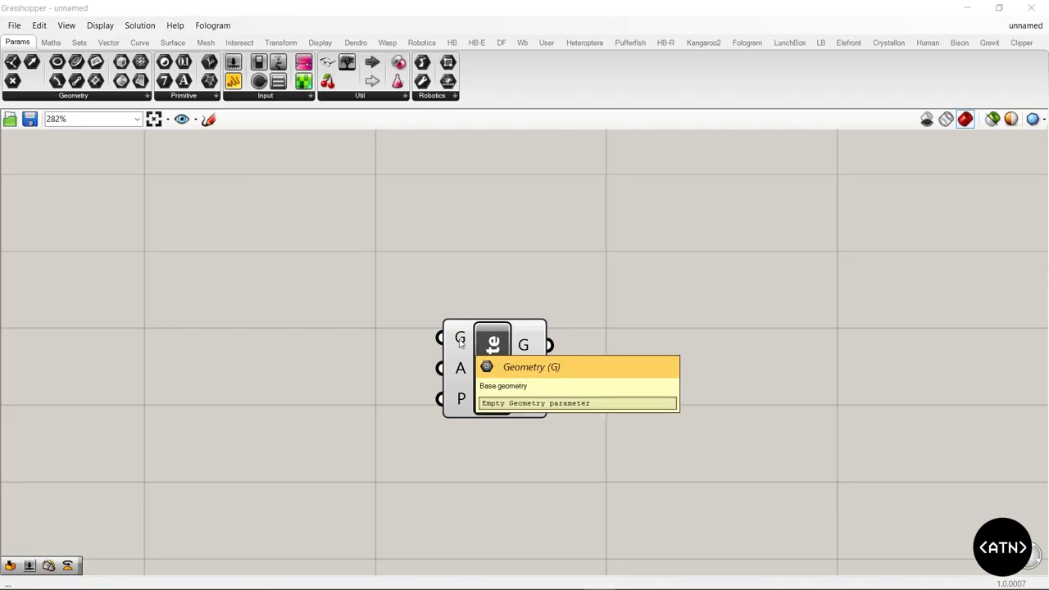
Step: Add data modifiers to the Rotate component's geometry input and confirm its attribute settings
{"action": "right_click", "coordinate": [491, 343]}
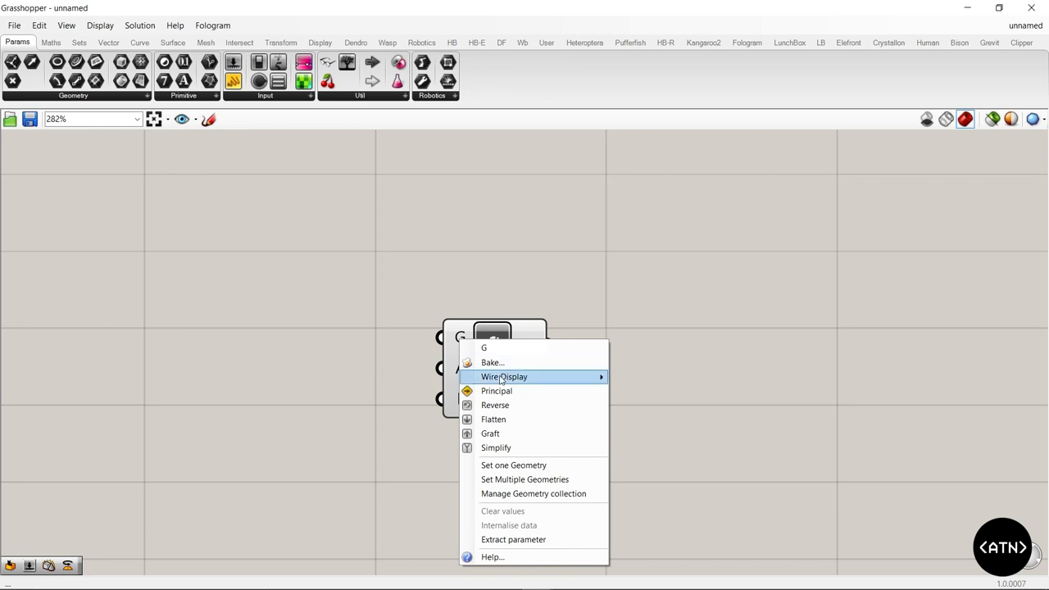
{"action": "mouse_move", "coordinate": [505, 362]}
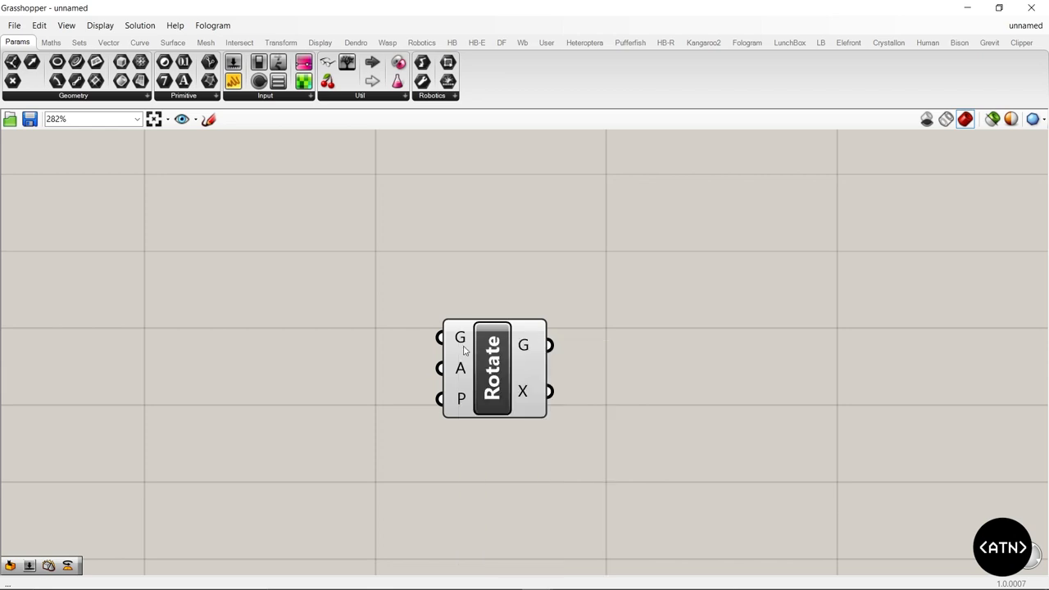
{"action": "mouse_move", "coordinate": [459, 337]}
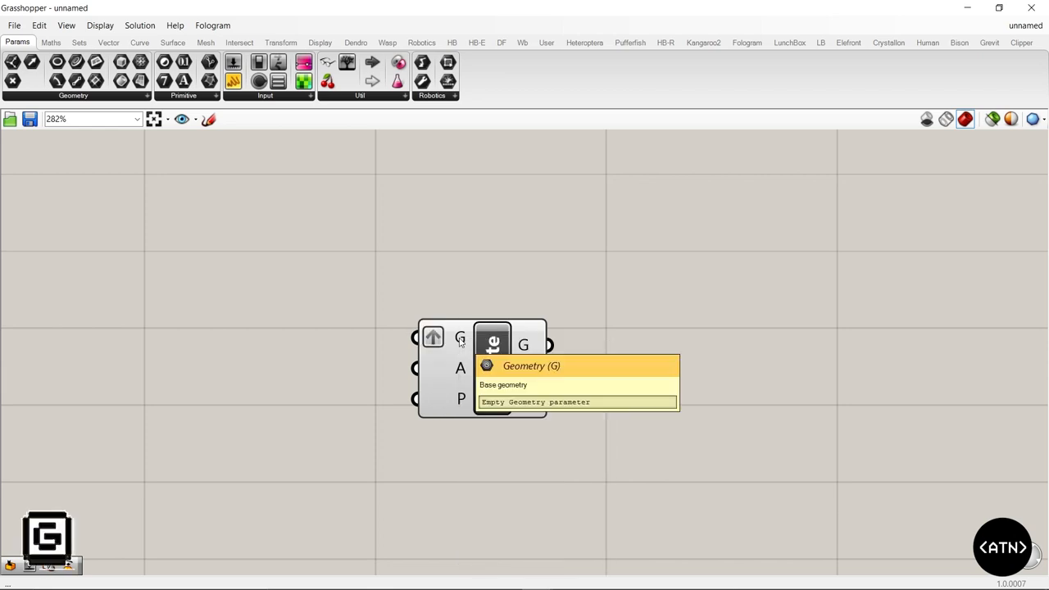
{"action": "right_click", "coordinate": [491, 339]}
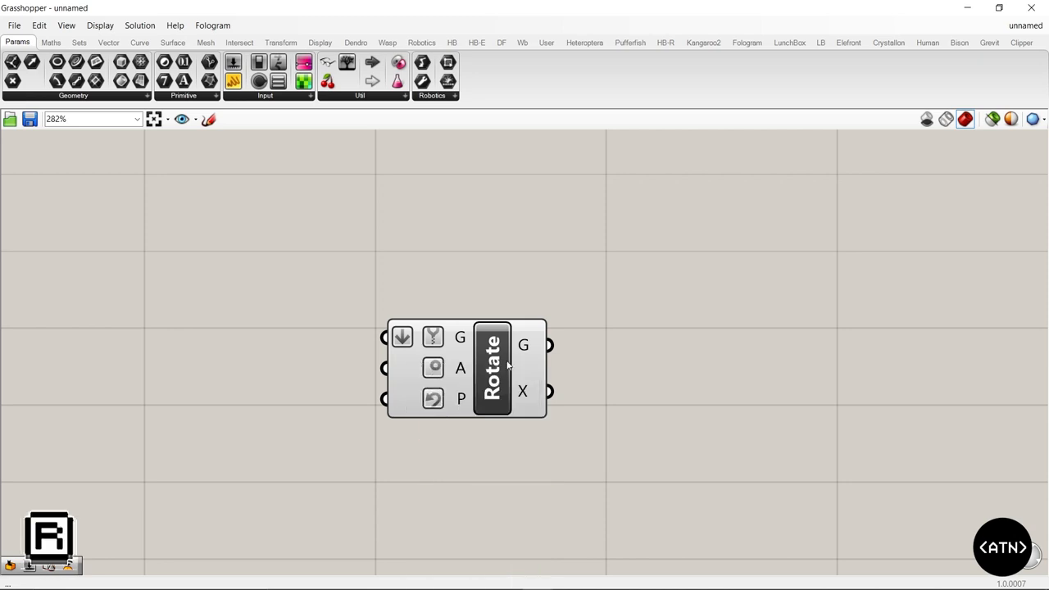
{"action": "right_click", "coordinate": [522, 344]}
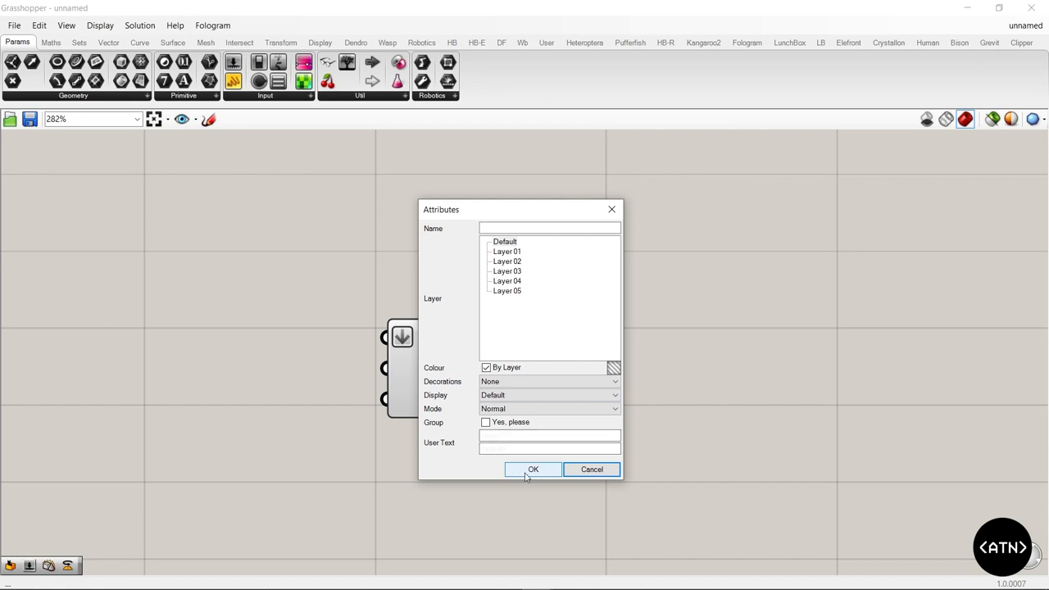
{"action": "left_click", "coordinate": [532, 468]}
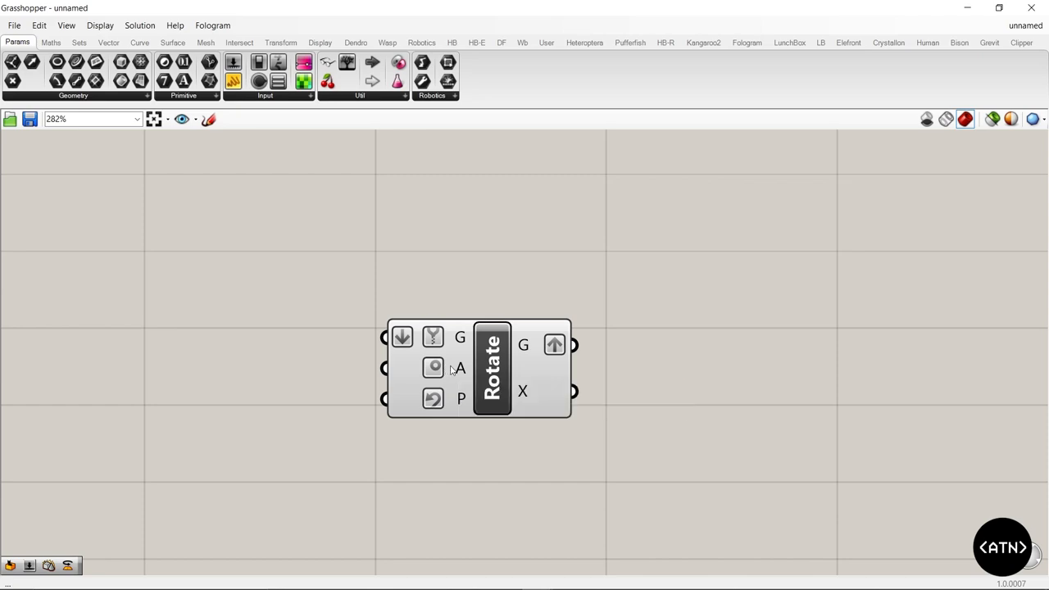
{"action": "mouse_move", "coordinate": [459, 367]}
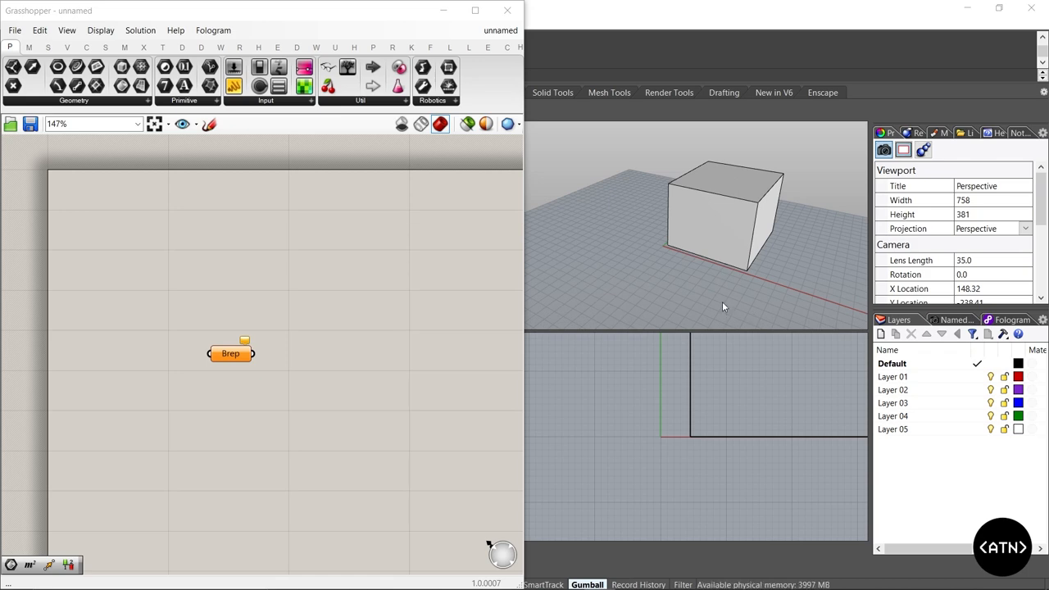
{"action": "mouse_move", "coordinate": [685, 264]}
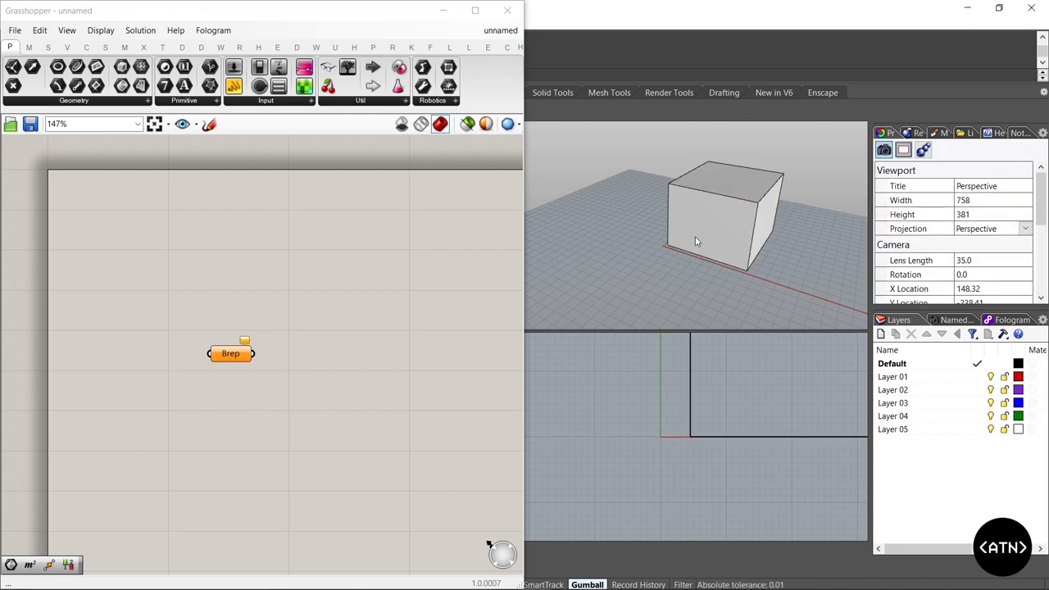
Step: Reference the Rhino box into the Brep parameter and internalise its data
{"action": "right_click", "coordinate": [229, 352]}
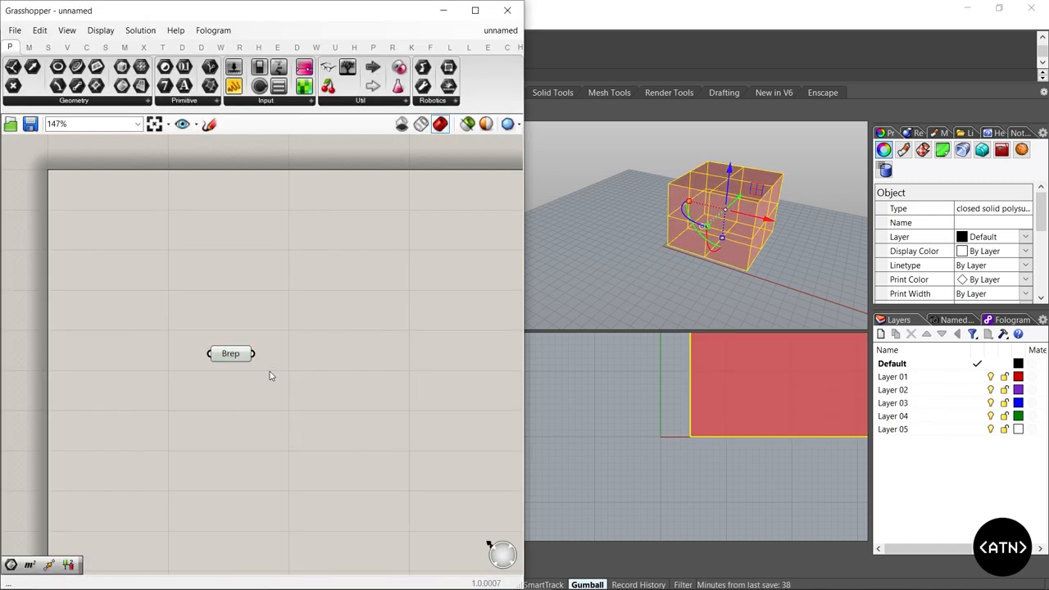
{"action": "mouse_move", "coordinate": [537, 329]}
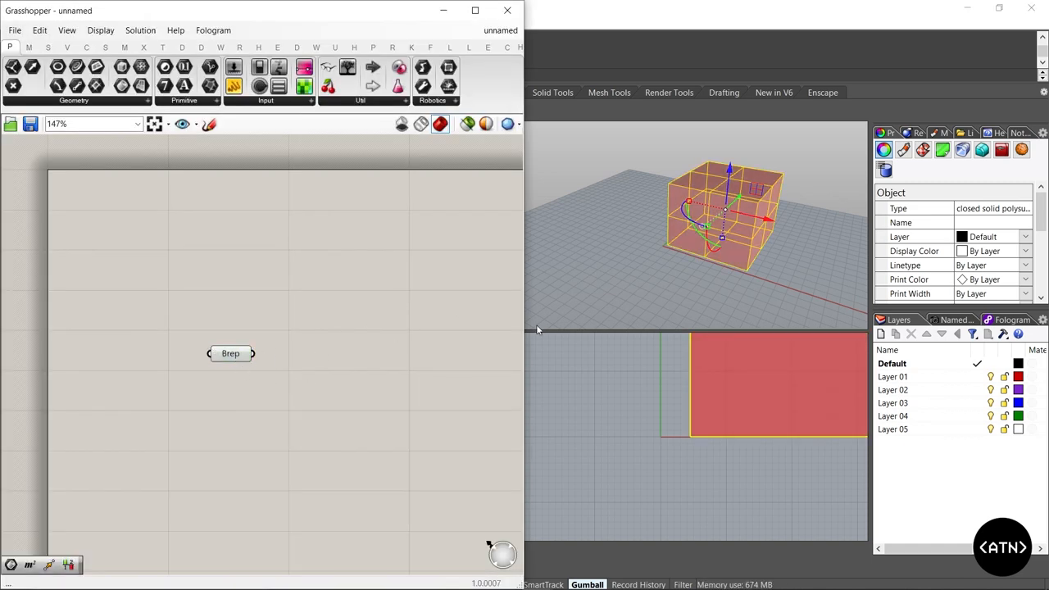
{"action": "left_click", "coordinate": [680, 249]}
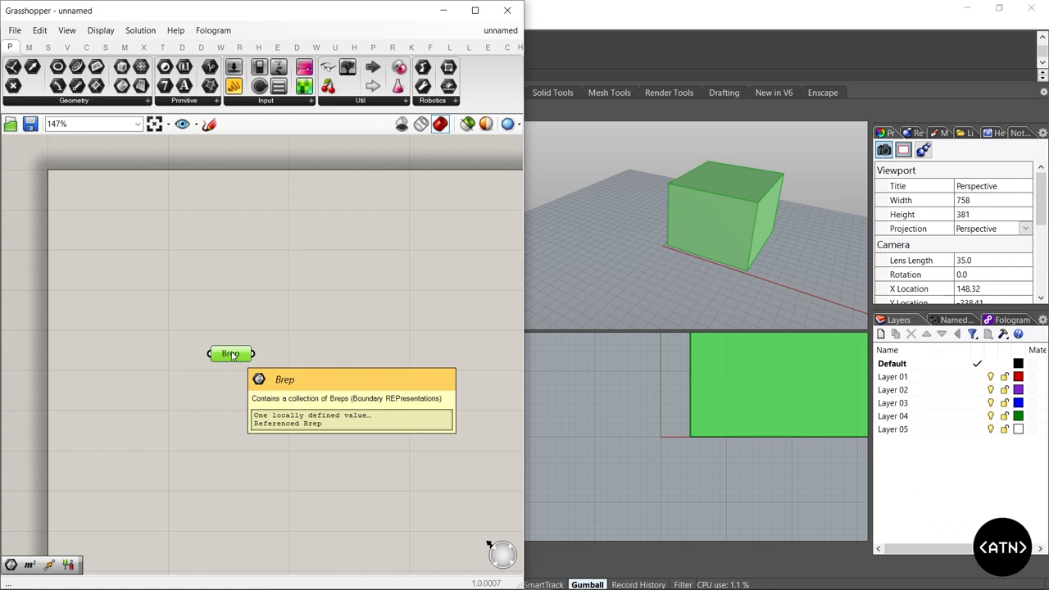
{"action": "right_click", "coordinate": [230, 354]}
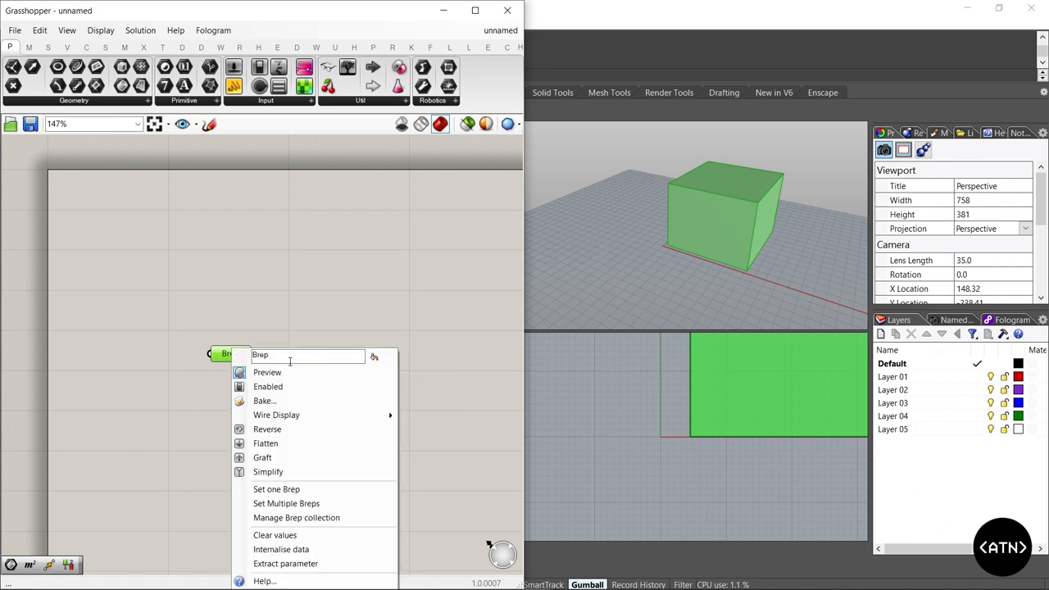
{"action": "mouse_move", "coordinate": [281, 548]}
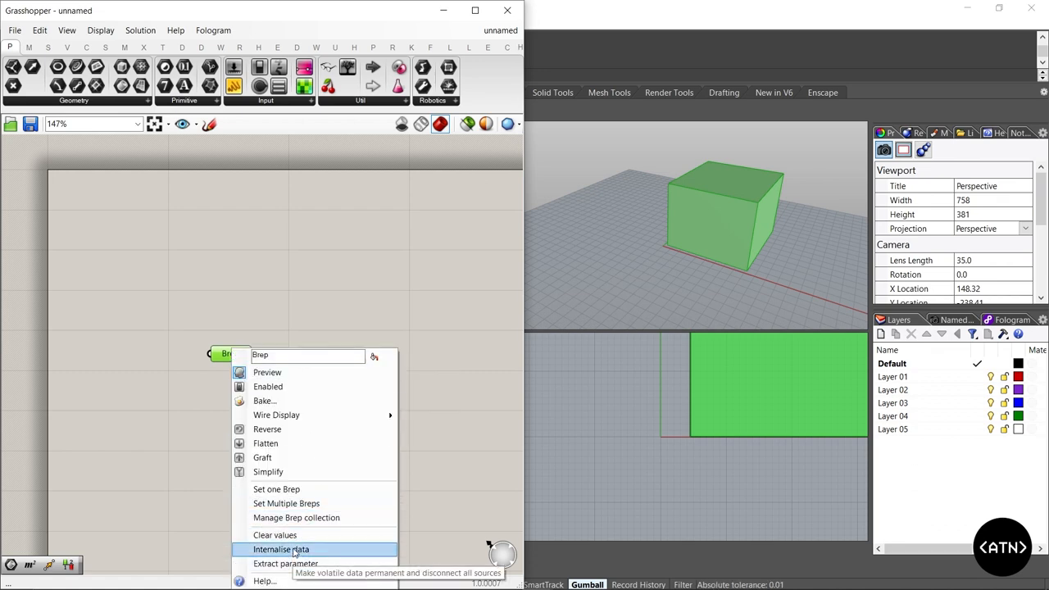
{"action": "left_click", "coordinate": [282, 549]}
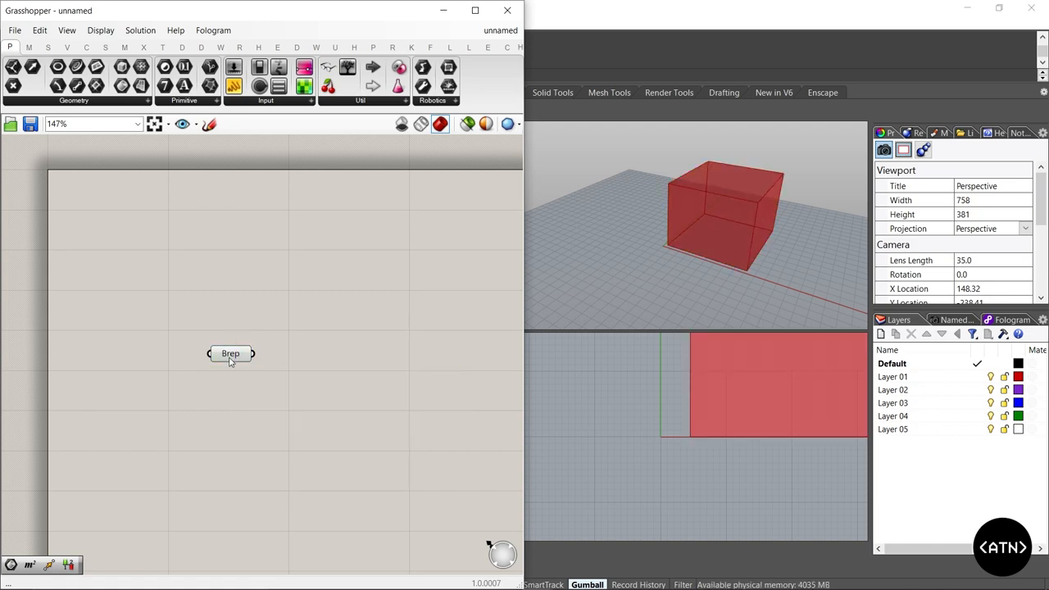
Step: Bake the Brep parameter's box into Rhino with the default layer and attributes
{"action": "left_click", "coordinate": [229, 350]}
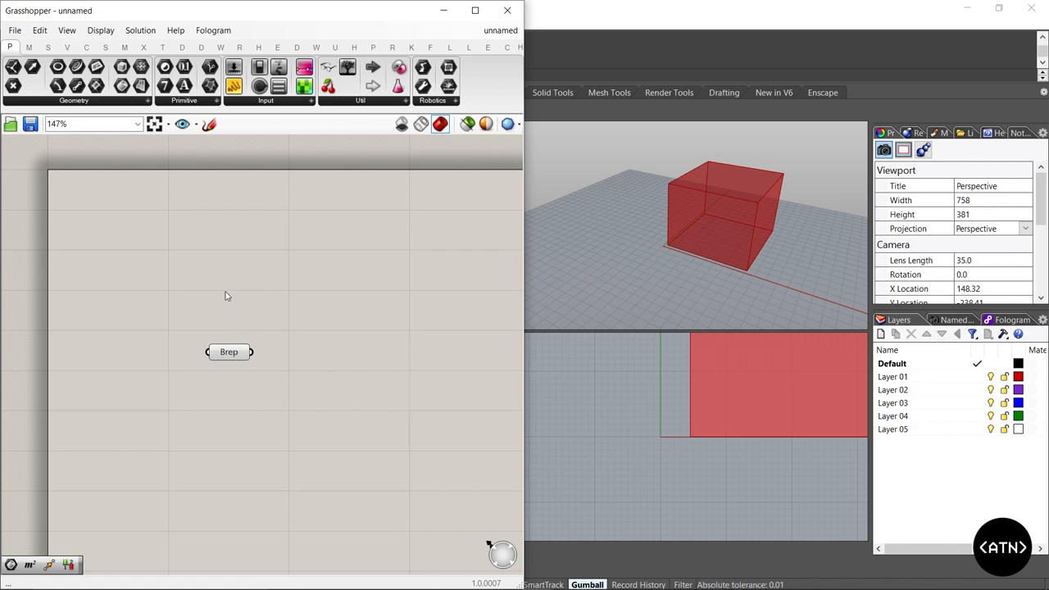
{"action": "mouse_move", "coordinate": [618, 236]}
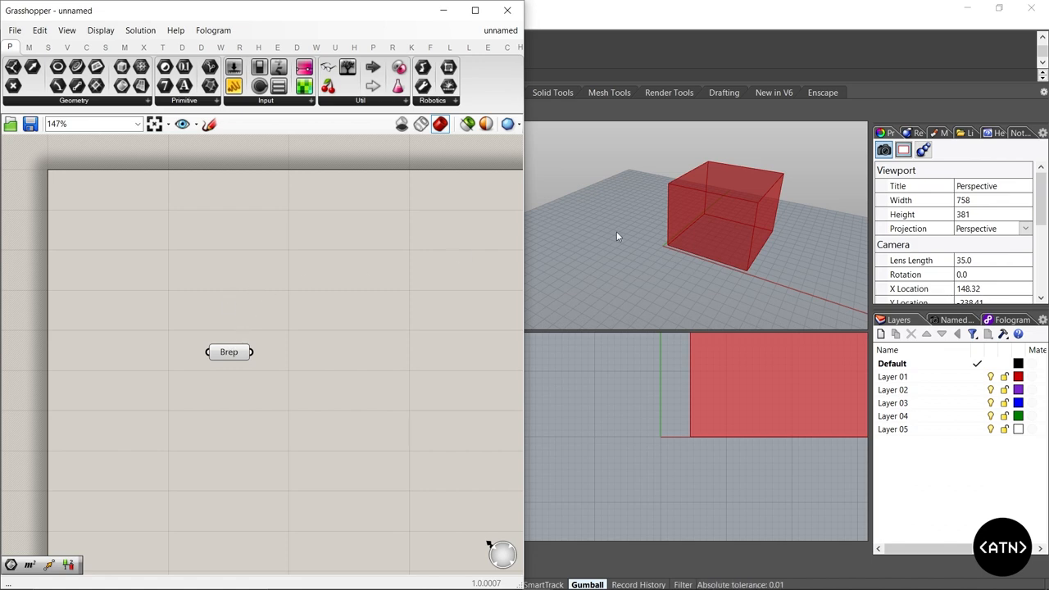
{"action": "mouse_move", "coordinate": [347, 334]}
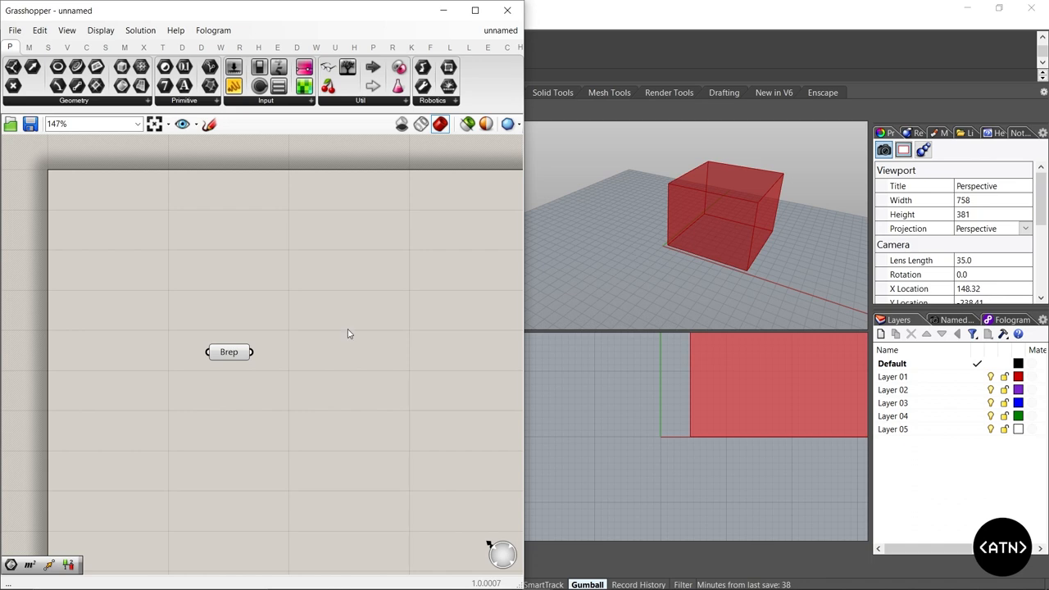
{"action": "left_click", "coordinate": [229, 351]}
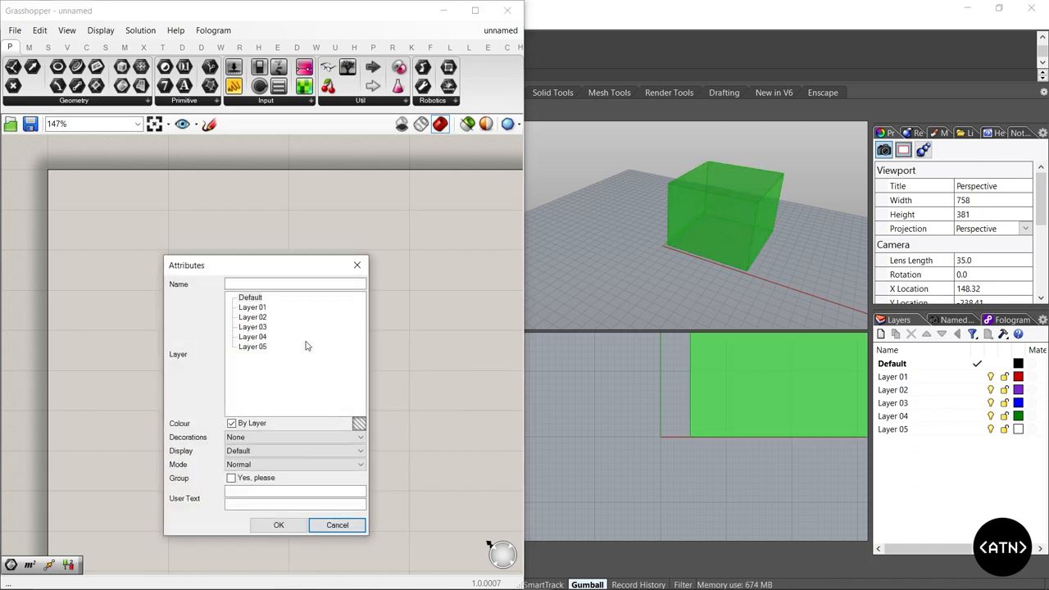
{"action": "left_click", "coordinate": [278, 524]}
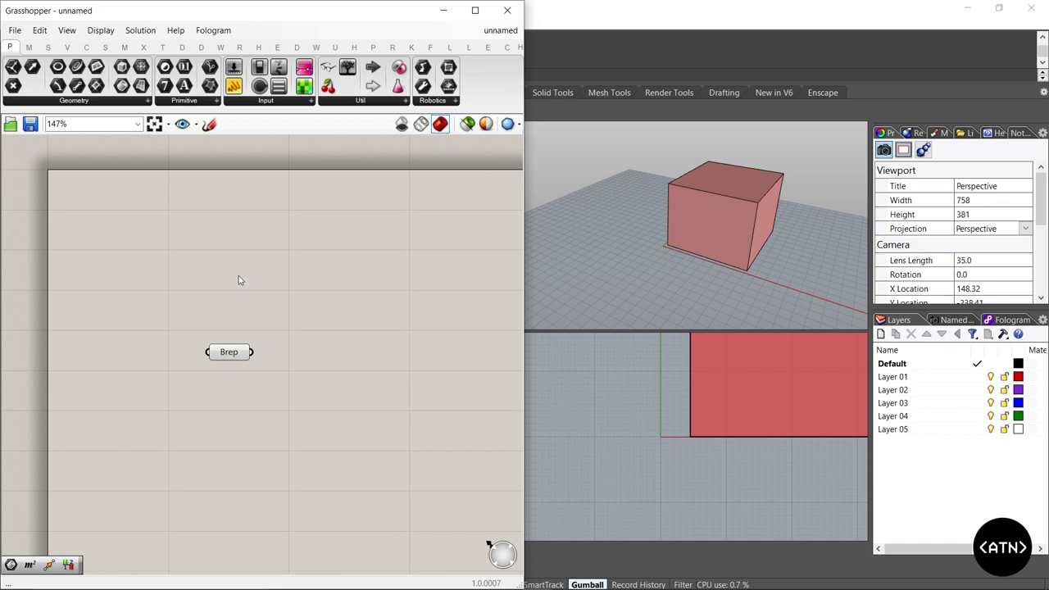
{"action": "mouse_move", "coordinate": [184, 292]}
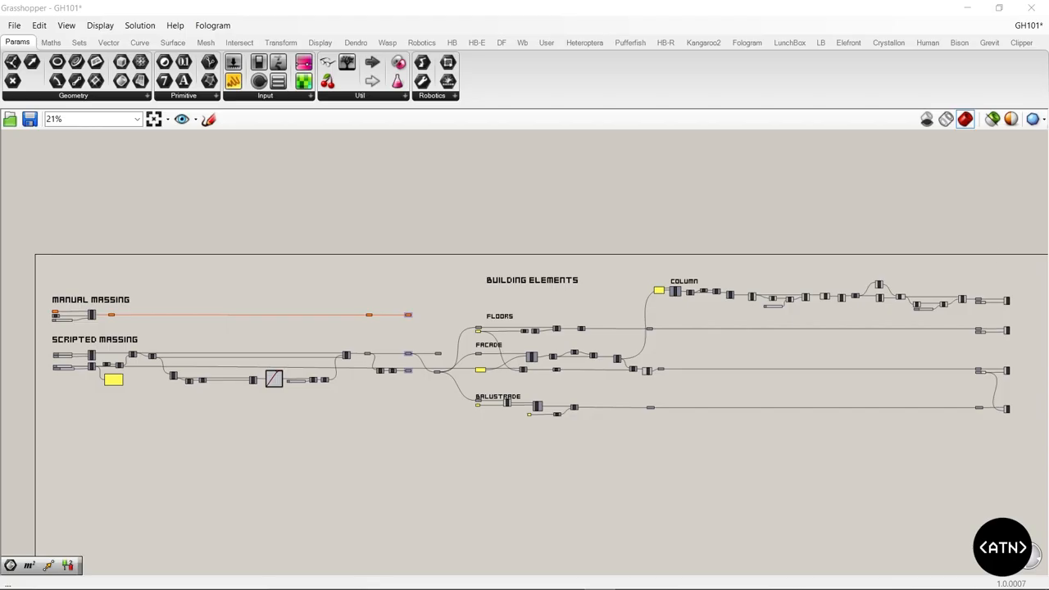
{"action": "mouse_move", "coordinate": [308, 232]}
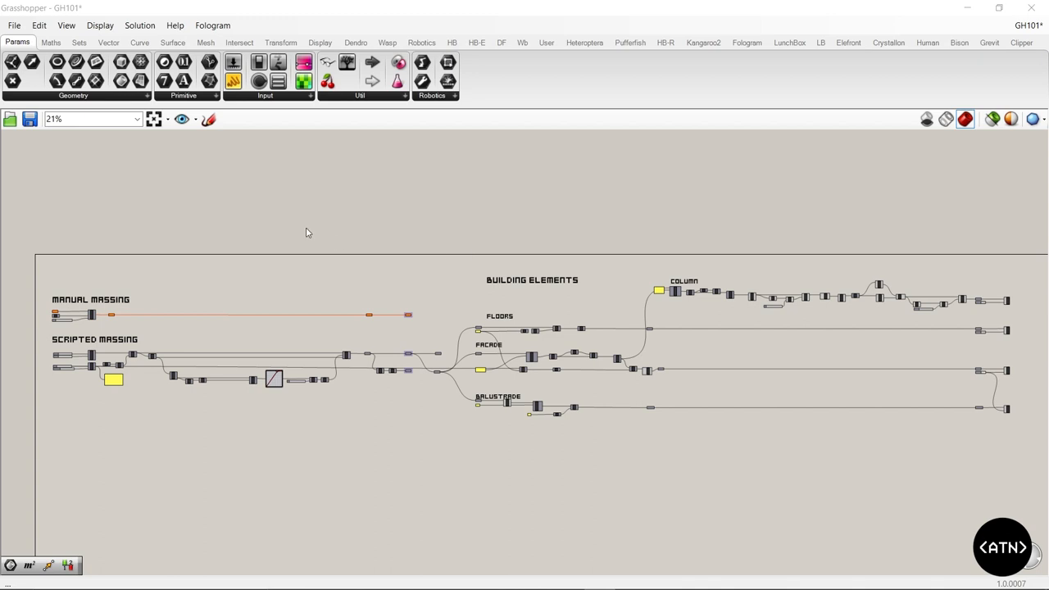
{"action": "mouse_move", "coordinate": [312, 262]}
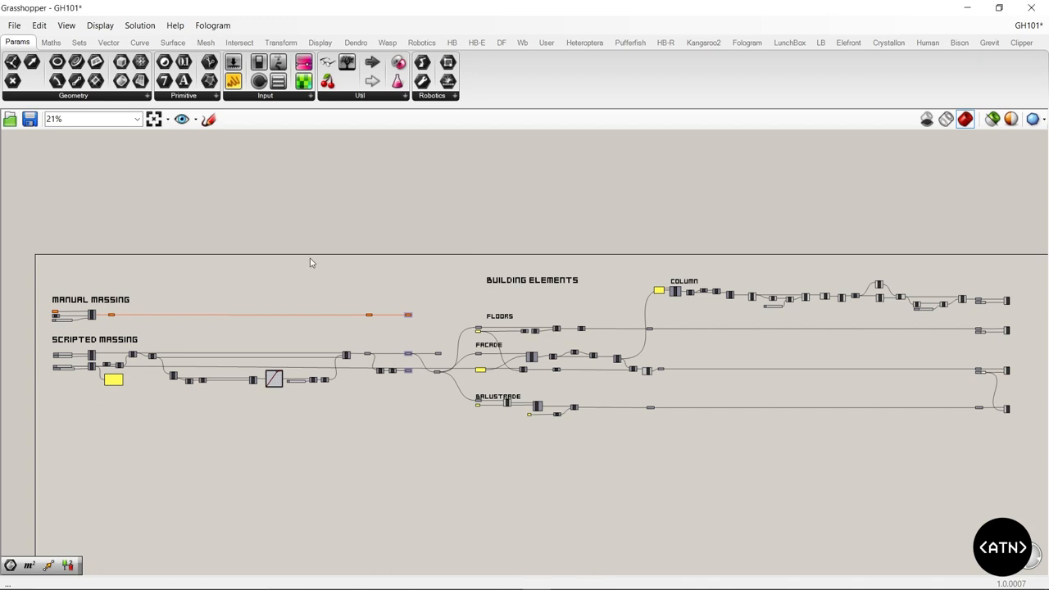
{"action": "mouse_move", "coordinate": [288, 282]}
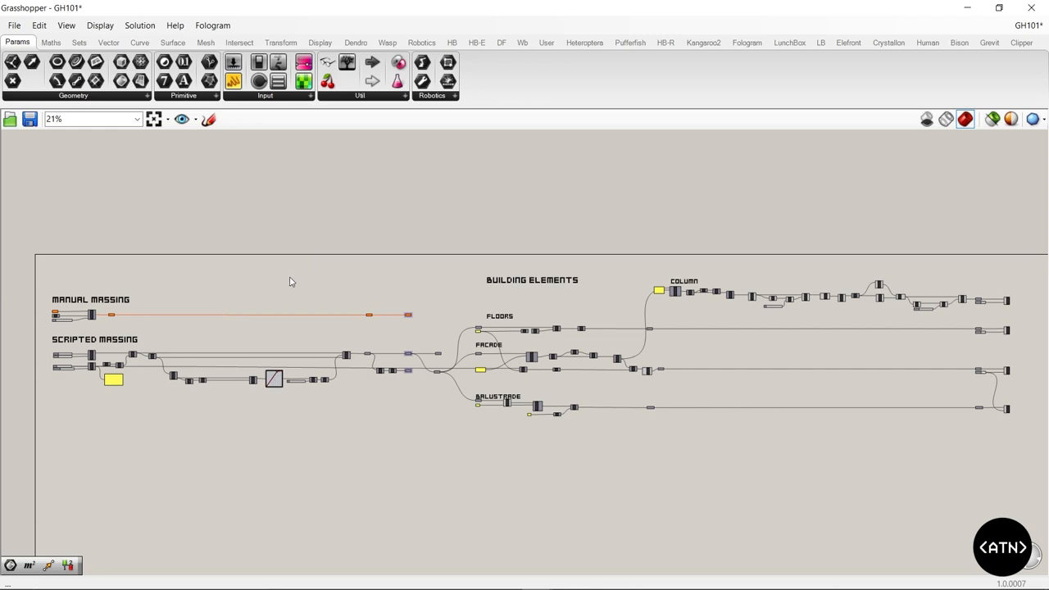
{"action": "mouse_move", "coordinate": [349, 390]}
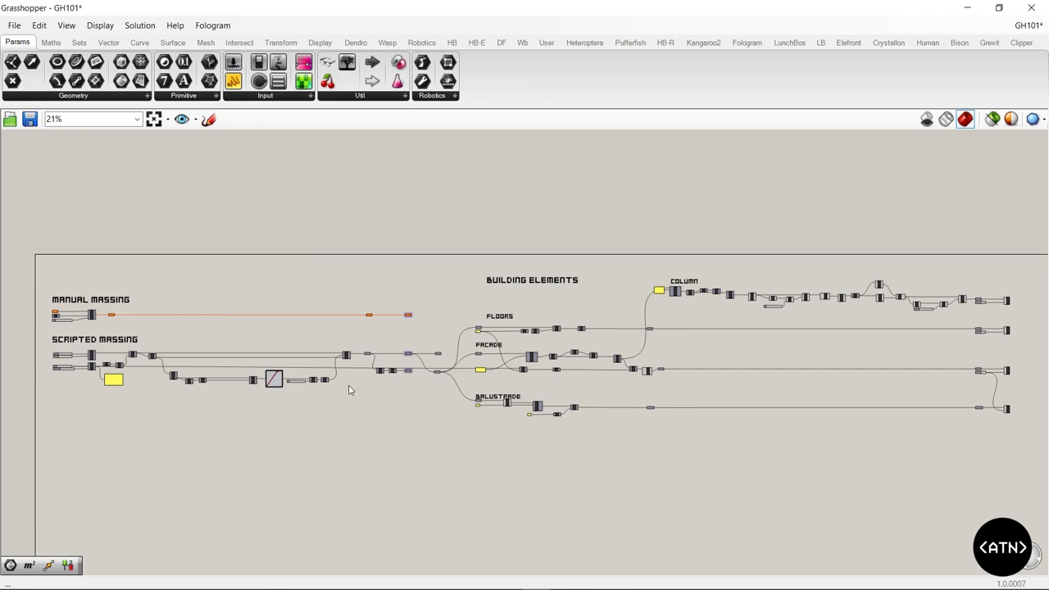
Step: Select a Scripted Massing component and step the selection to its downstream components
{"action": "scroll", "scroll_direction": "up", "scroll_amount": 3}
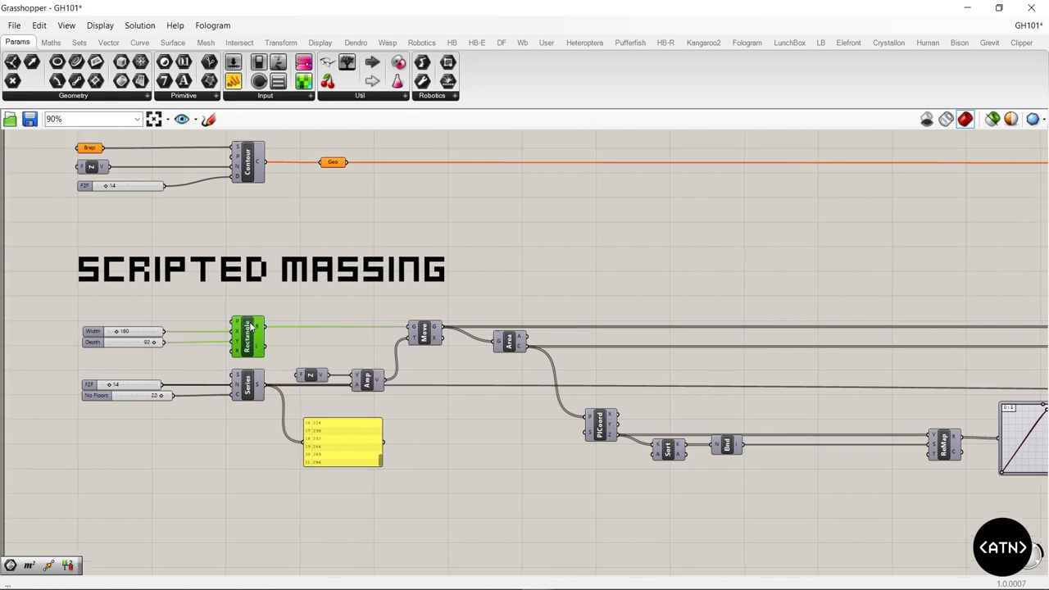
{"action": "mouse_move", "coordinate": [249, 336]}
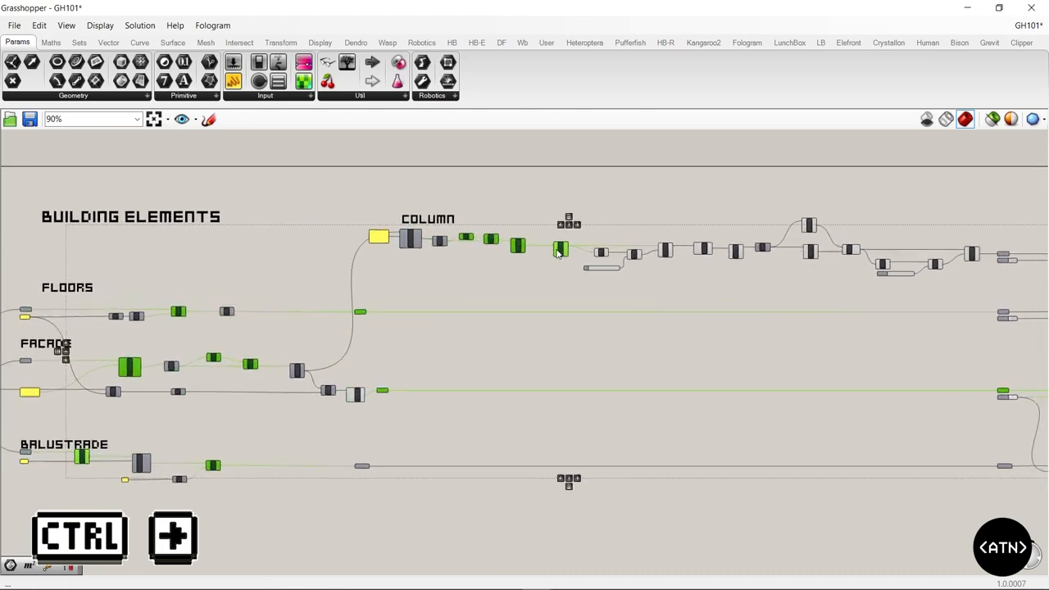
{"action": "scroll", "scroll_direction": "down", "scroll_amount": 3}
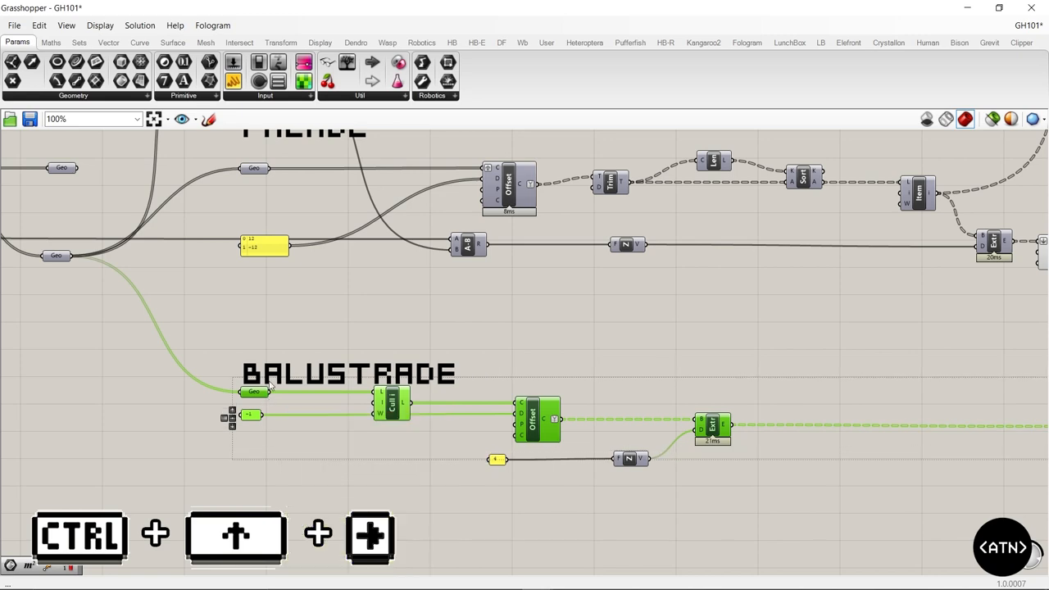
Step: Extend the selection downstream until the whole tower chain is selected, zooming to check
{"action": "scroll", "scroll_direction": "down", "scroll_amount": 3}
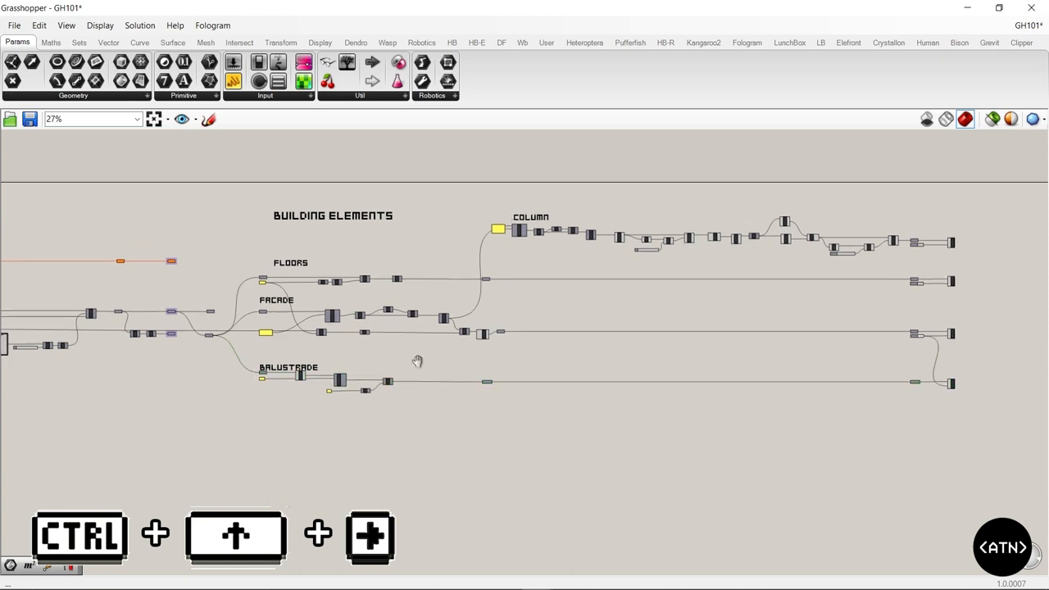
{"action": "scroll", "scroll_direction": "down", "scroll_amount": 3}
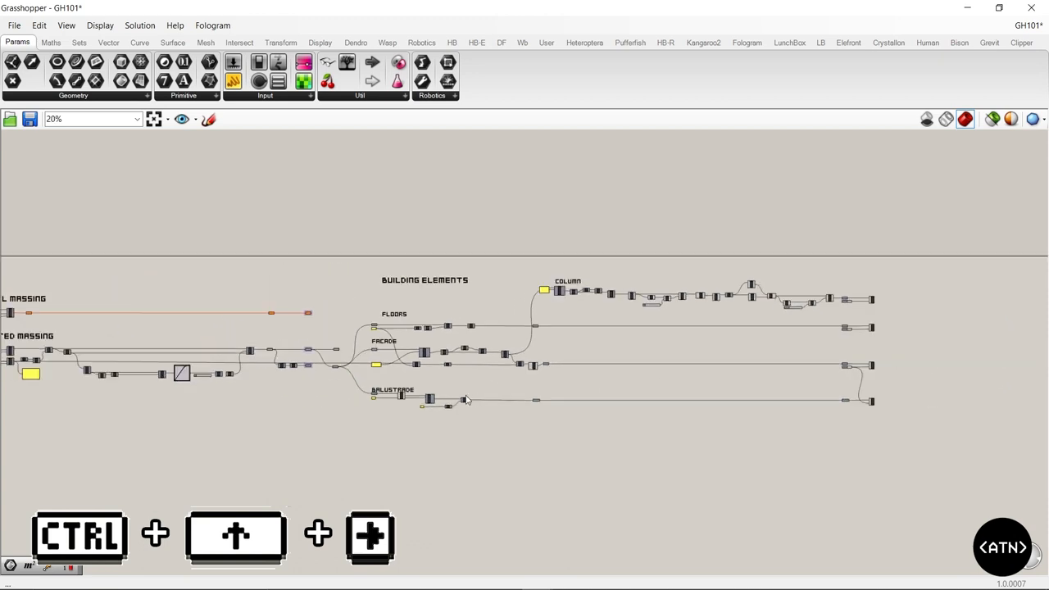
{"action": "scroll", "scroll_direction": "up", "scroll_amount": 3}
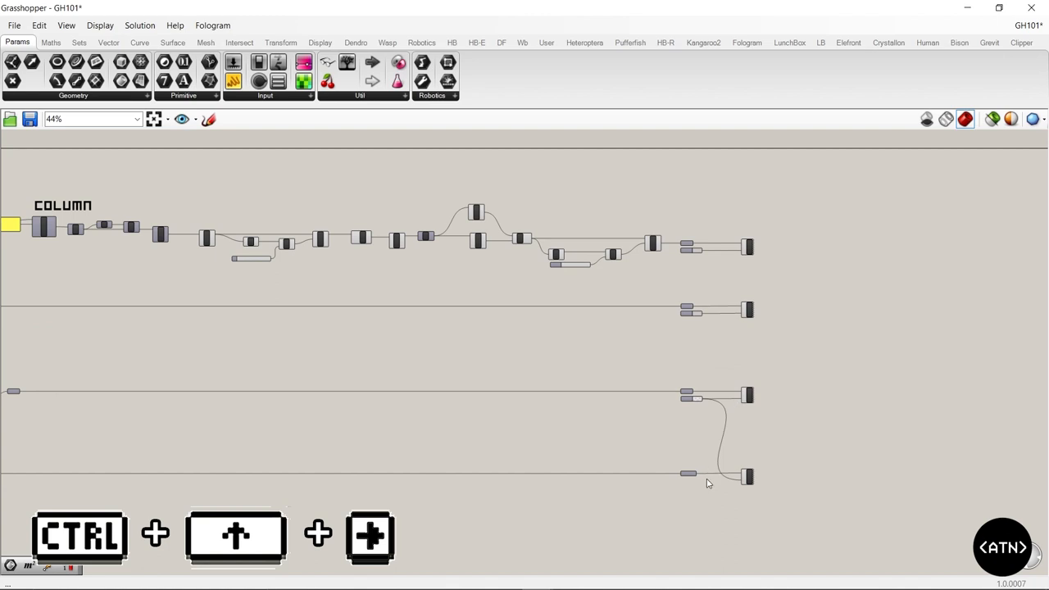
{"action": "scroll", "scroll_direction": "down", "scroll_amount": 3}
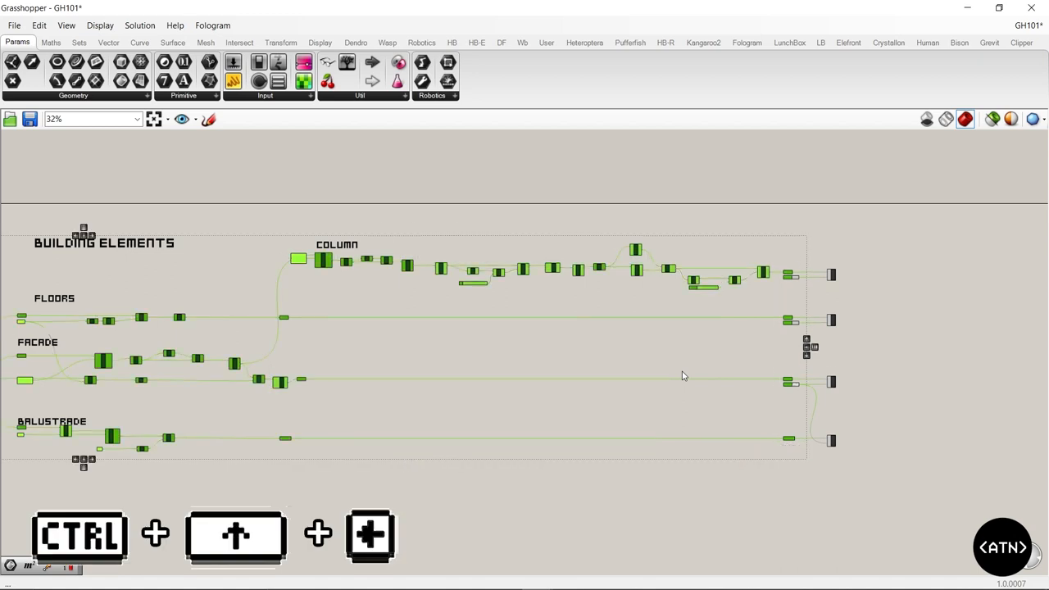
{"action": "mouse_move", "coordinate": [784, 282]}
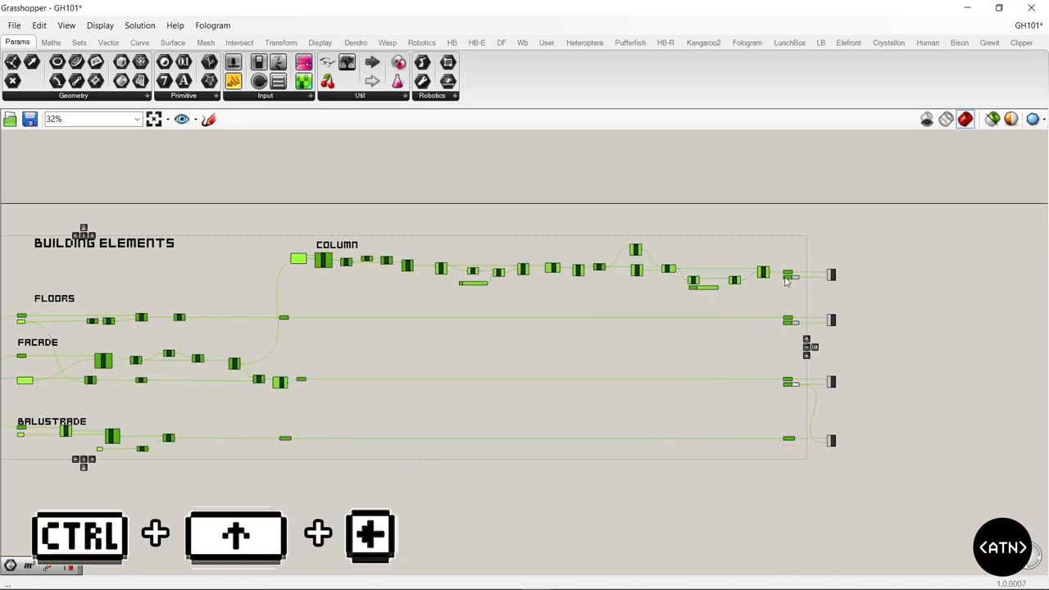
{"action": "scroll", "scroll_direction": "down", "scroll_amount": 3}
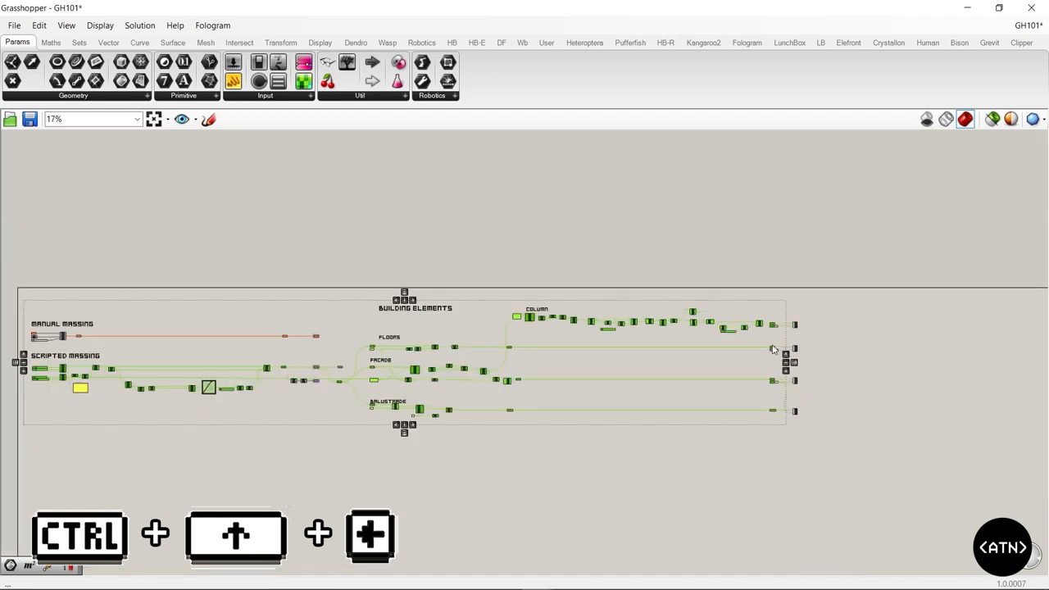
{"action": "scroll", "scroll_direction": "up", "scroll_amount": 3}
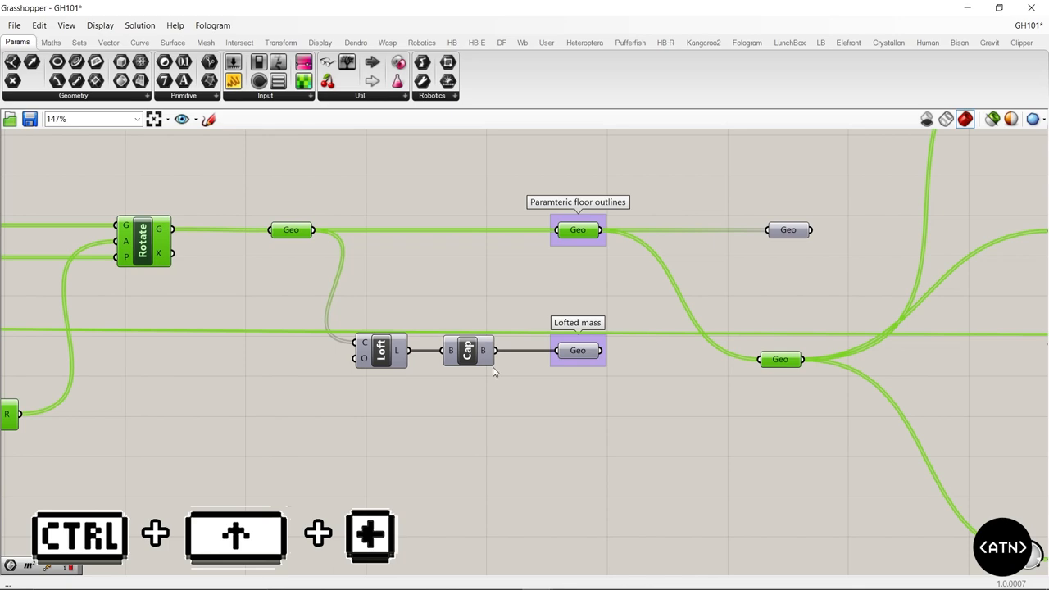
{"action": "scroll", "scroll_direction": "down", "scroll_amount": 3}
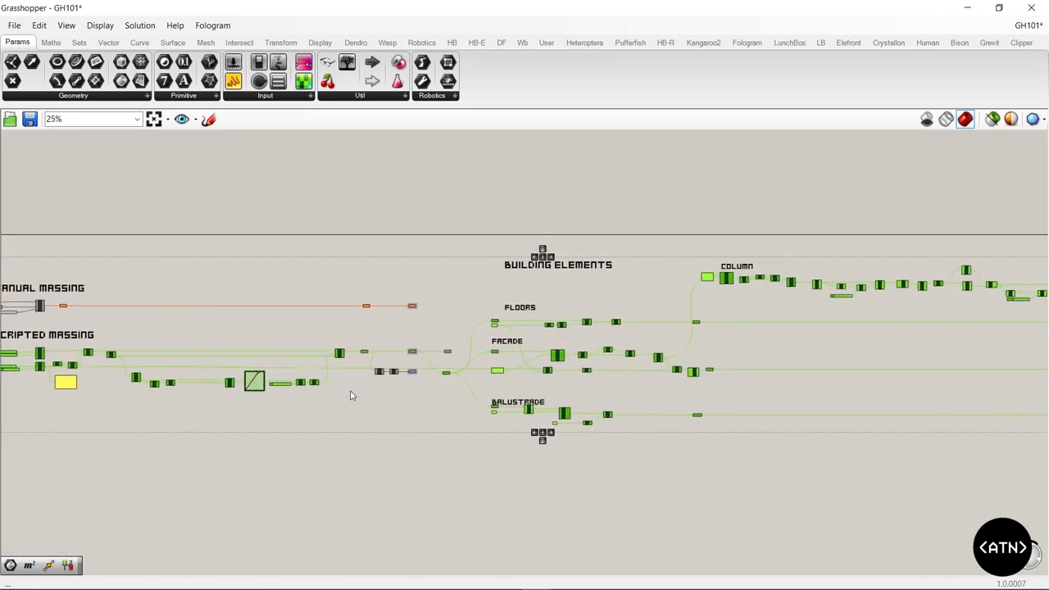
Step: Deselect everything and zoom out the canvas beside the Rhino tower preview
{"action": "scroll", "scroll_direction": "down", "scroll_amount": 3}
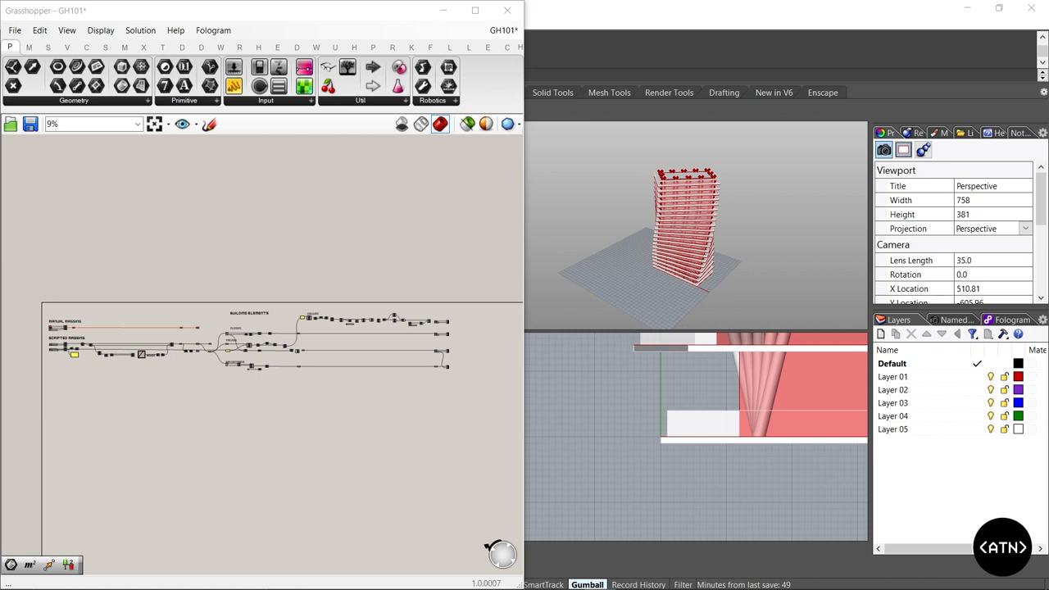
{"action": "mouse_move", "coordinate": [281, 293]}
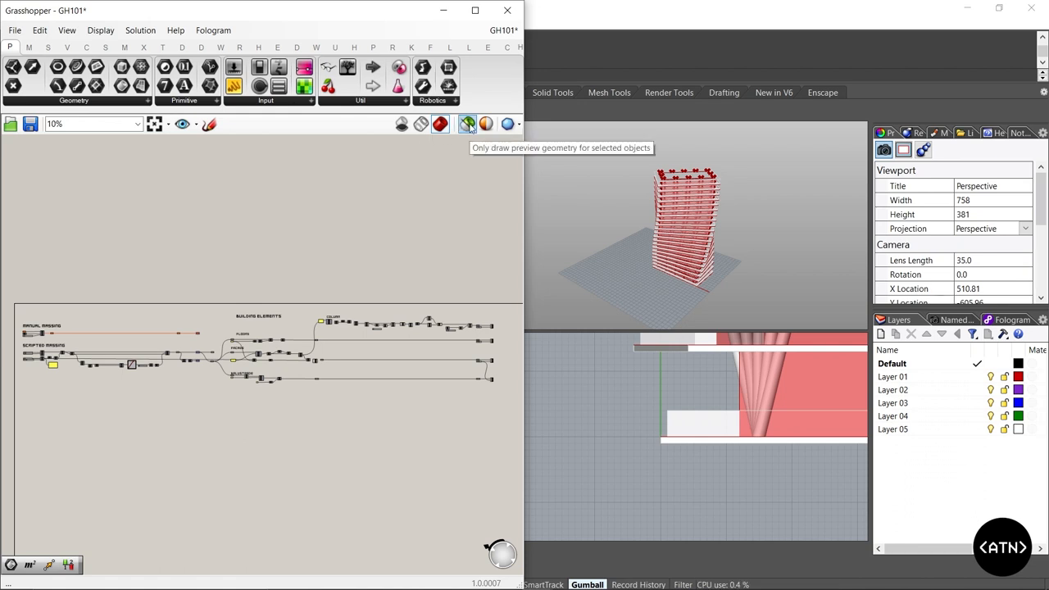
Step: Enable selected-only preview and select the Scripted Massing Move component to show stacked floor outlines
{"action": "left_click", "coordinate": [467, 124]}
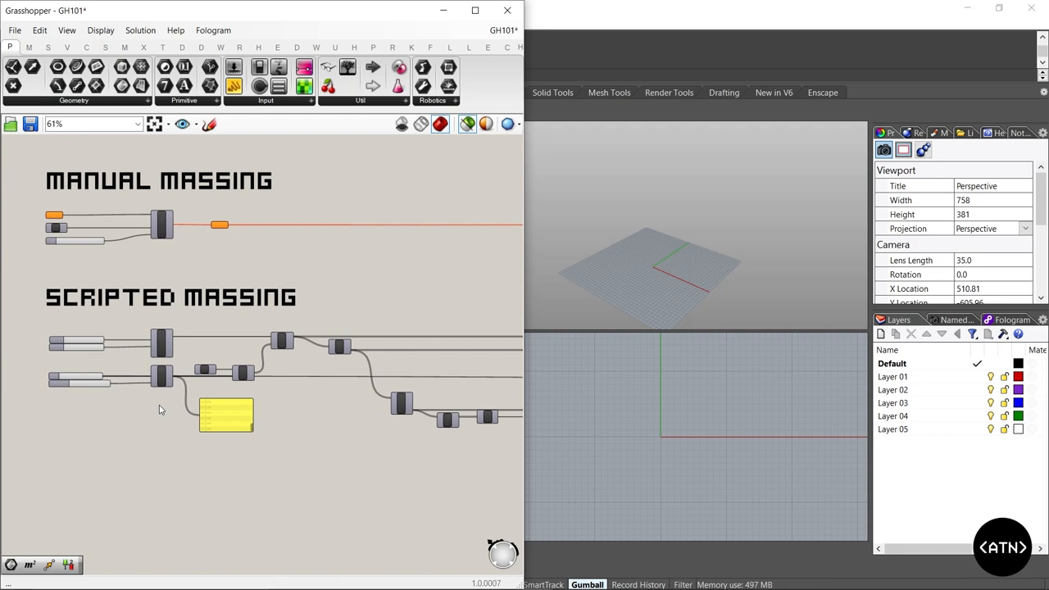
{"action": "scroll", "scroll_direction": "up", "scroll_amount": 3}
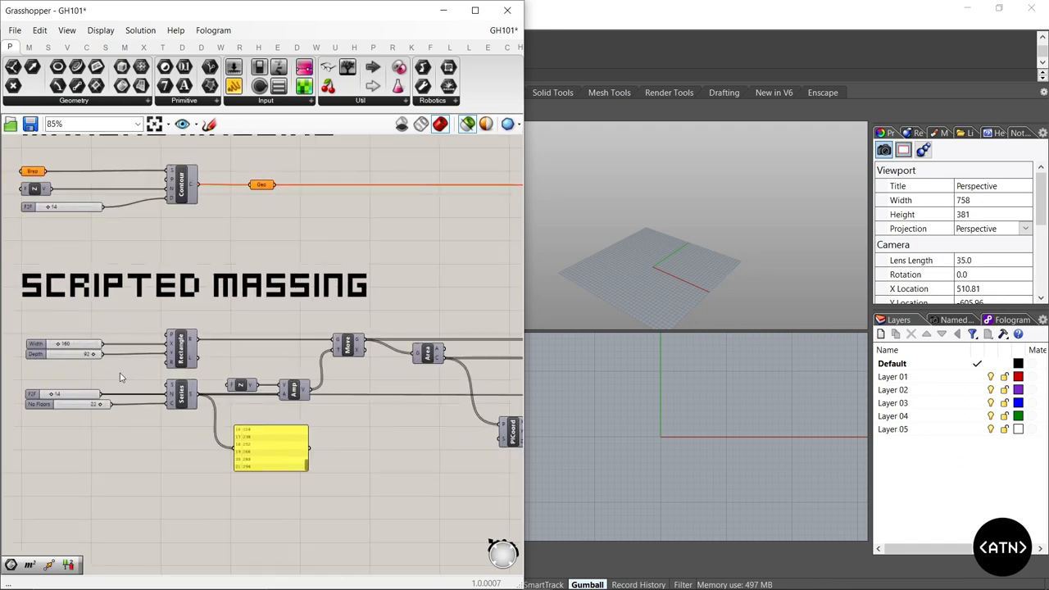
{"action": "scroll", "scroll_direction": "down", "scroll_amount": 3}
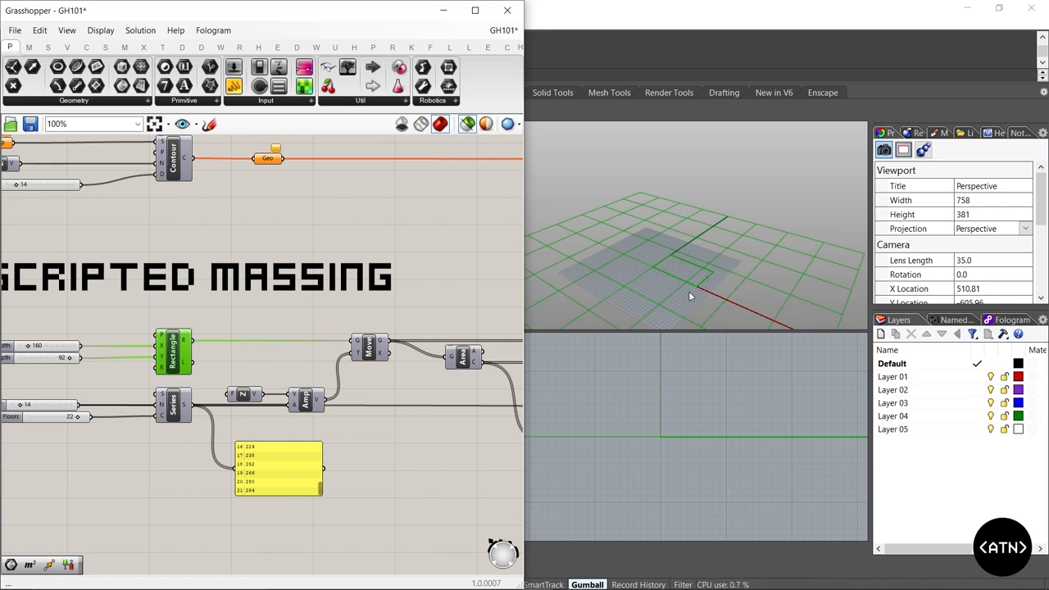
{"action": "mouse_move", "coordinate": [658, 262]}
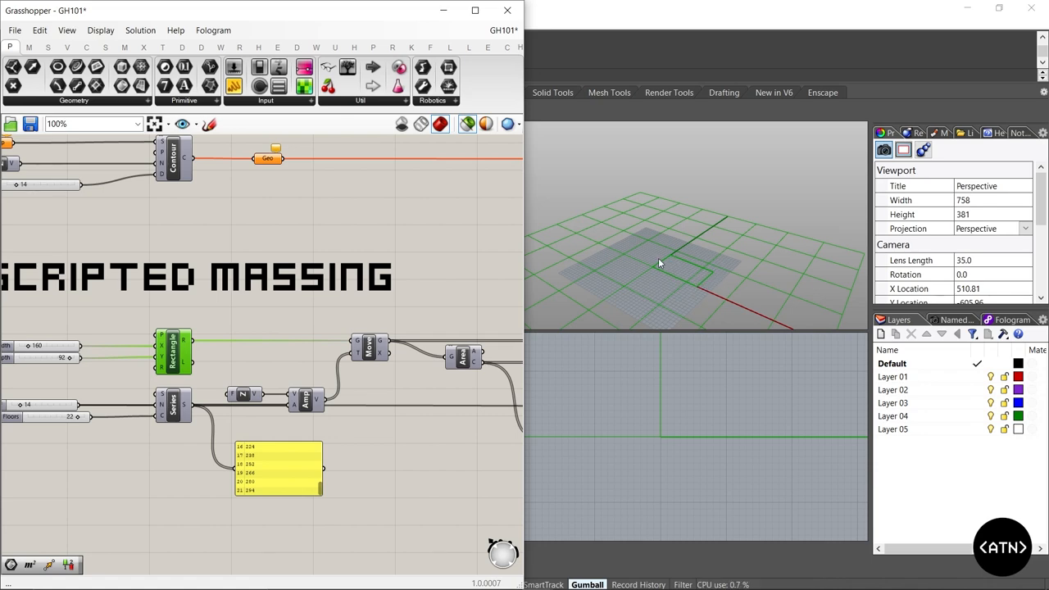
{"action": "scroll", "scroll_direction": "down", "scroll_amount": 3}
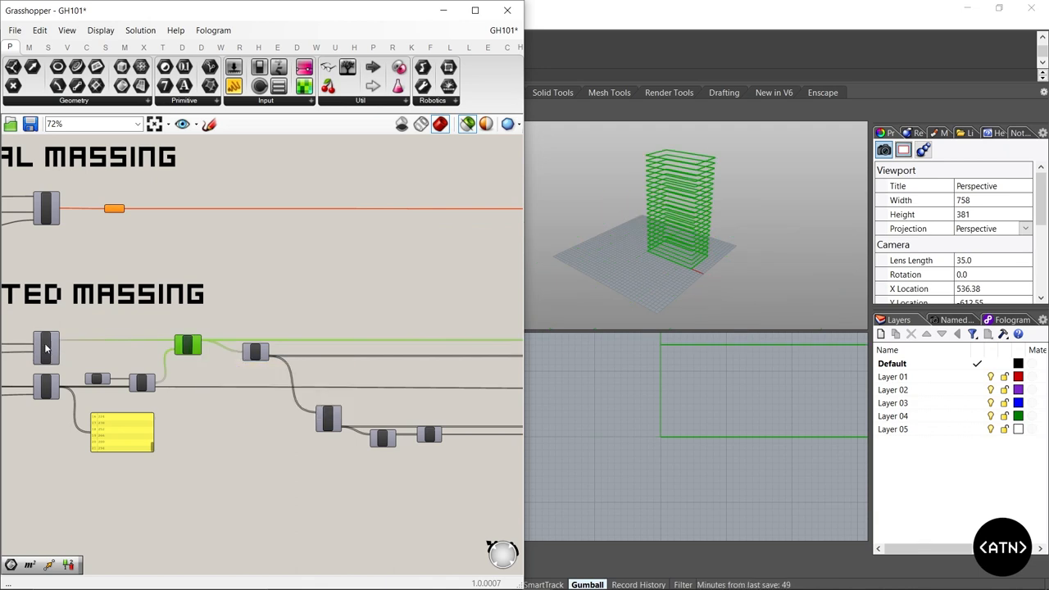
{"action": "mouse_move", "coordinate": [188, 344]}
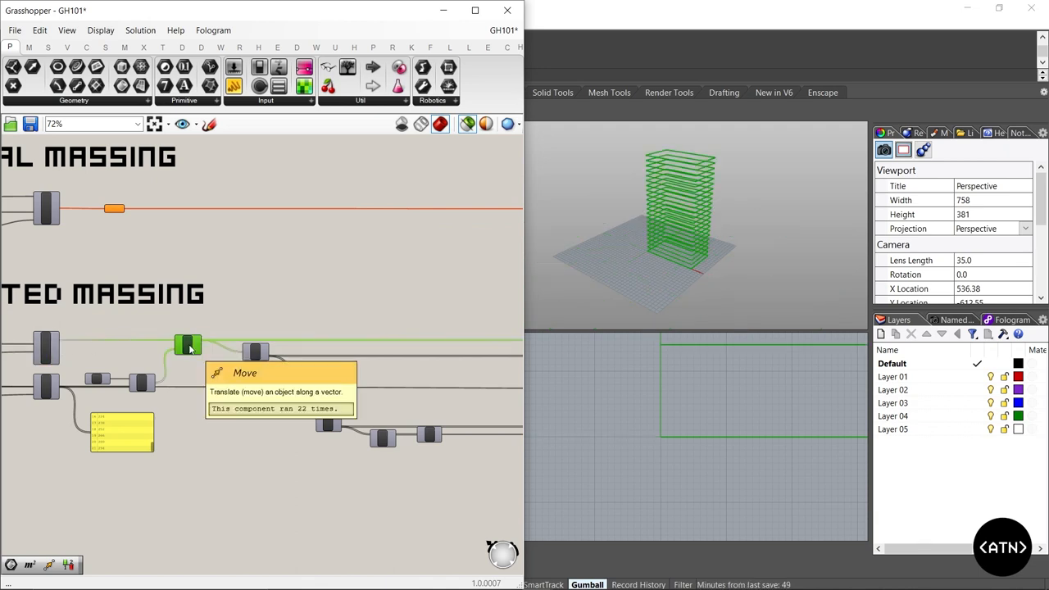
{"action": "scroll", "scroll_direction": "down", "scroll_amount": 3}
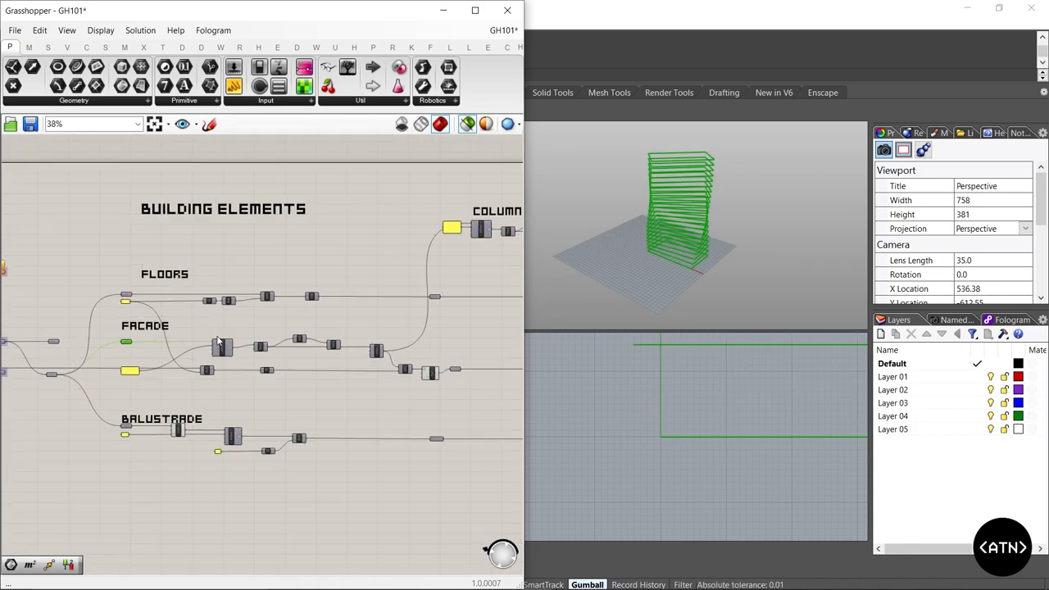
Step: Zoom around the Building Elements group to preview floor outlines, slabs and columns in Rhino
{"action": "scroll", "scroll_direction": "up", "scroll_amount": 3}
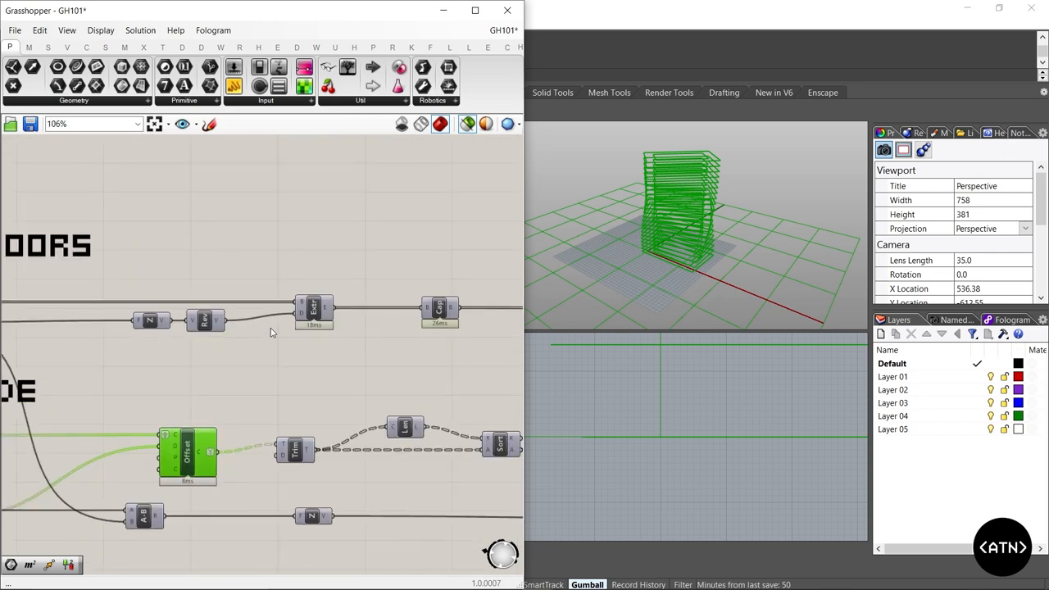
{"action": "scroll", "scroll_direction": "down", "scroll_amount": 3}
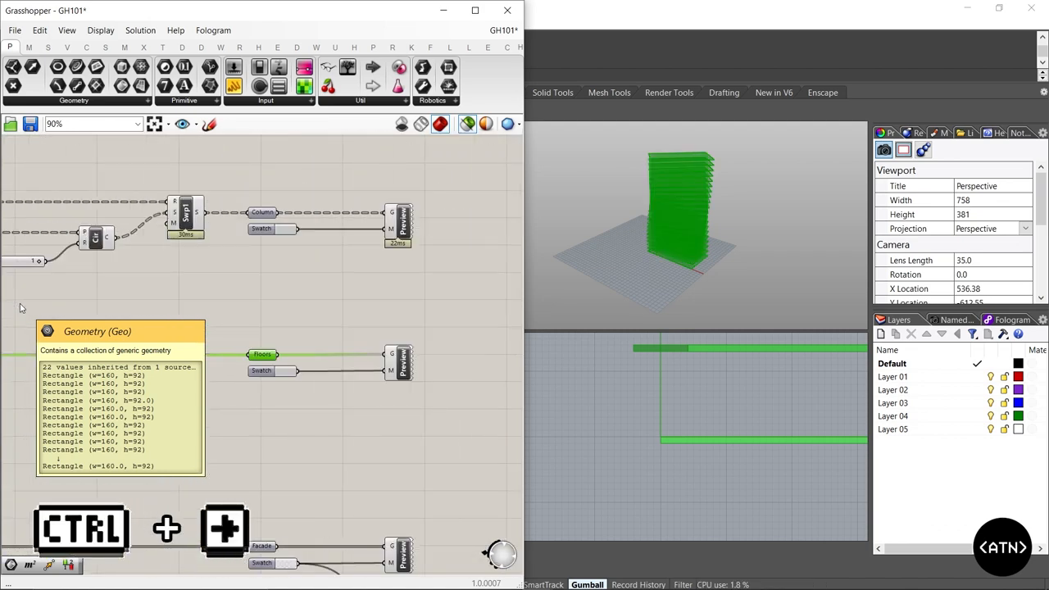
{"action": "scroll", "scroll_direction": "down", "scroll_amount": 3}
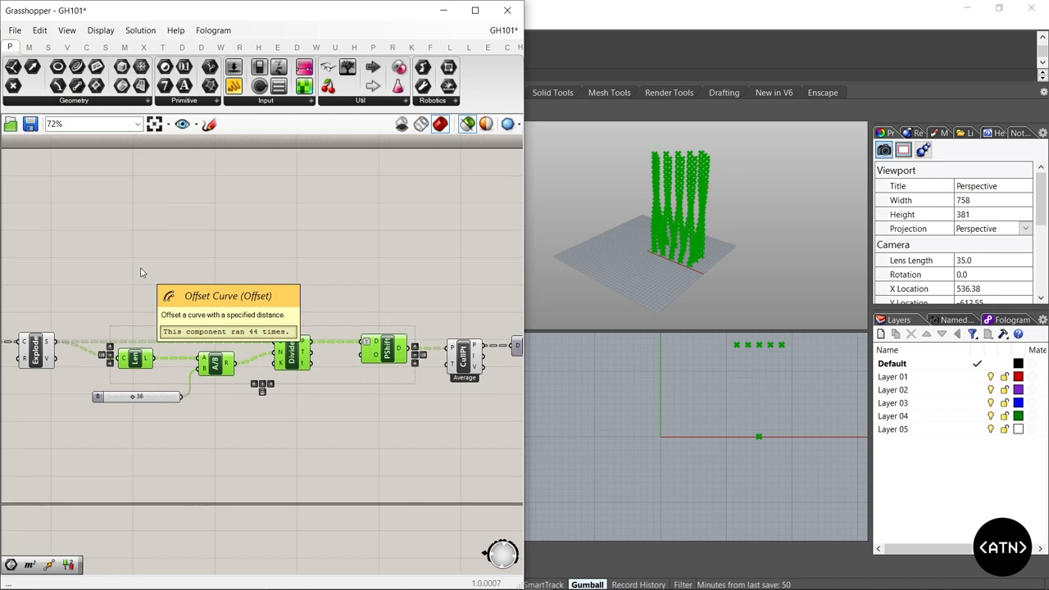
{"action": "mouse_move", "coordinate": [292, 357]}
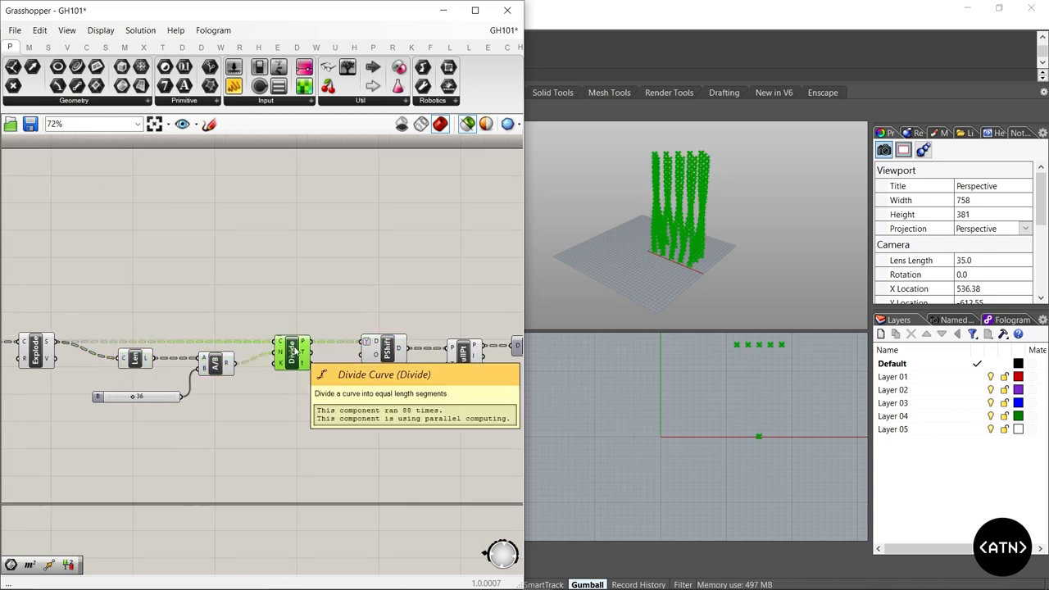